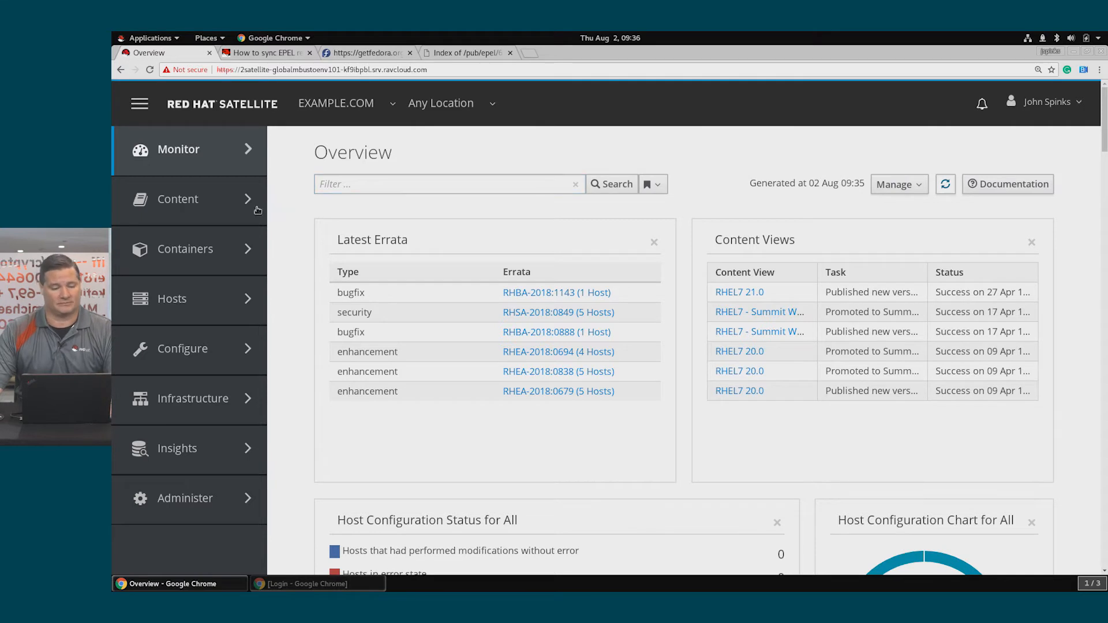
# - Open Hosts > Content Hosts to review ic1.example.com's installable update counts
pyautogui.click(172, 298)
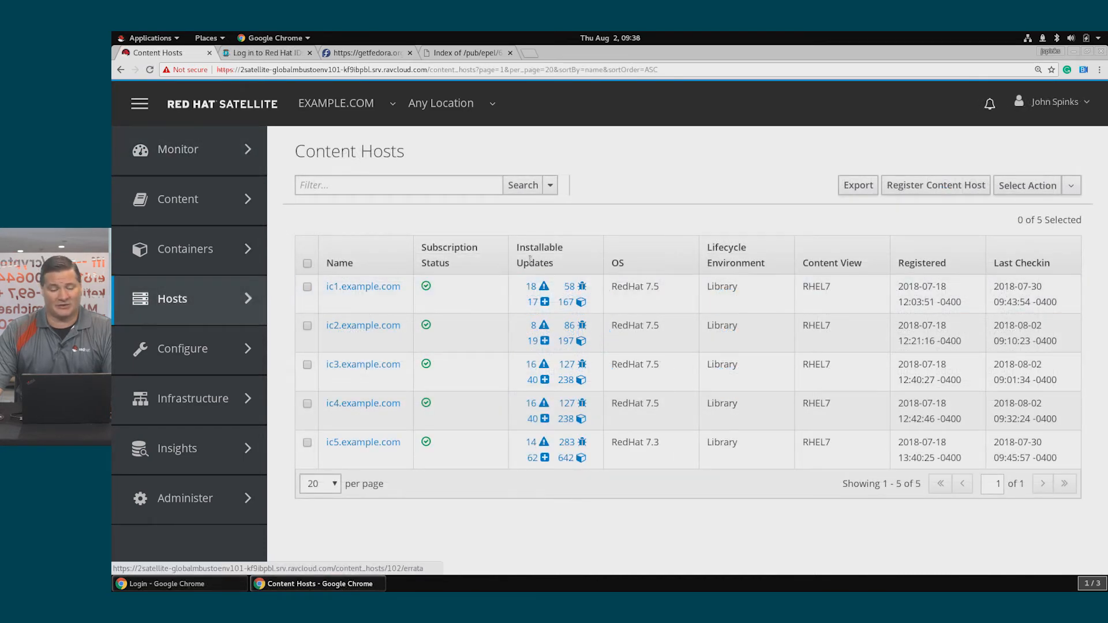
pyautogui.moveTo(544, 287)
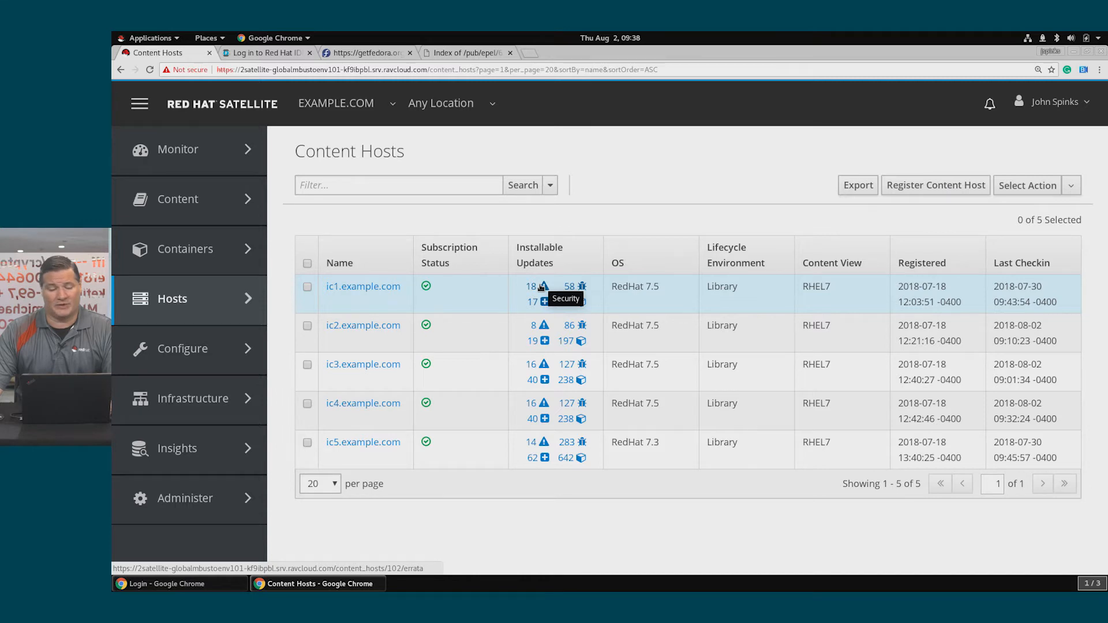
pyautogui.moveTo(582, 290)
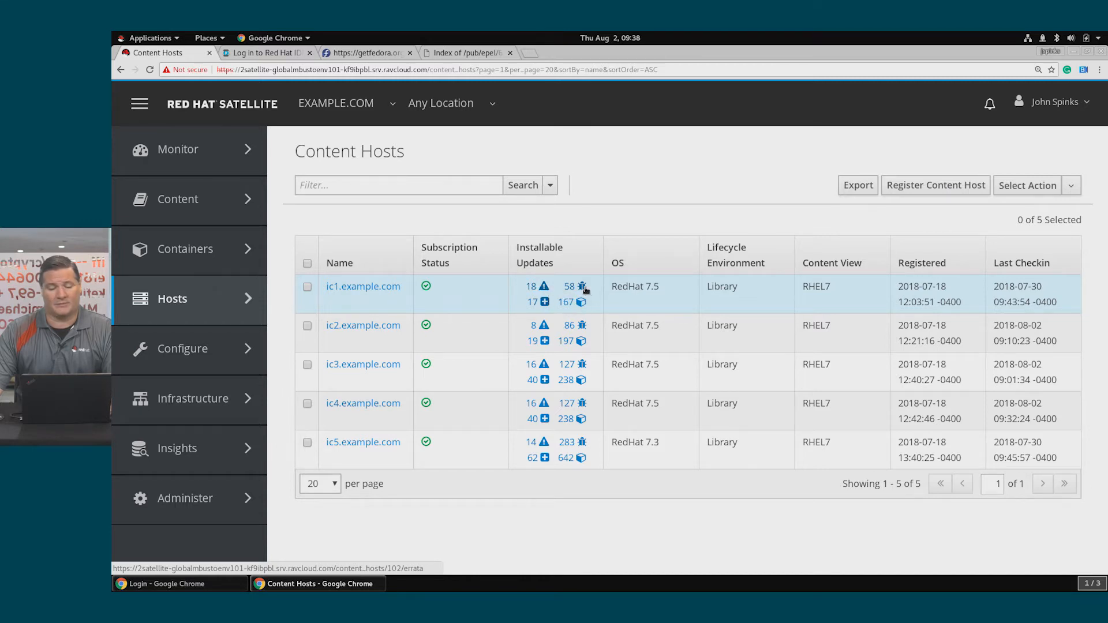
pyautogui.moveTo(545, 302)
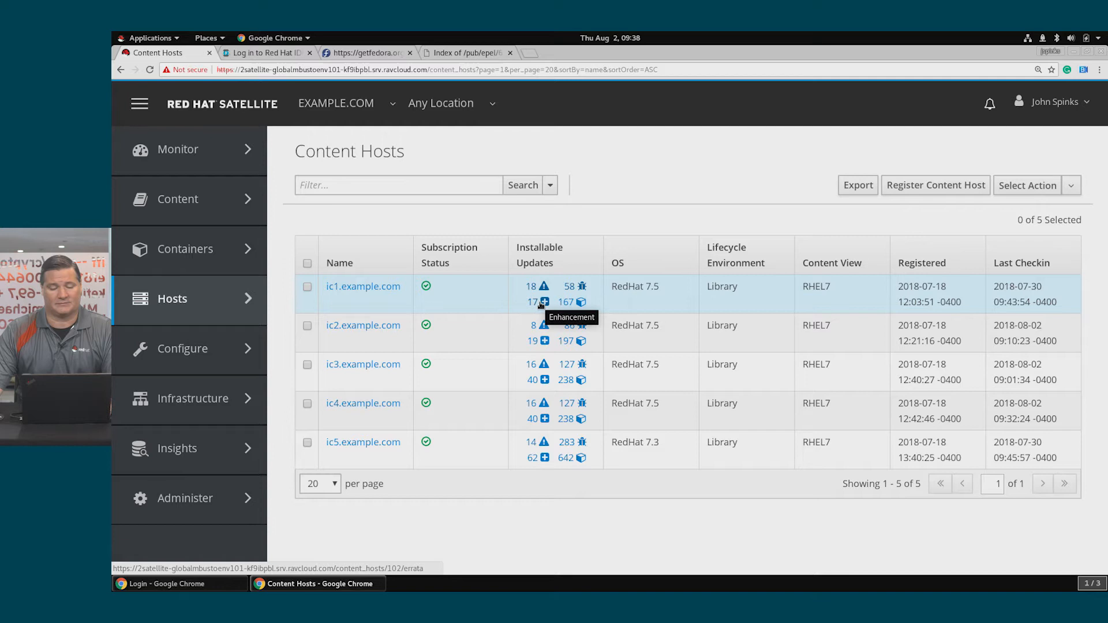
pyautogui.moveTo(582, 301)
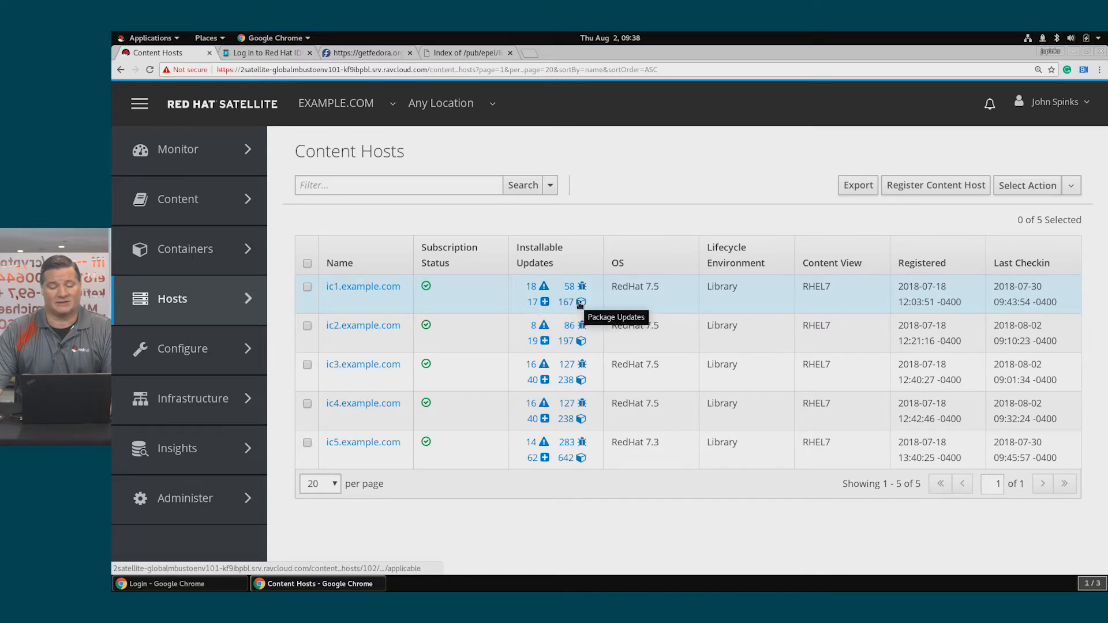
pyautogui.moveTo(544, 302)
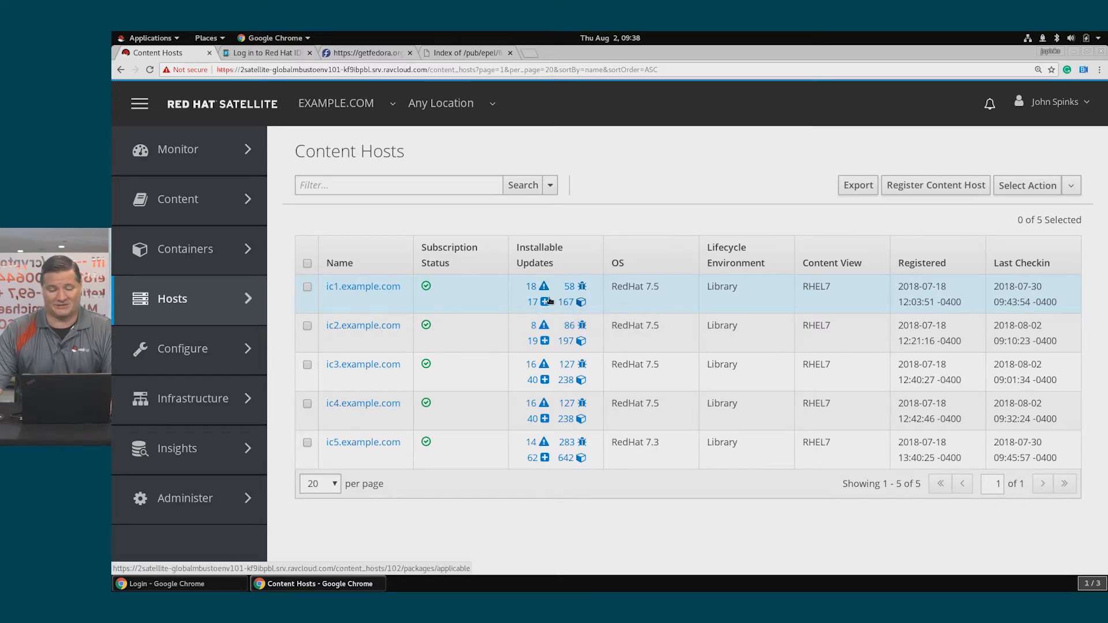
pyautogui.moveTo(531, 286)
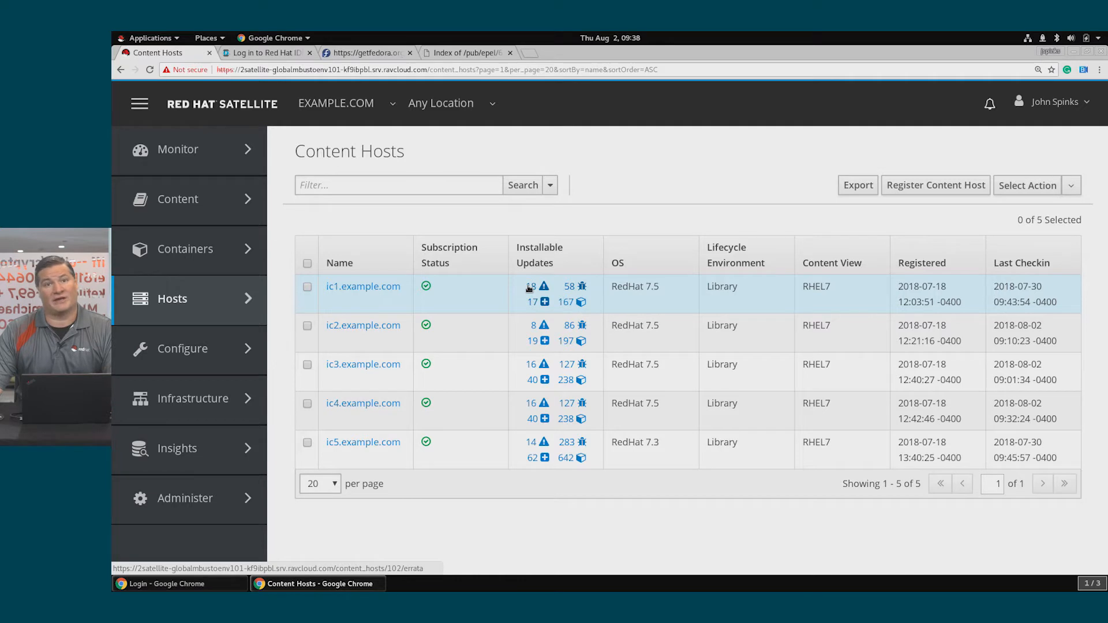
pyautogui.moveTo(514, 290)
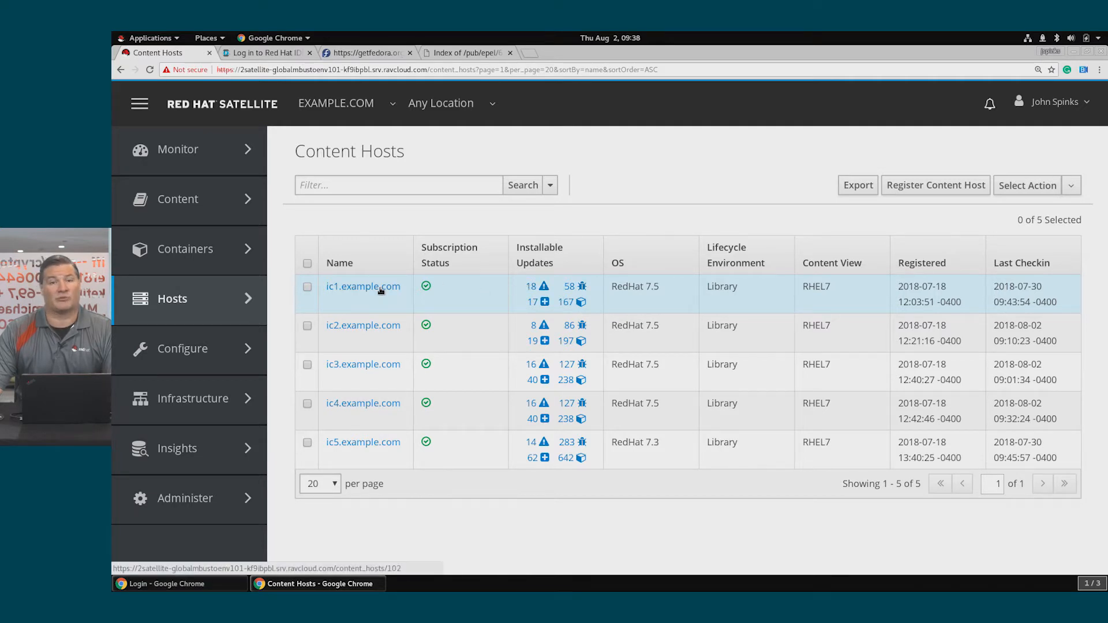
# - Open ic1.example.com's 18 security errata and view the RHSA-2018:0855 ntp erratum details
pyautogui.click(362, 287)
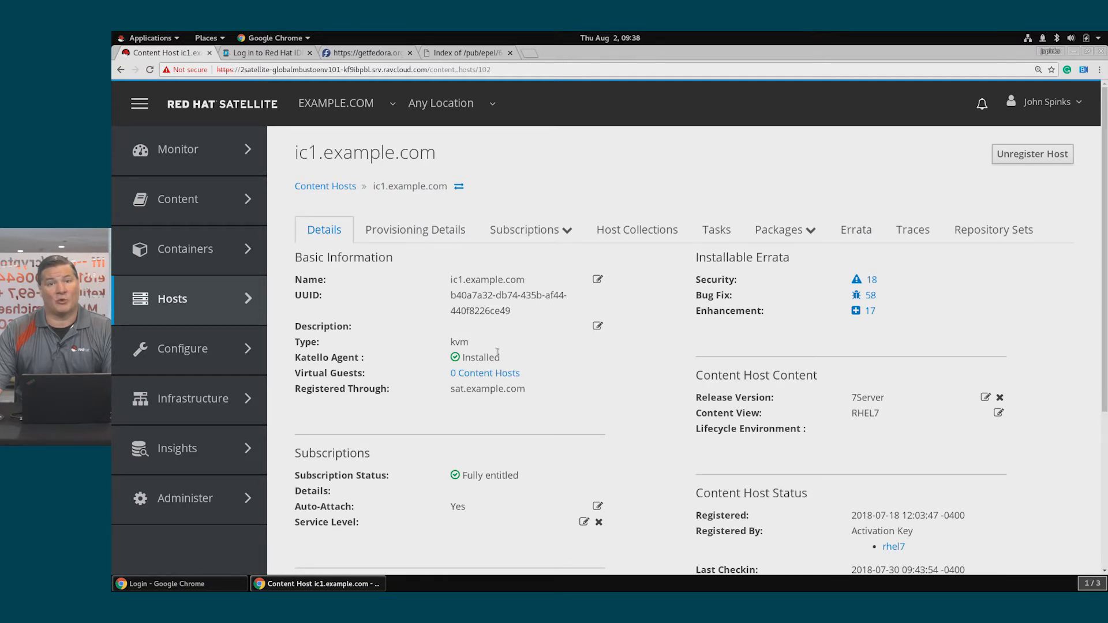
pyautogui.moveTo(769, 279)
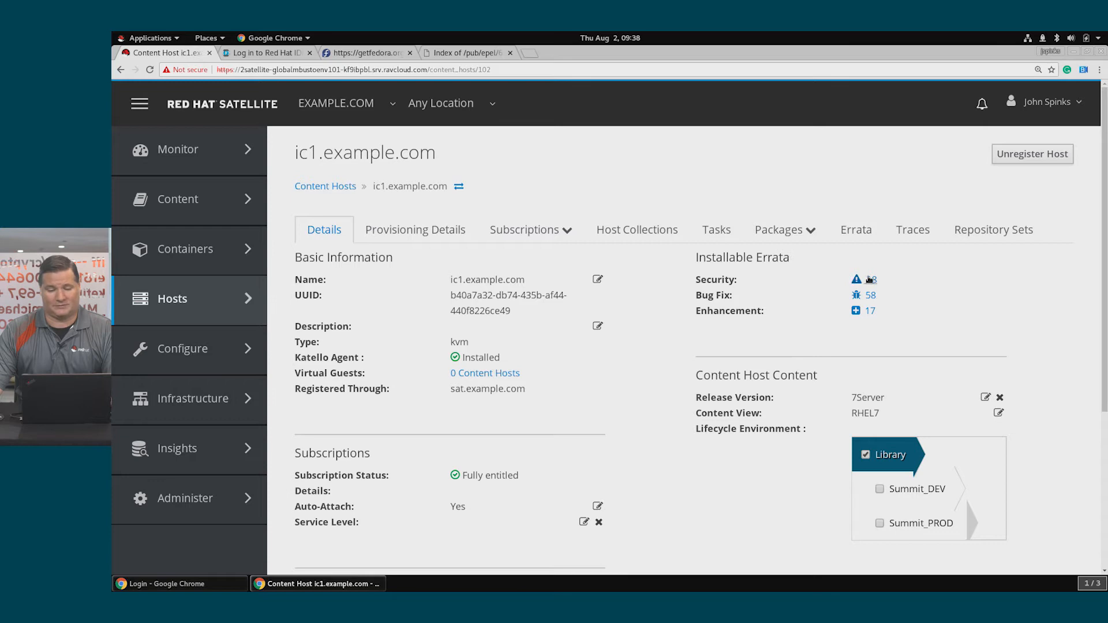
pyautogui.click(871, 279)
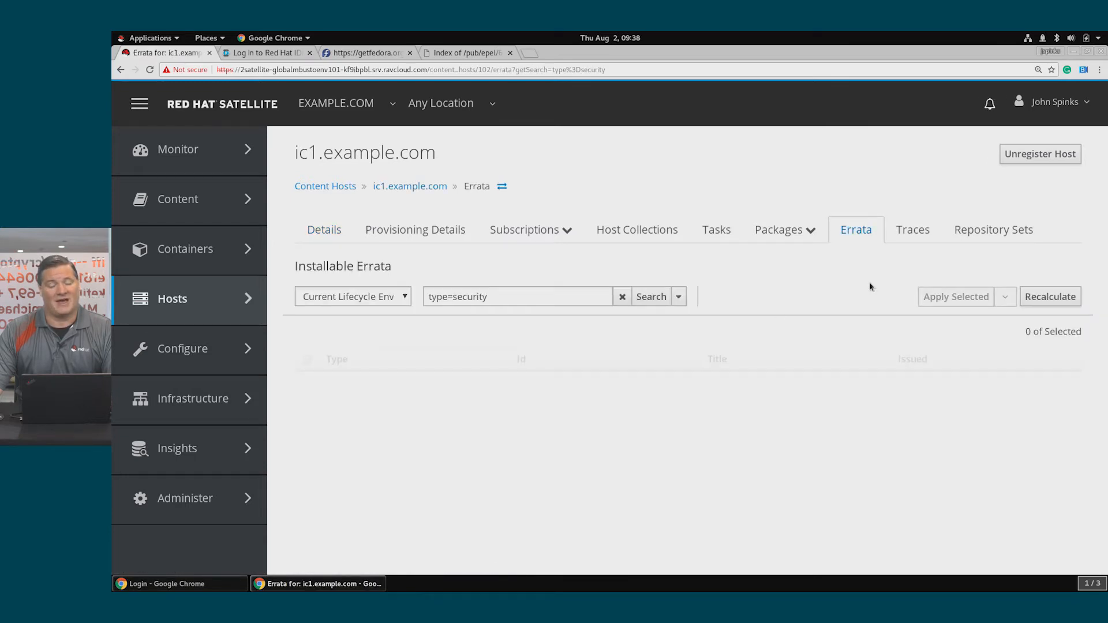
pyautogui.click(649, 296)
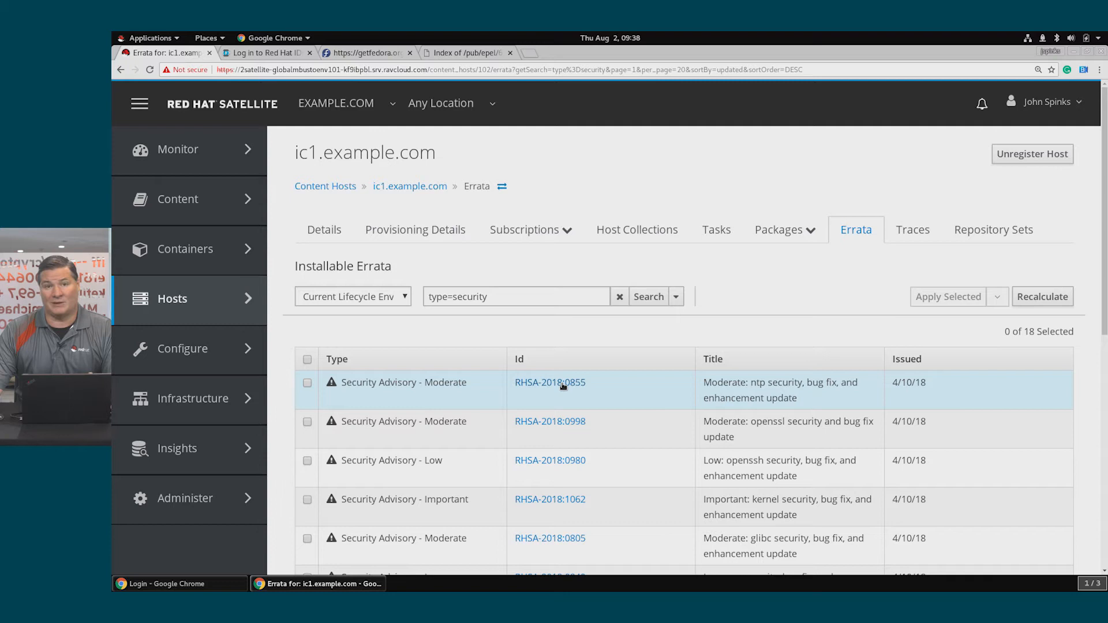
pyautogui.click(550, 382)
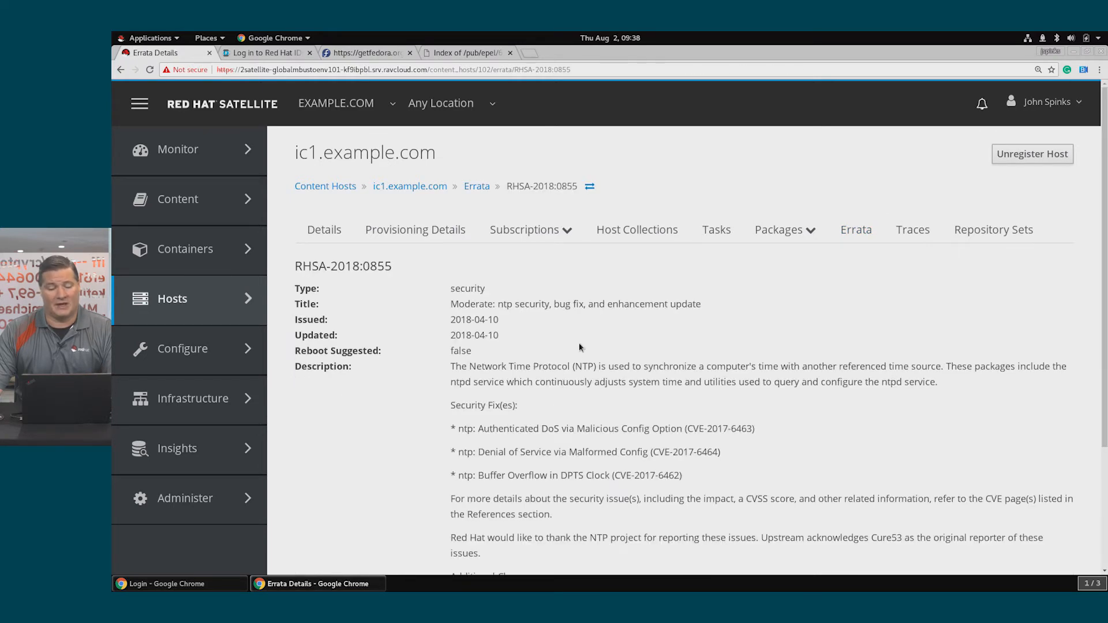
pyautogui.moveTo(547, 380)
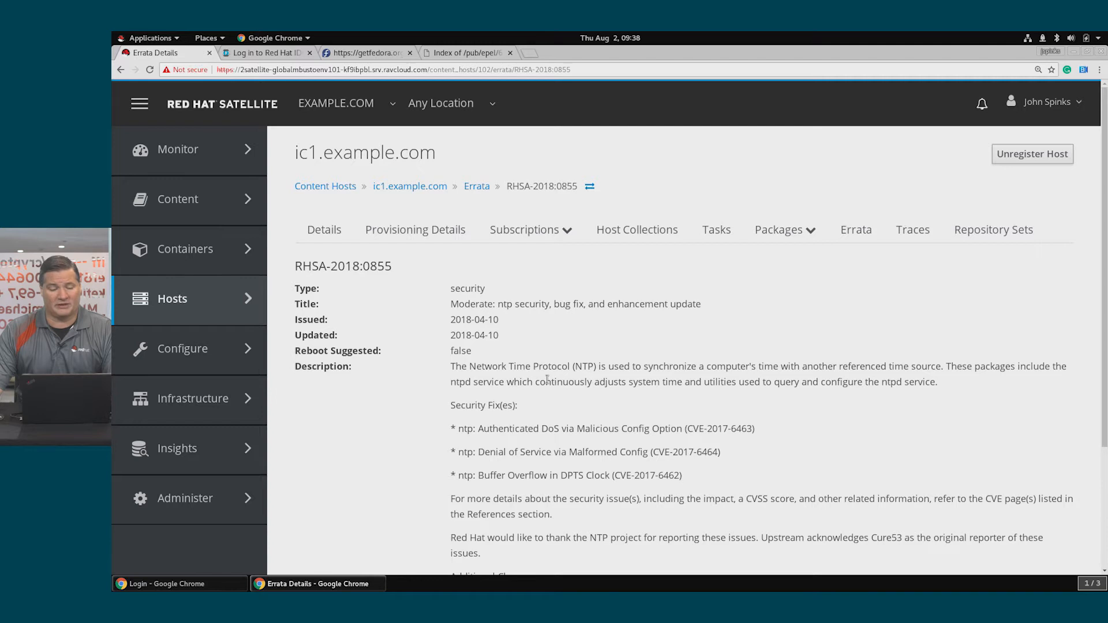
pyautogui.scroll(-3)
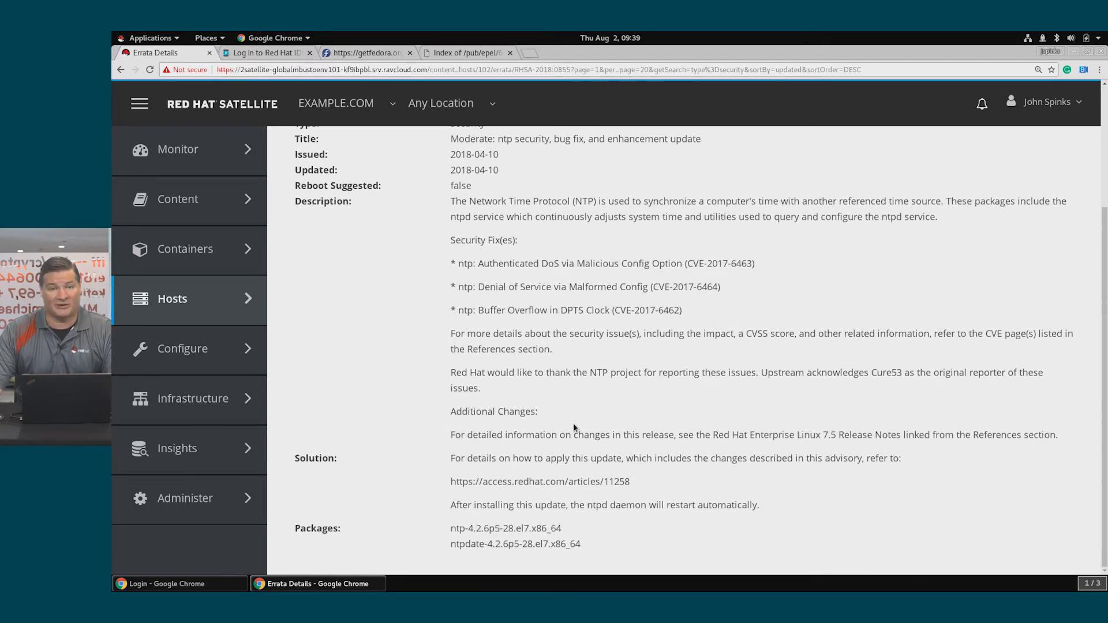
pyautogui.scroll(3)
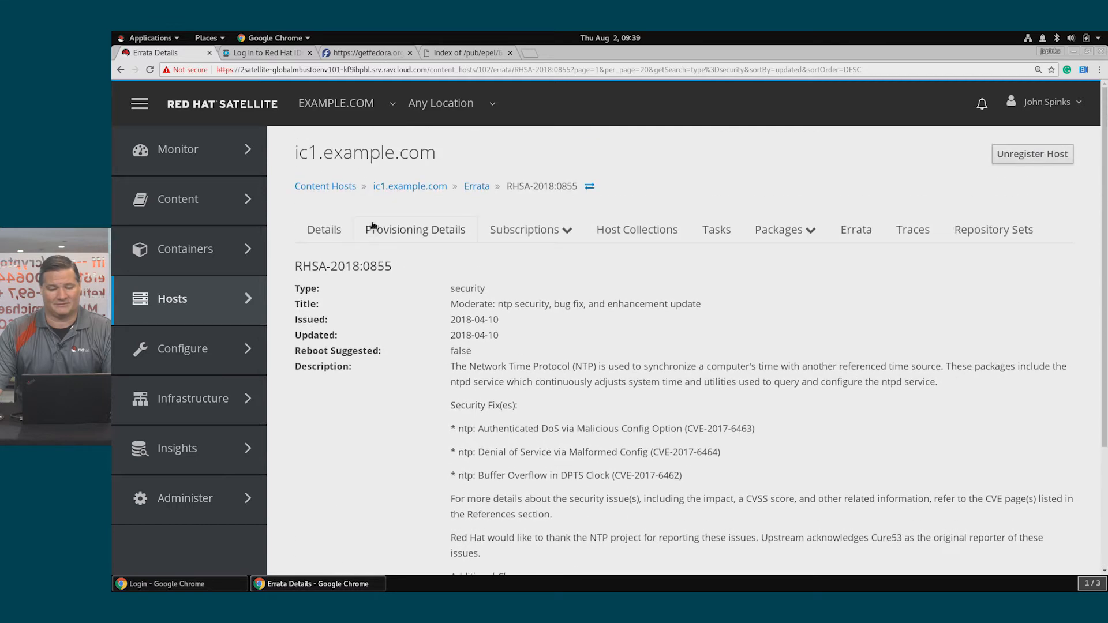
# - Apply erratum RHSA-2018:0855 to ic1.example.com and confirm the installation
pyautogui.click(854, 229)
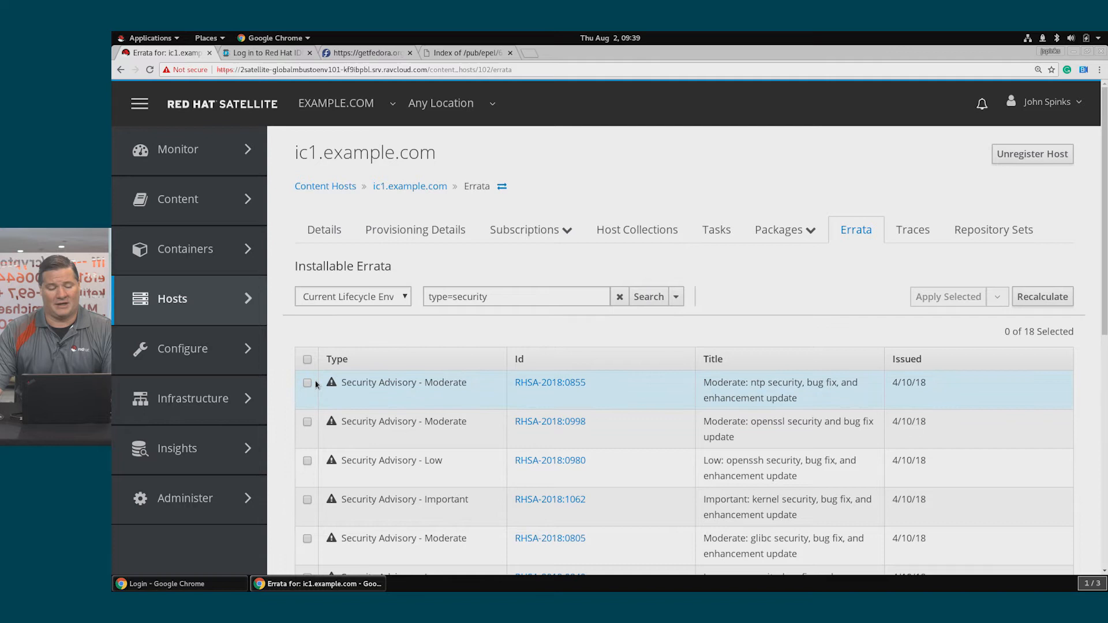
pyautogui.click(306, 382)
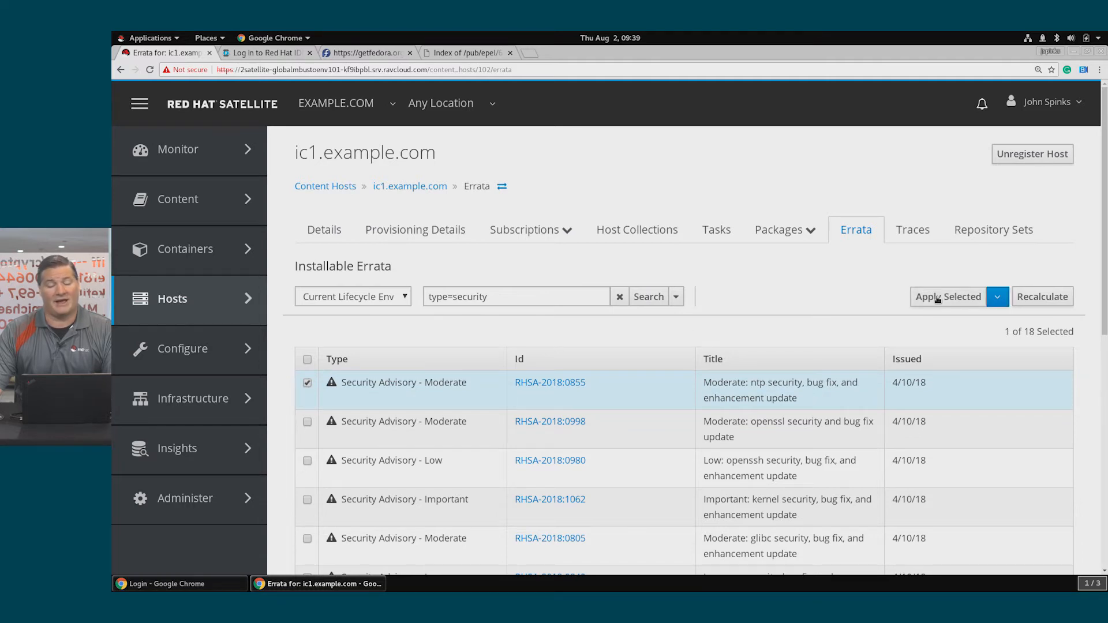
pyautogui.click(947, 296)
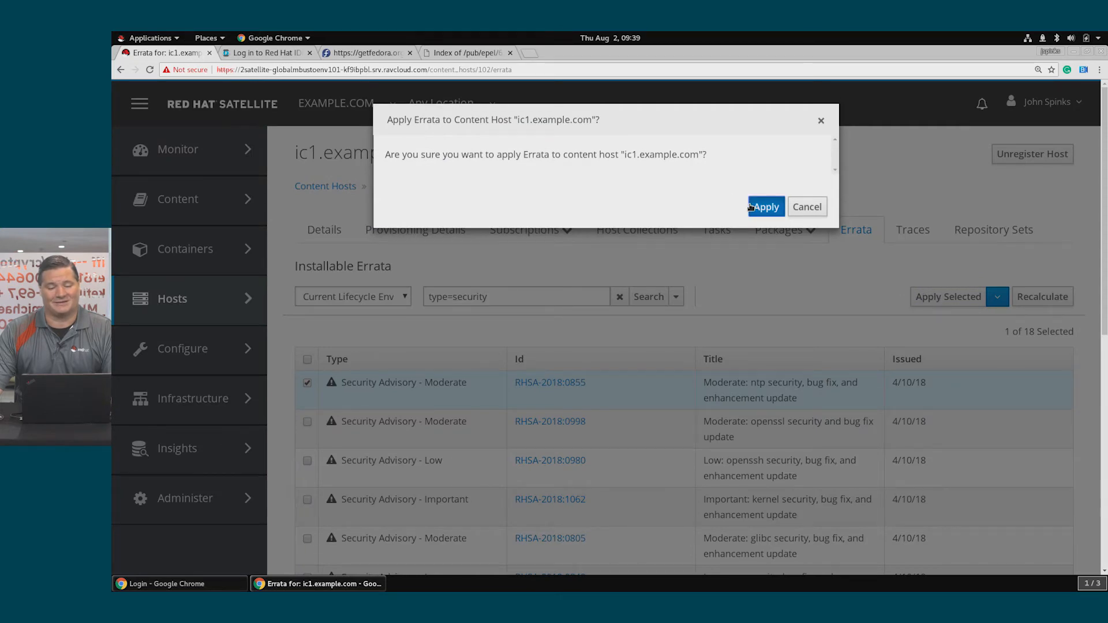
pyautogui.click(765, 206)
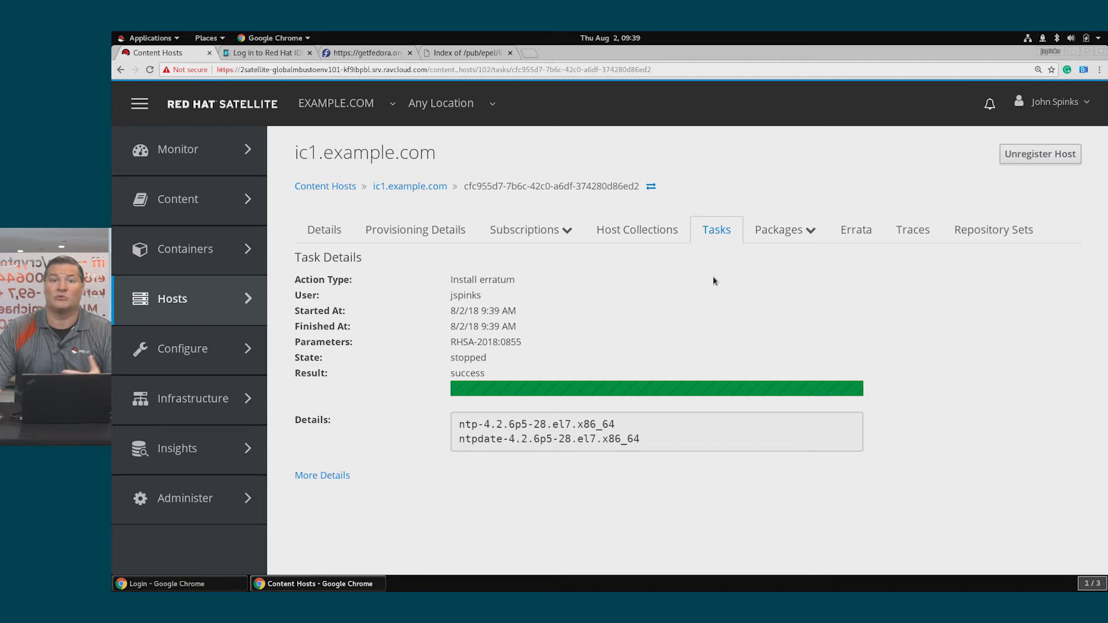
pyautogui.moveTo(284, 203)
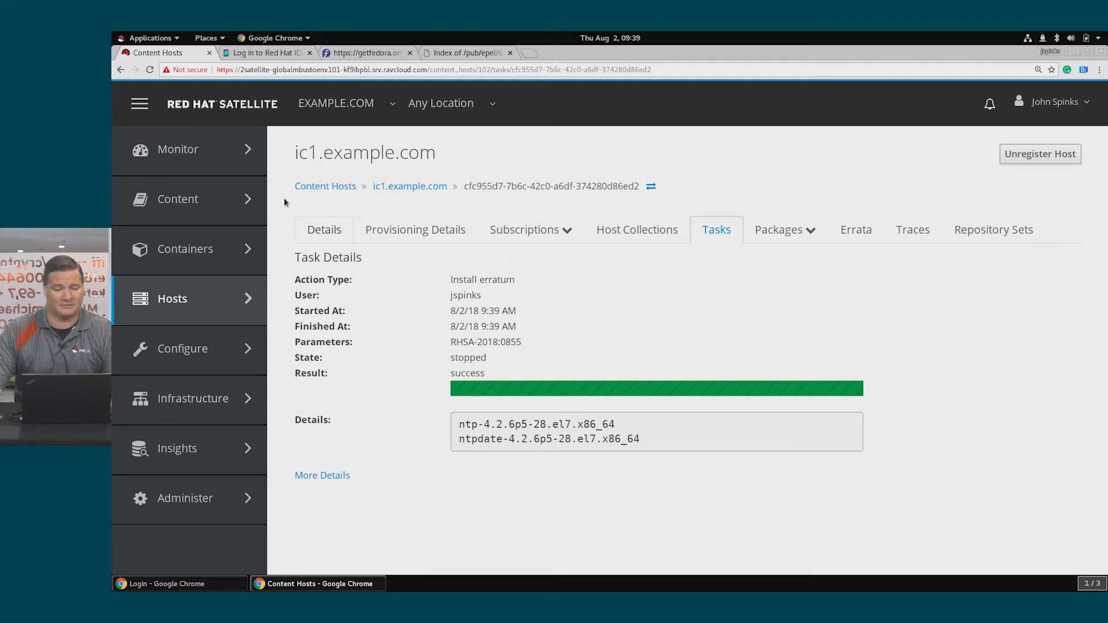
# - Open Content > Errata and view the content hosts affected by RHBA-2018:0936
pyautogui.click(178, 199)
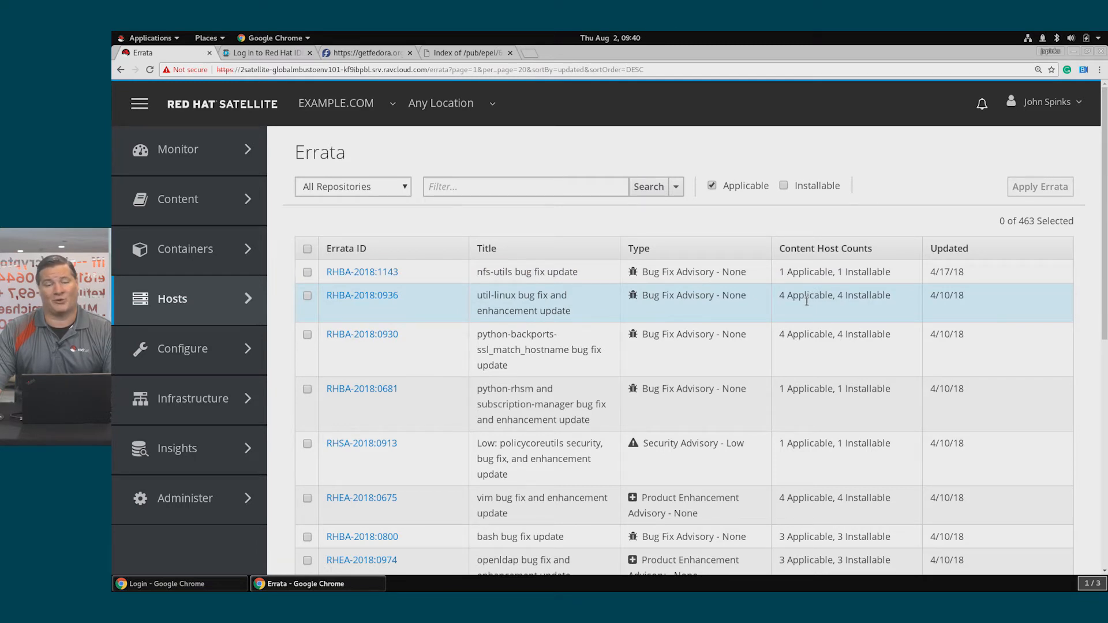
pyautogui.moveTo(798, 306)
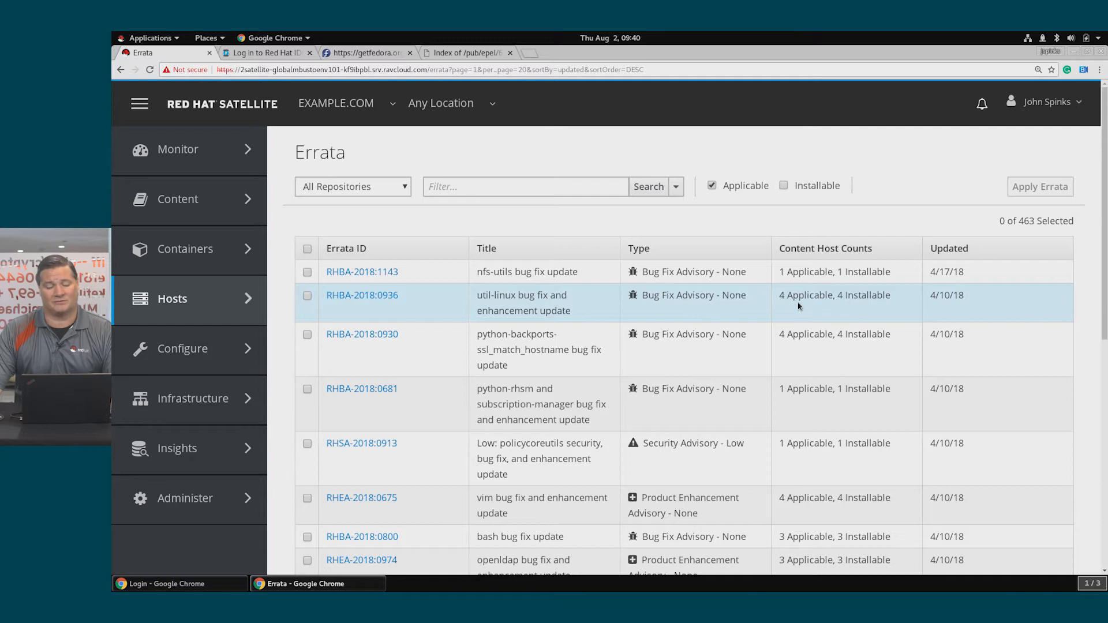
pyautogui.moveTo(362, 295)
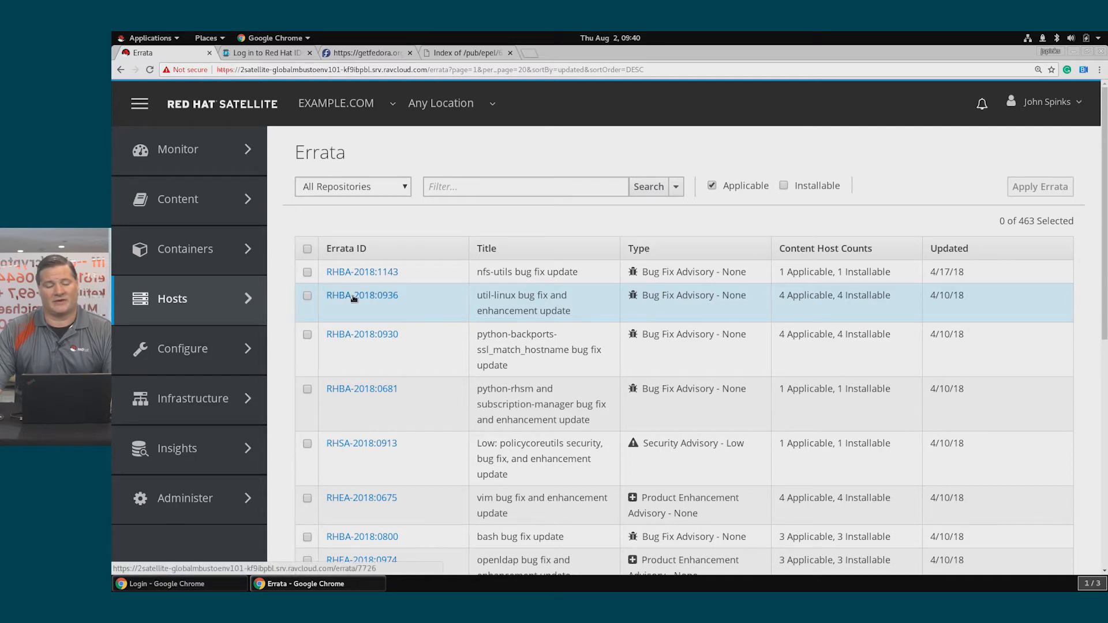
pyautogui.click(362, 295)
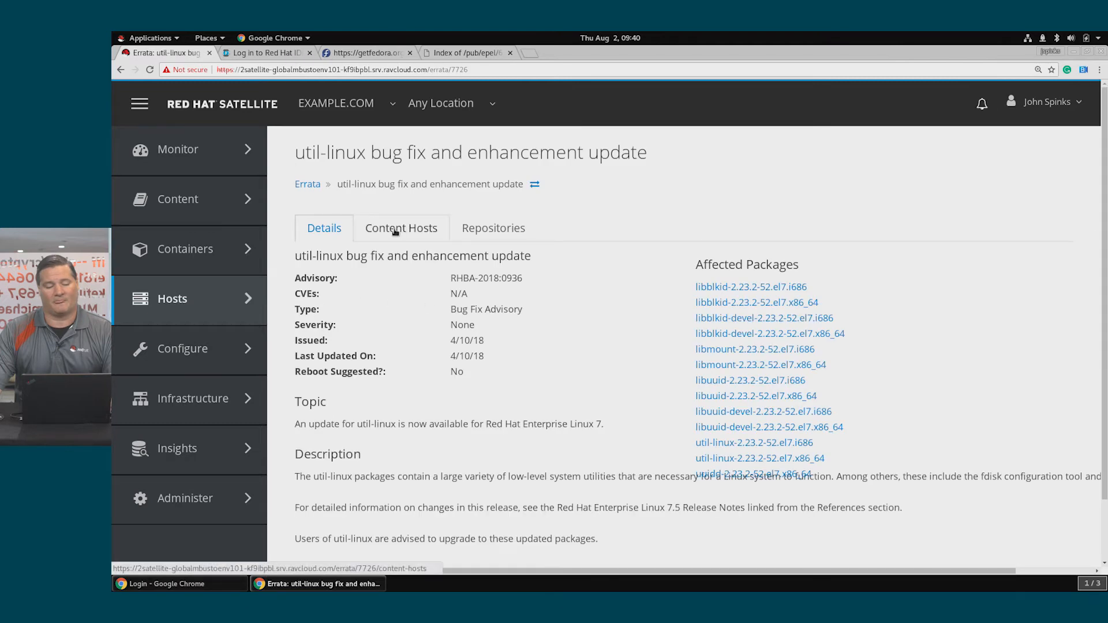
pyautogui.click(400, 228)
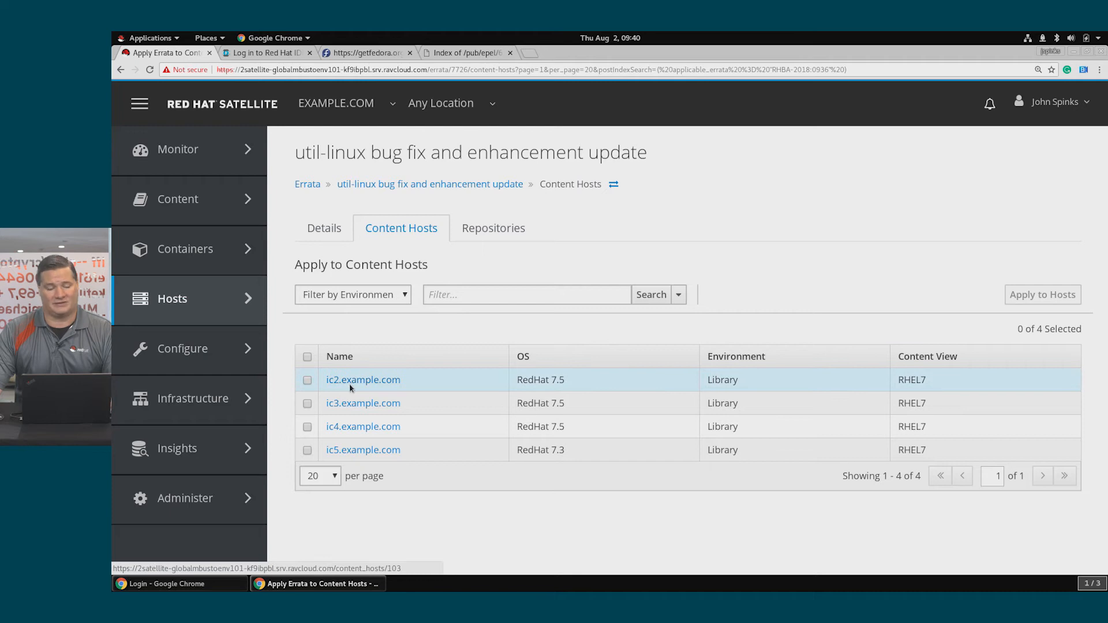
pyautogui.moveTo(429, 272)
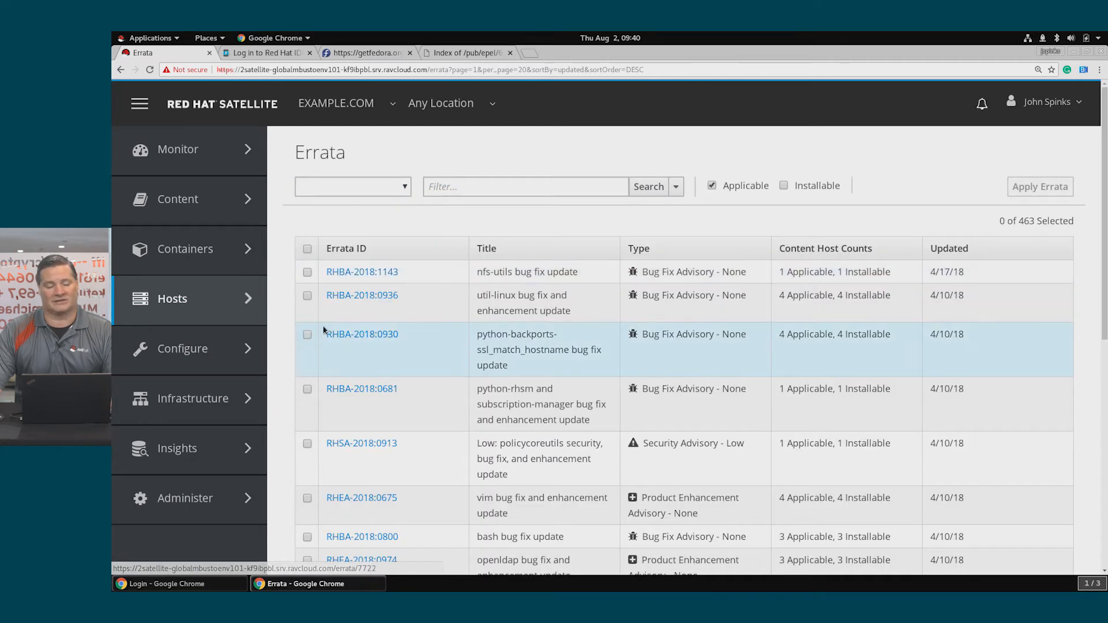
# - Apply erratum RHBA-2018:0936 to the four content hosts ic2–ic5 and confirm
pyautogui.click(307, 295)
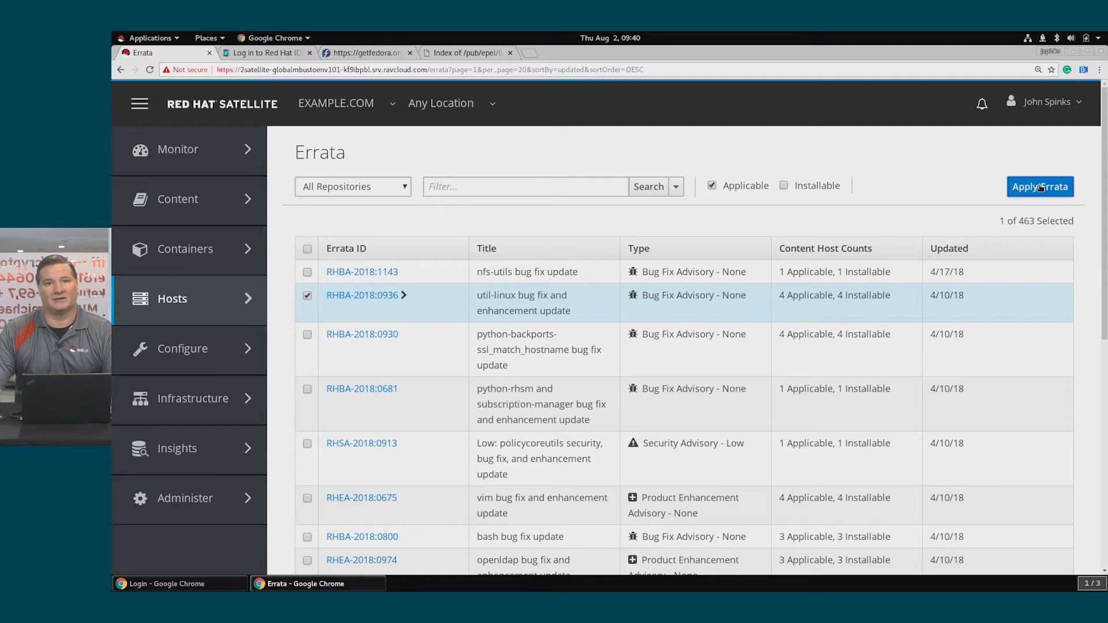
pyautogui.click(1039, 187)
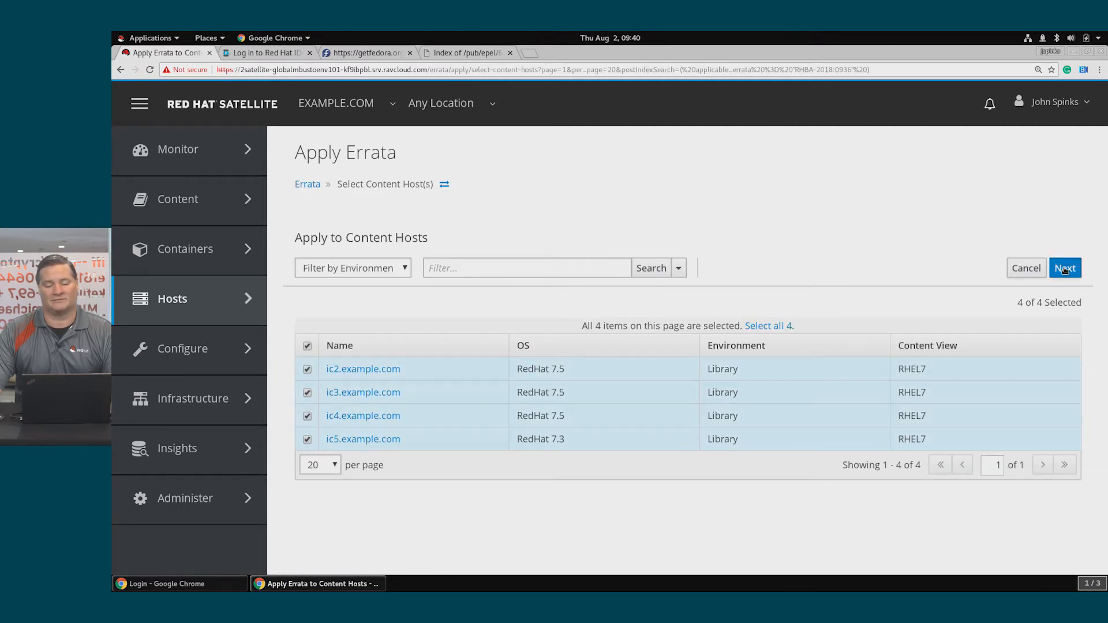
pyautogui.click(1064, 267)
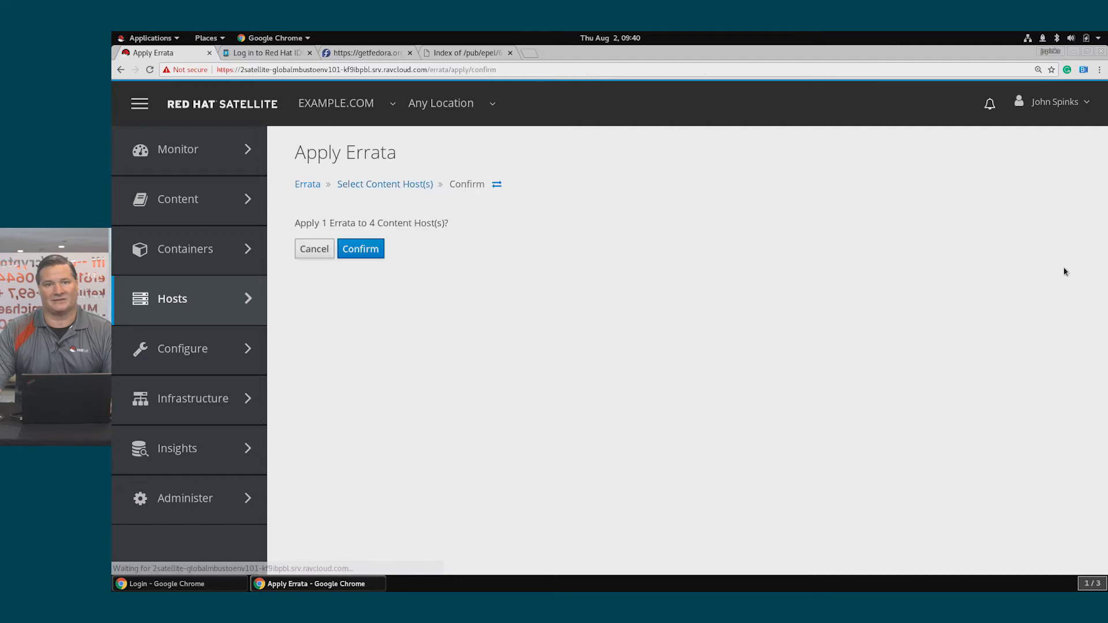
pyautogui.click(360, 248)
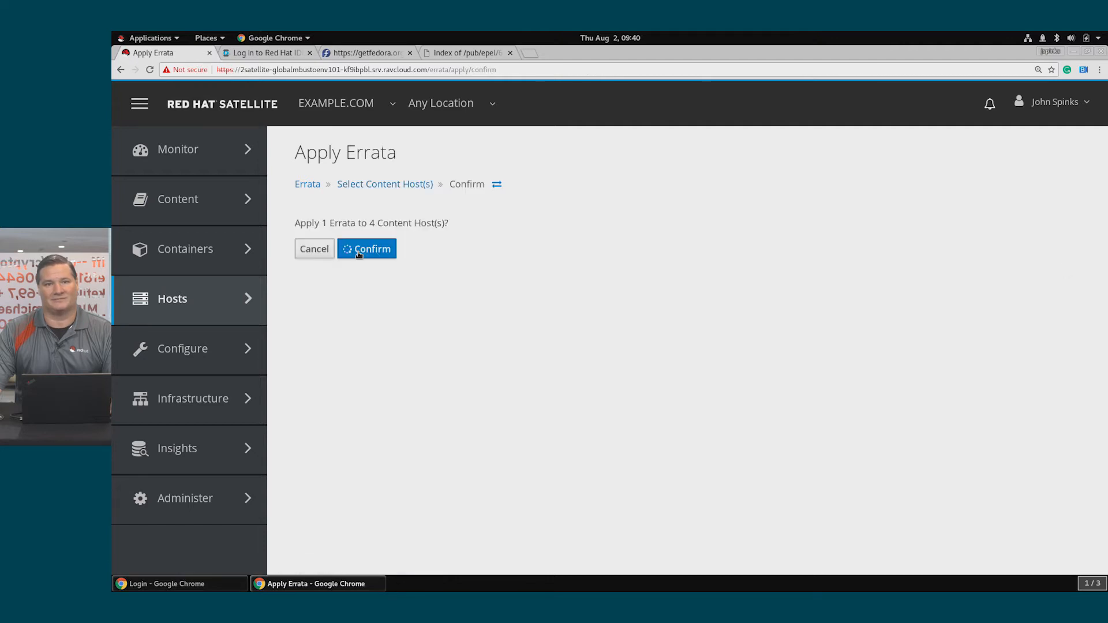
pyautogui.click(367, 248)
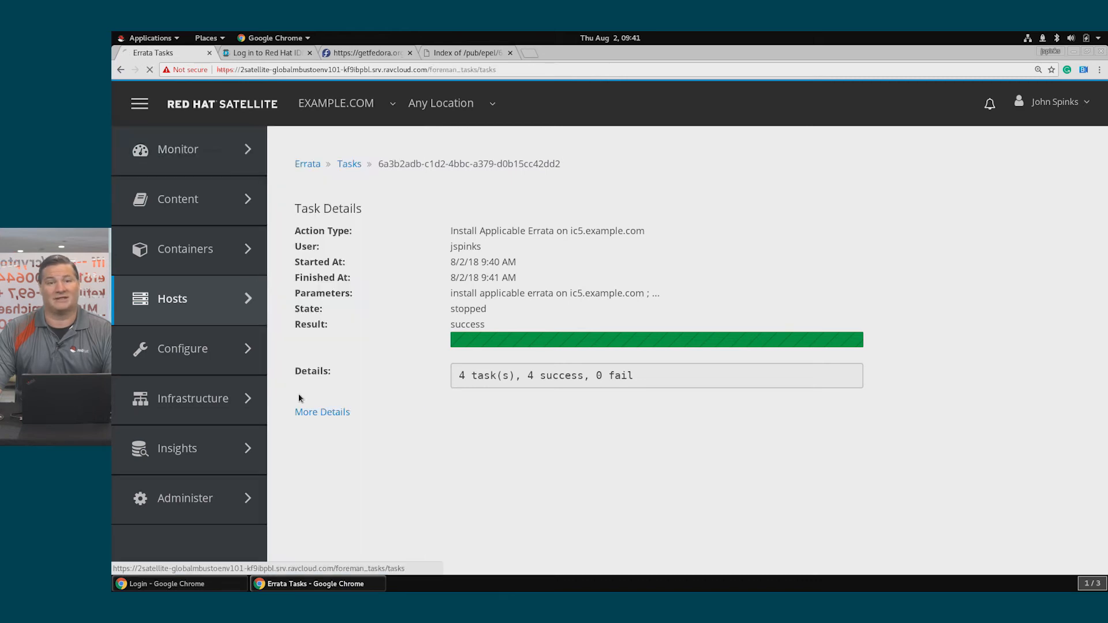
# - View the ic5.example.com Package Profile Update task, then switch to the EPEL sync article
pyautogui.click(349, 164)
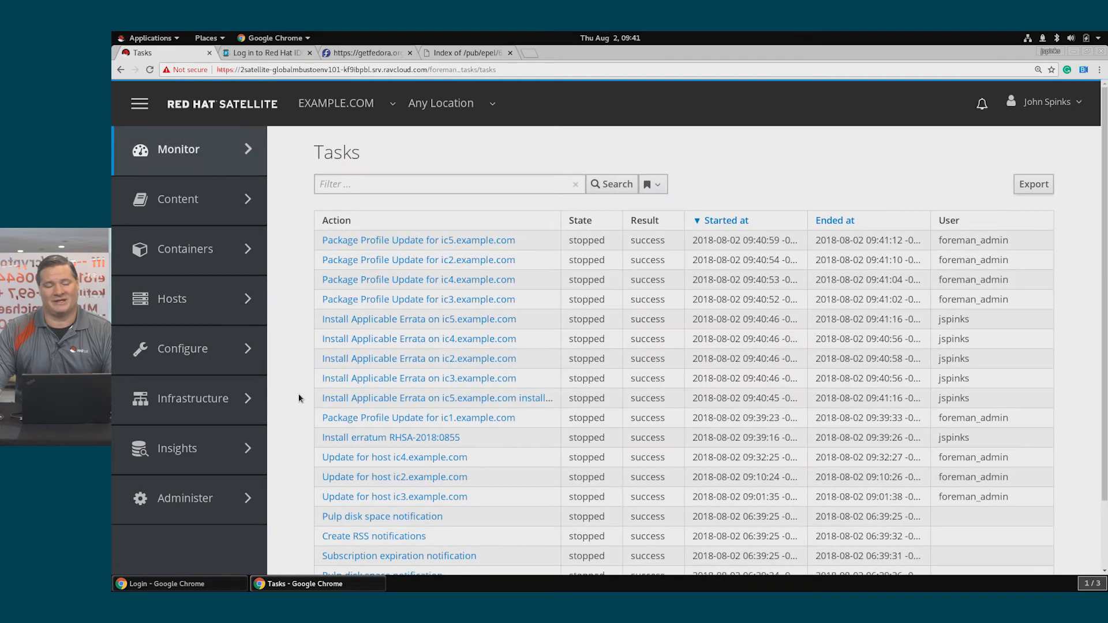
pyautogui.moveTo(418, 239)
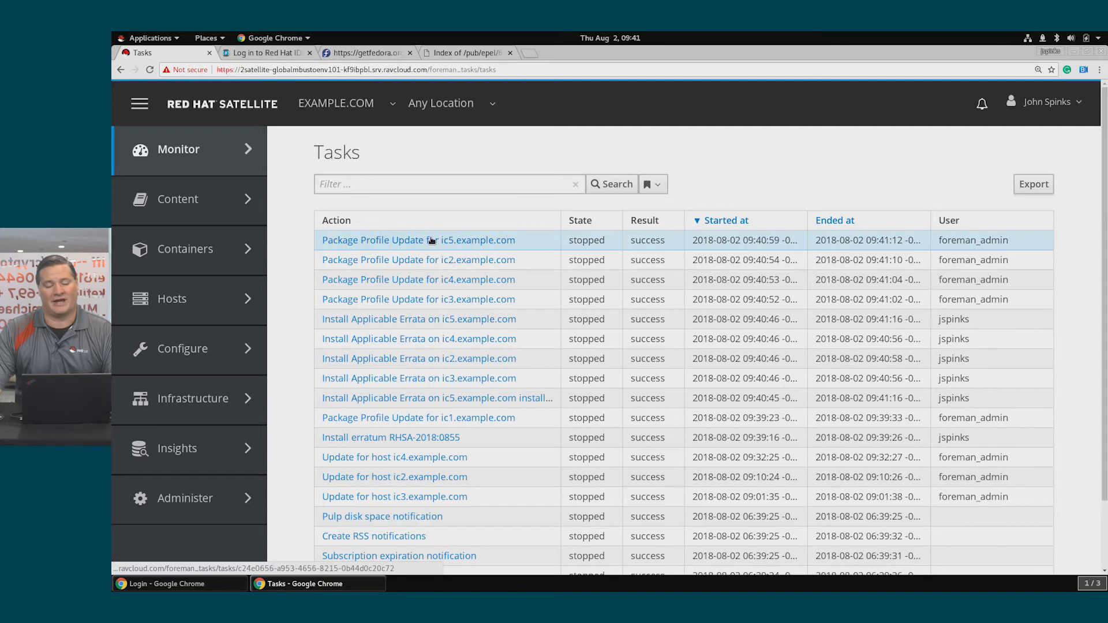
pyautogui.click(418, 240)
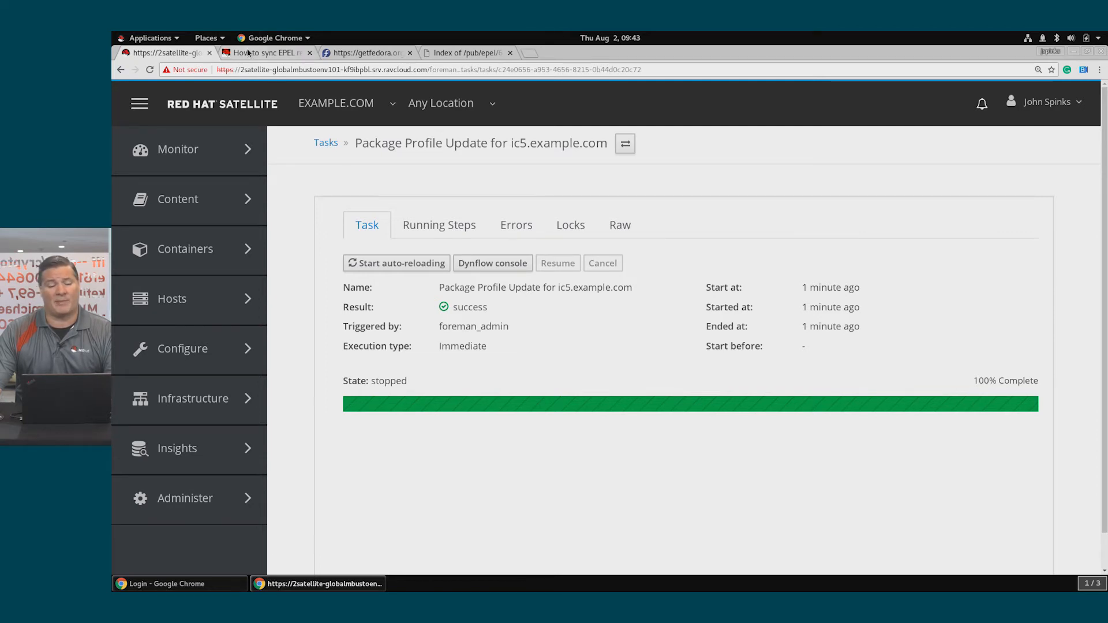
pyautogui.click(267, 52)
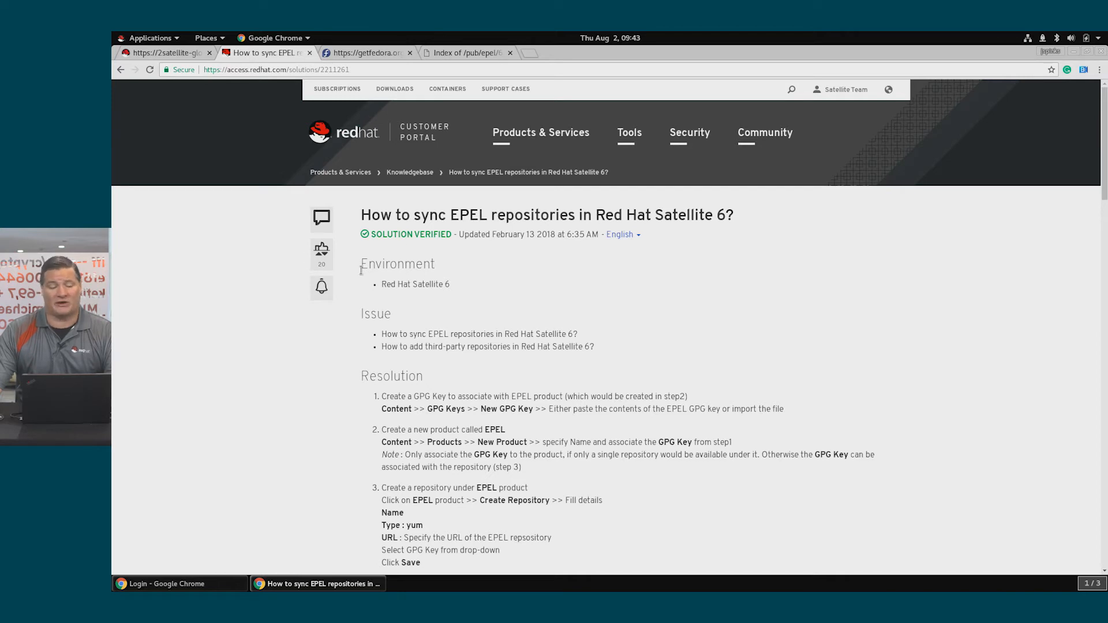
pyautogui.moveTo(403, 302)
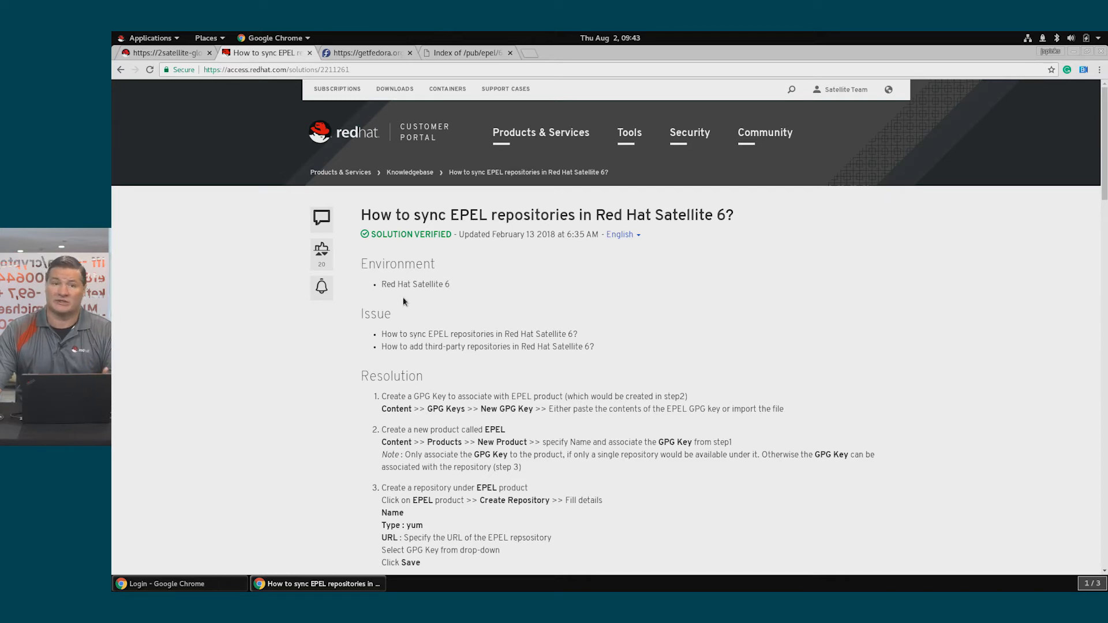
pyautogui.moveTo(321, 217)
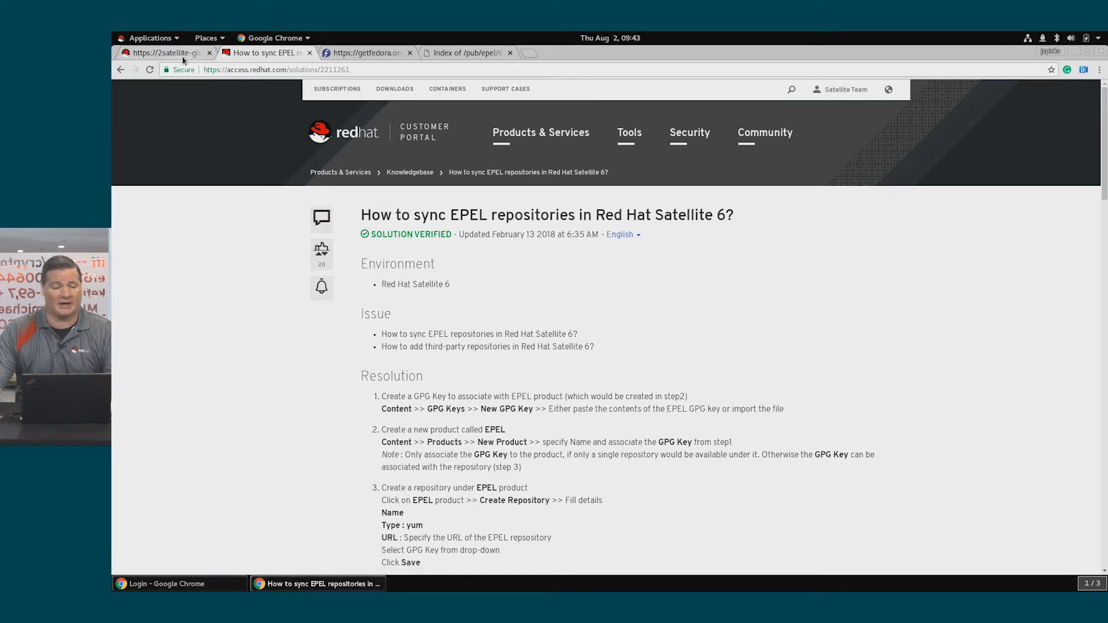
# - Read the 'How to sync EPEL repositories' article and return to Satellite
pyautogui.click(164, 53)
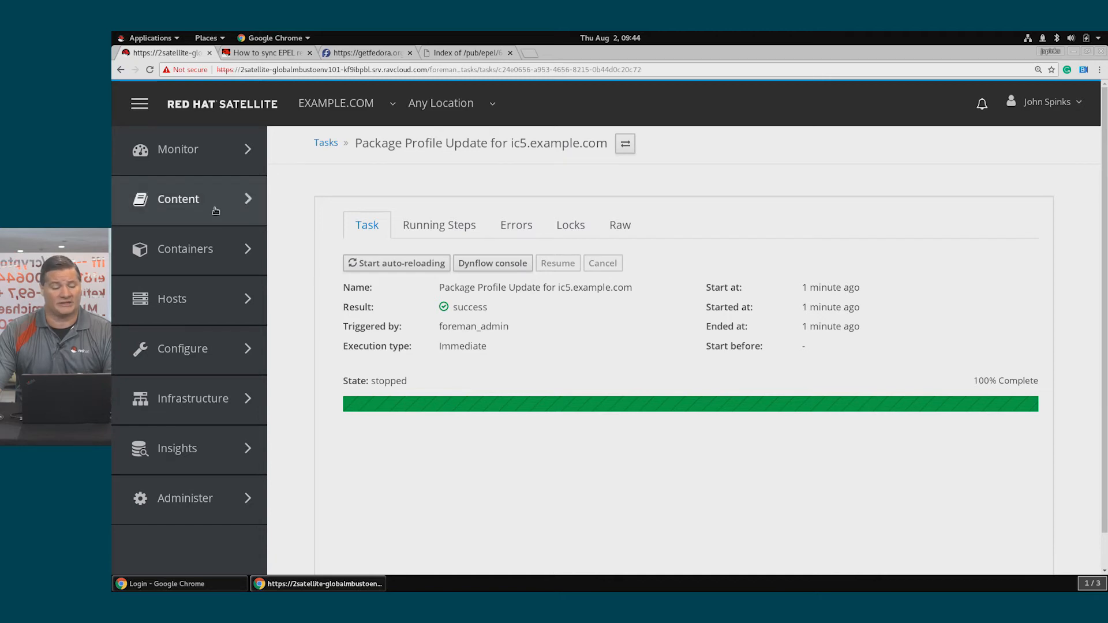
# - Start a new content credential named EPEL under Content > Content Credentials
pyautogui.click(179, 198)
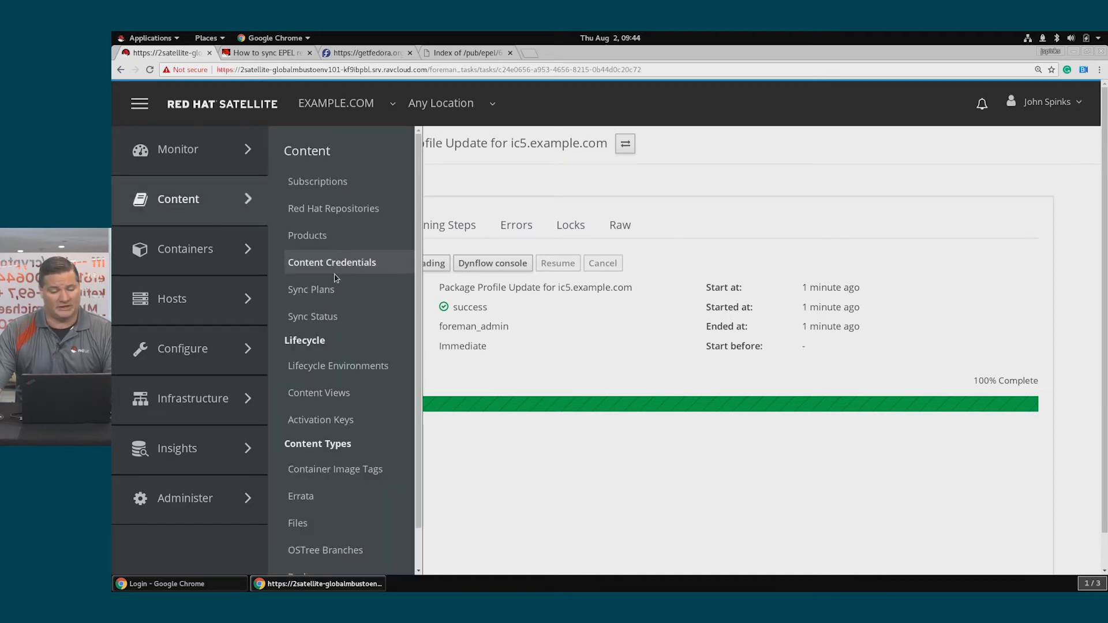
pyautogui.click(331, 262)
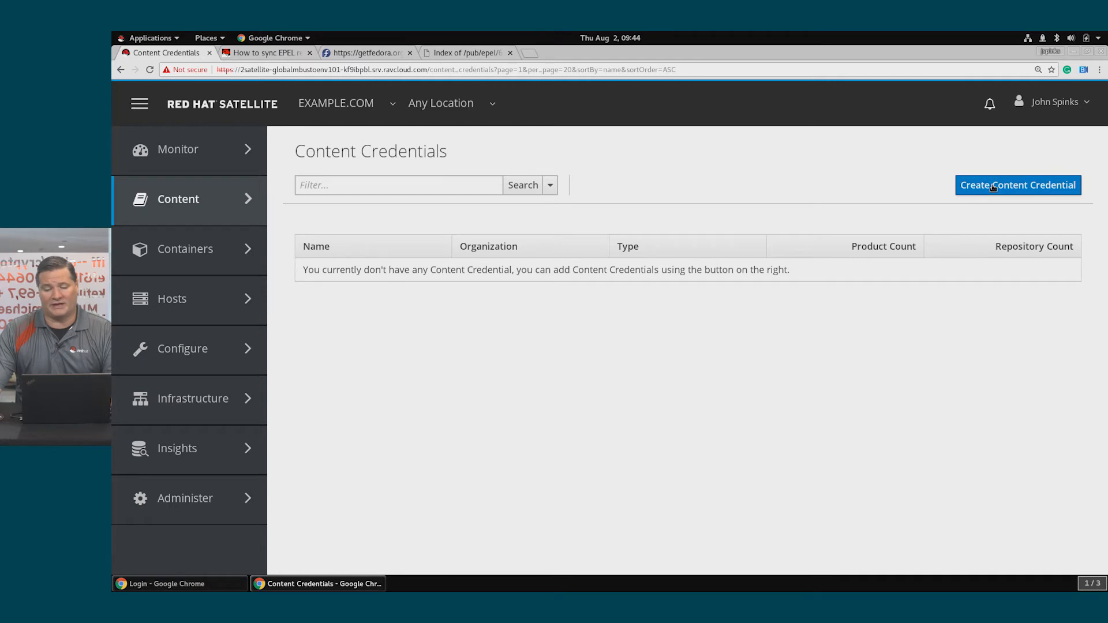
pyautogui.click(1017, 185)
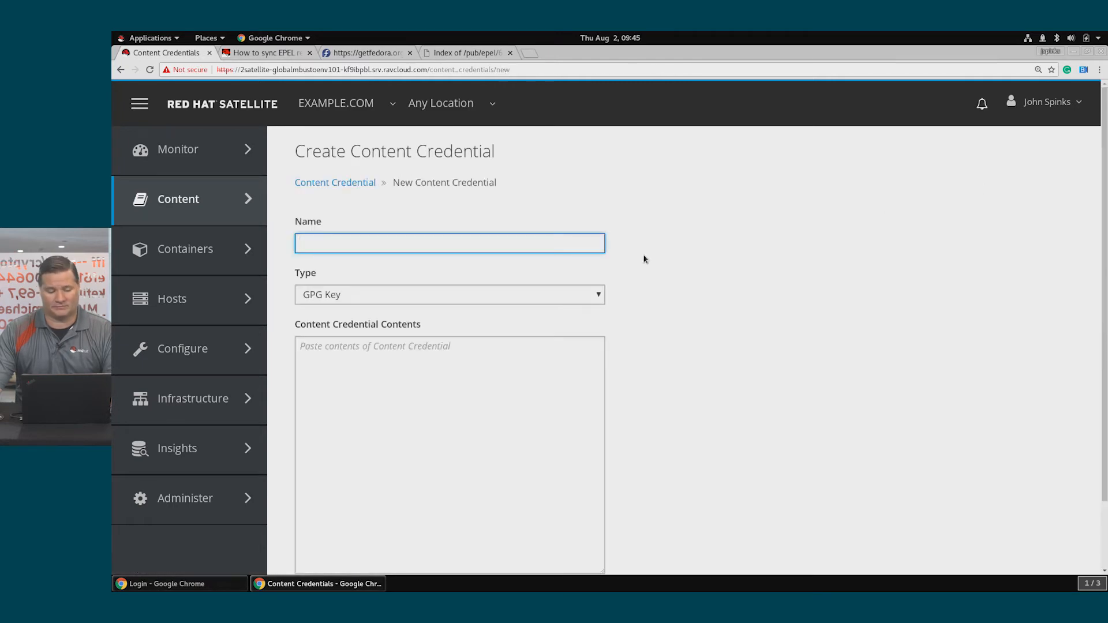
pyautogui.write('EPEL')
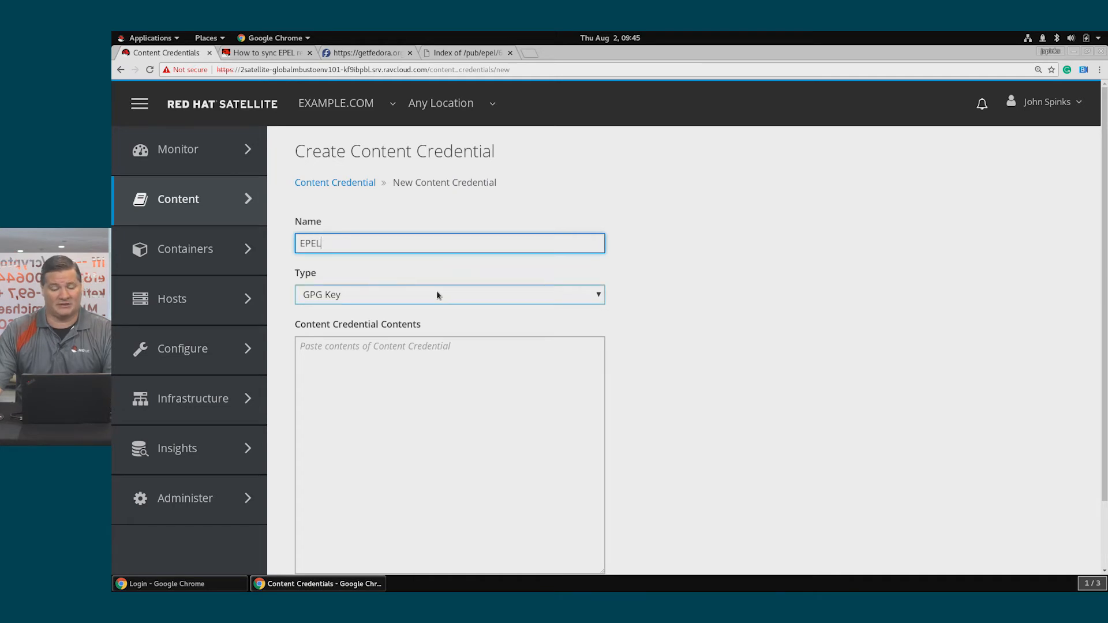
# - Copy the Fedora EPEL public key into the EPEL credential and save it
pyautogui.click(362, 52)
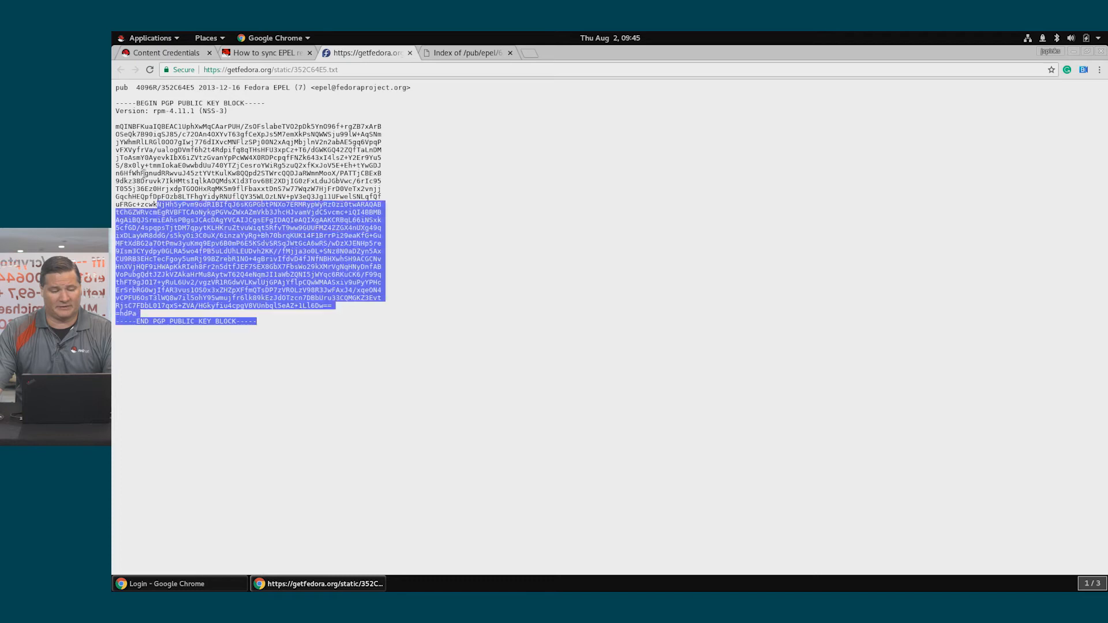
pyautogui.rightClick(247, 212)
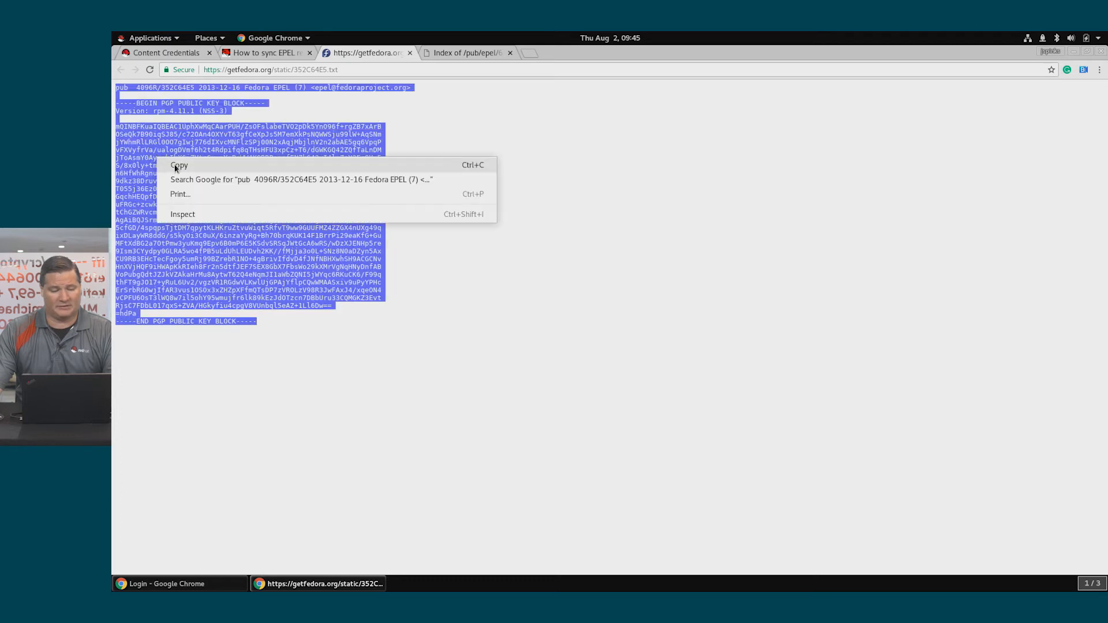
pyautogui.click(178, 166)
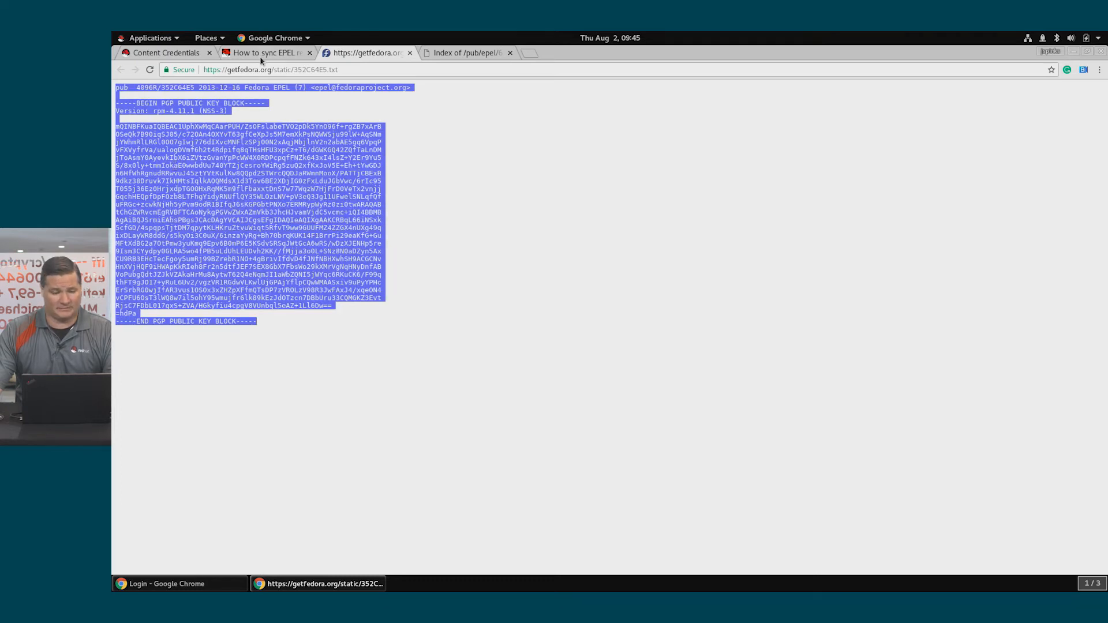
pyautogui.click(164, 52)
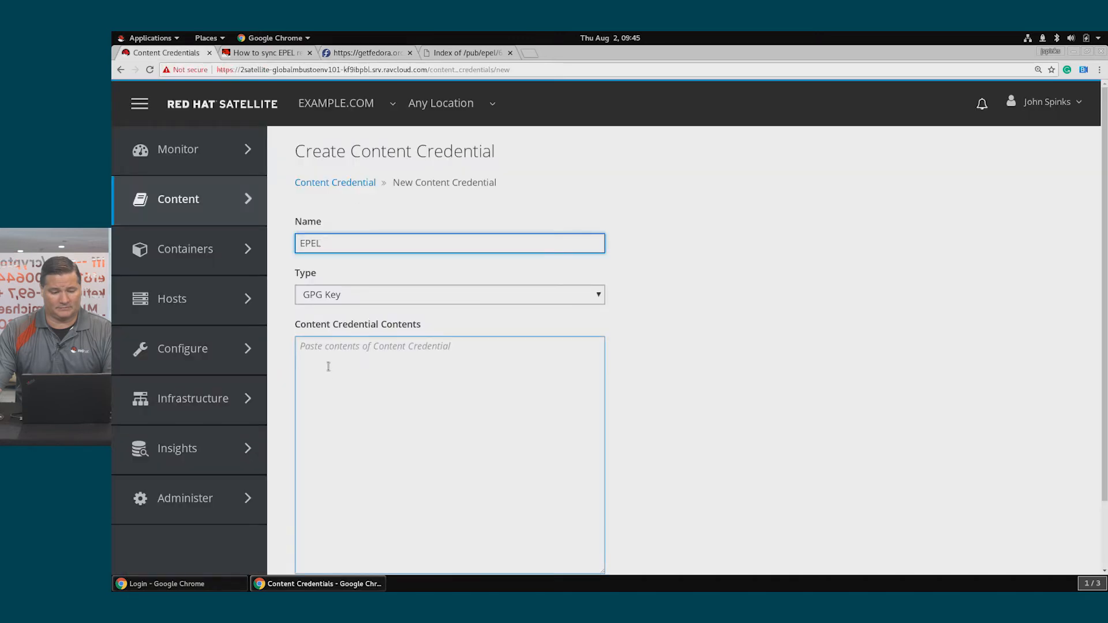
pyautogui.click(449, 453)
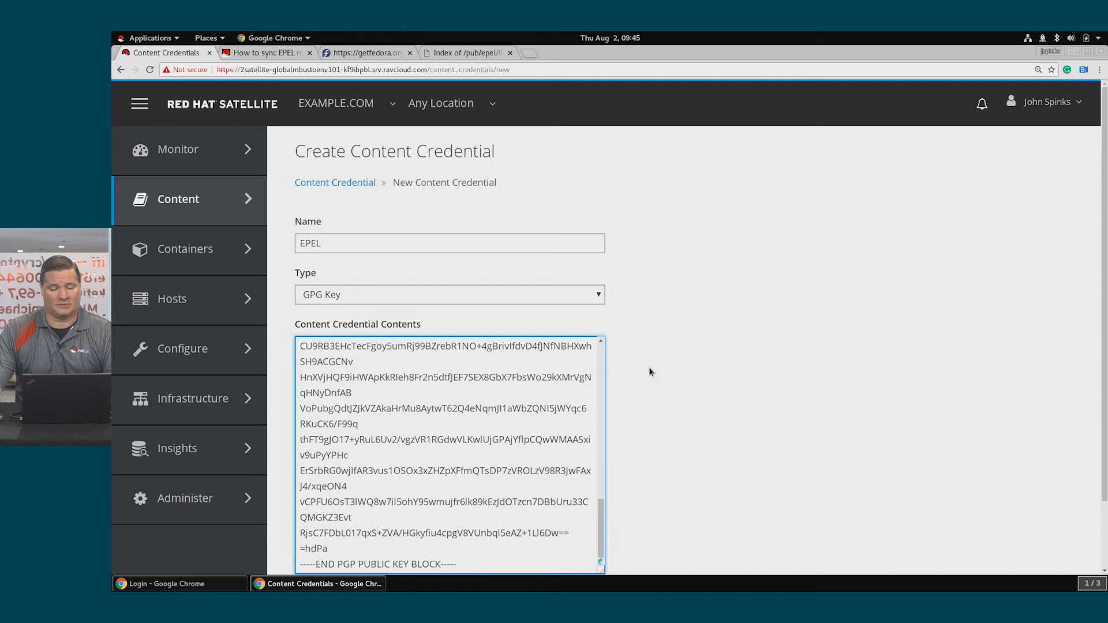
pyautogui.scroll(-3)
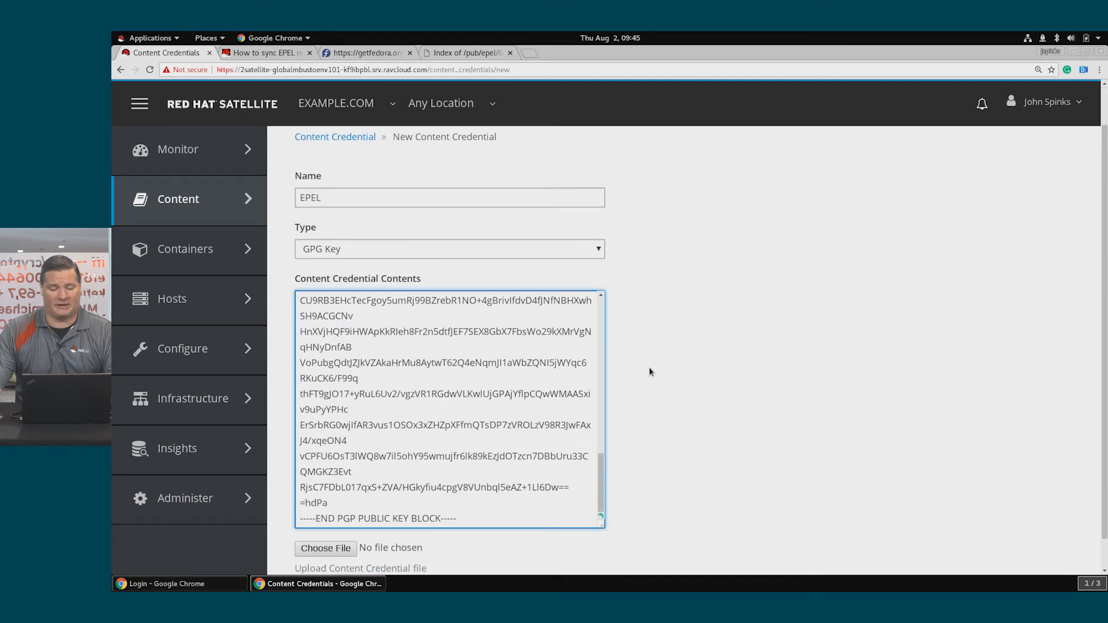
pyautogui.scroll(-3)
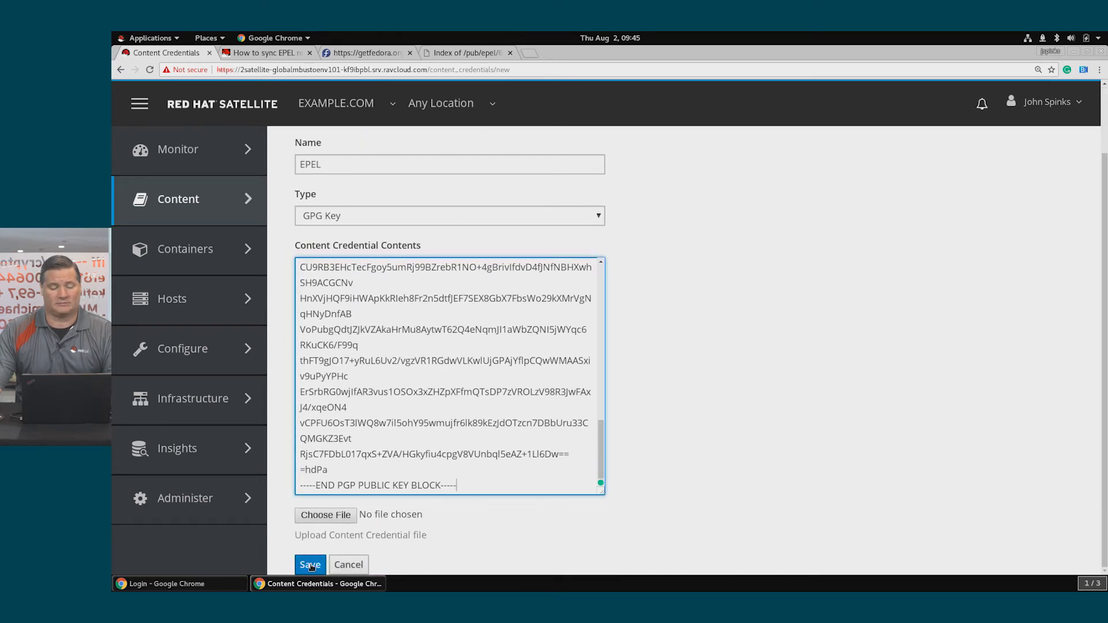
pyautogui.click(309, 564)
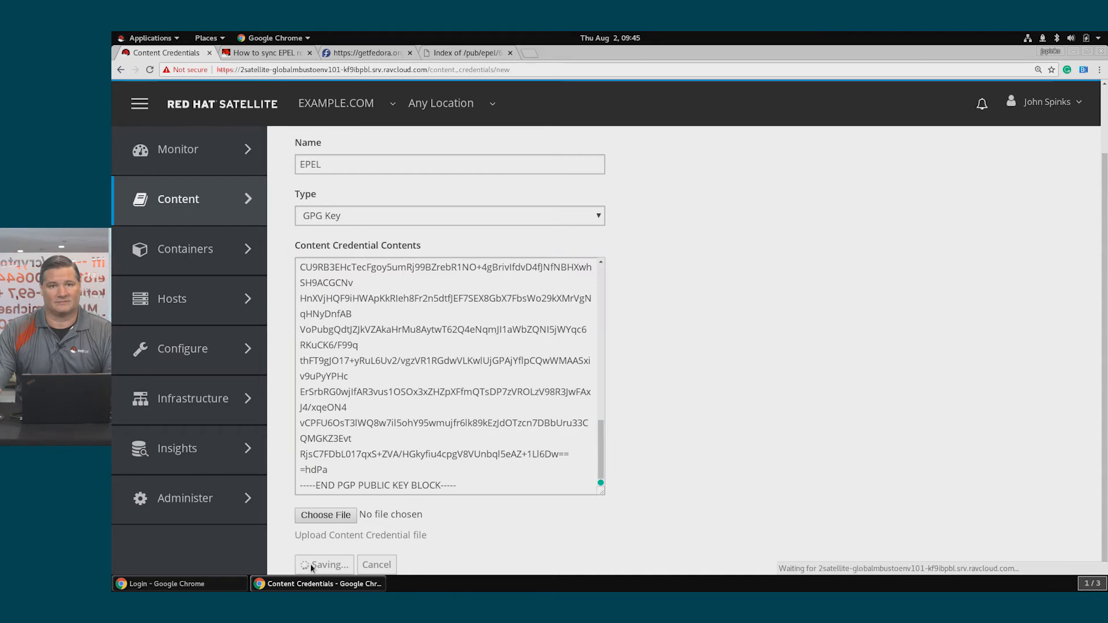
pyautogui.click(324, 564)
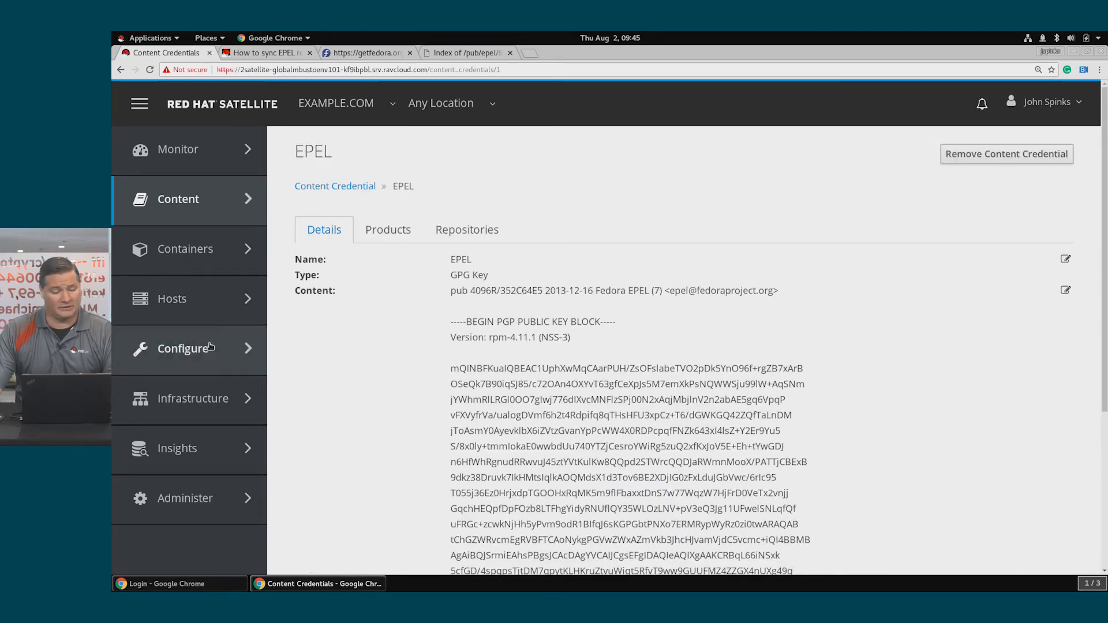
# - Create a product named EPEL that uses the EPEL GPG key
pyautogui.click(179, 199)
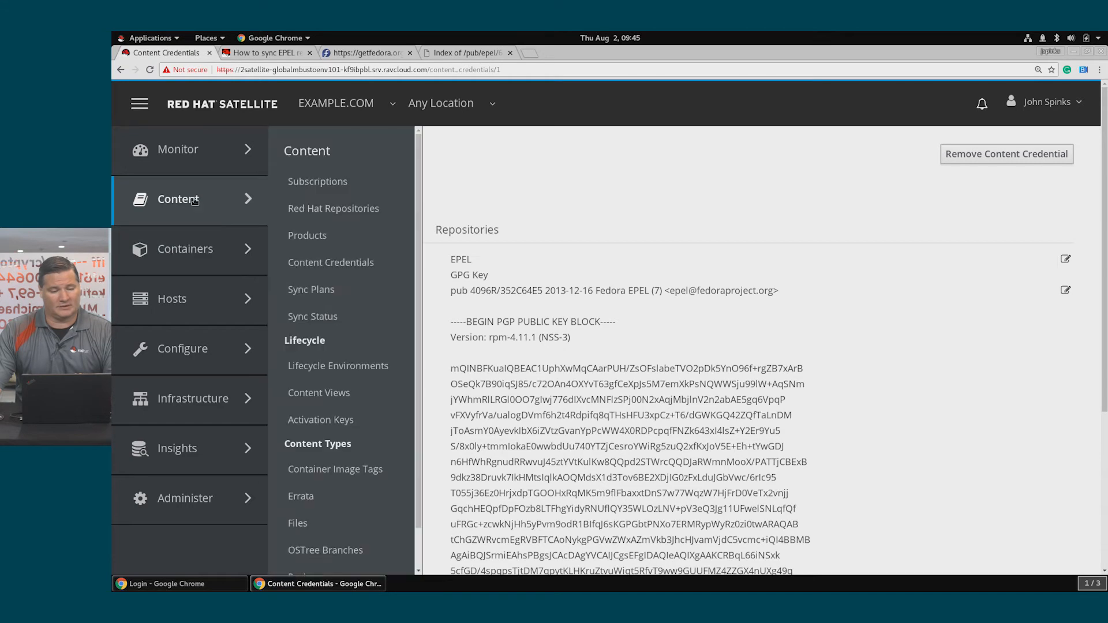
pyautogui.click(308, 235)
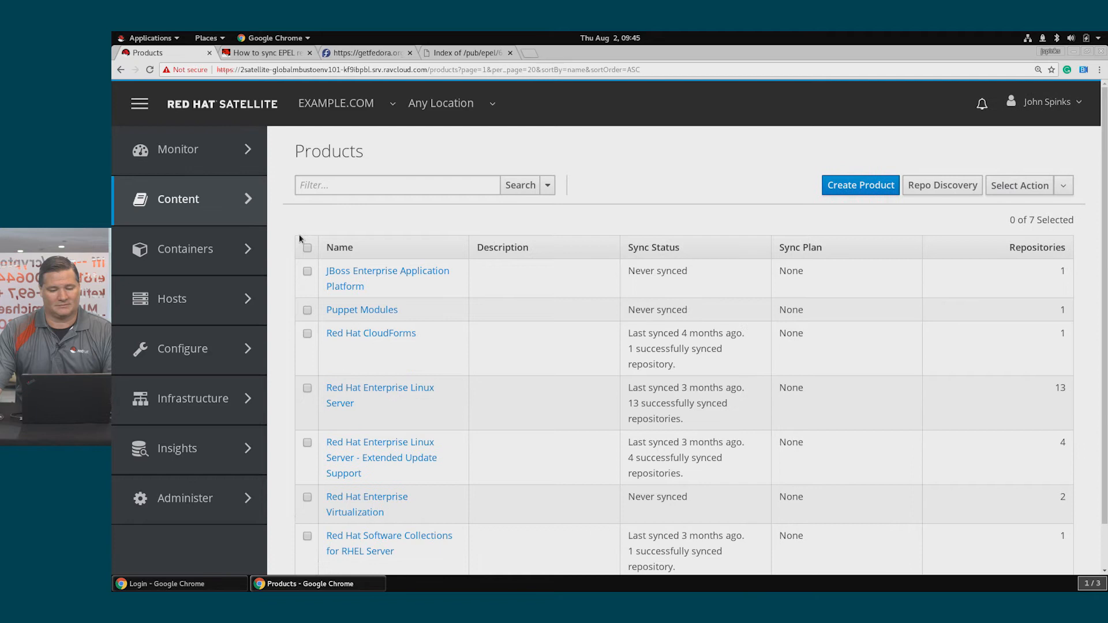
pyautogui.moveTo(362, 309)
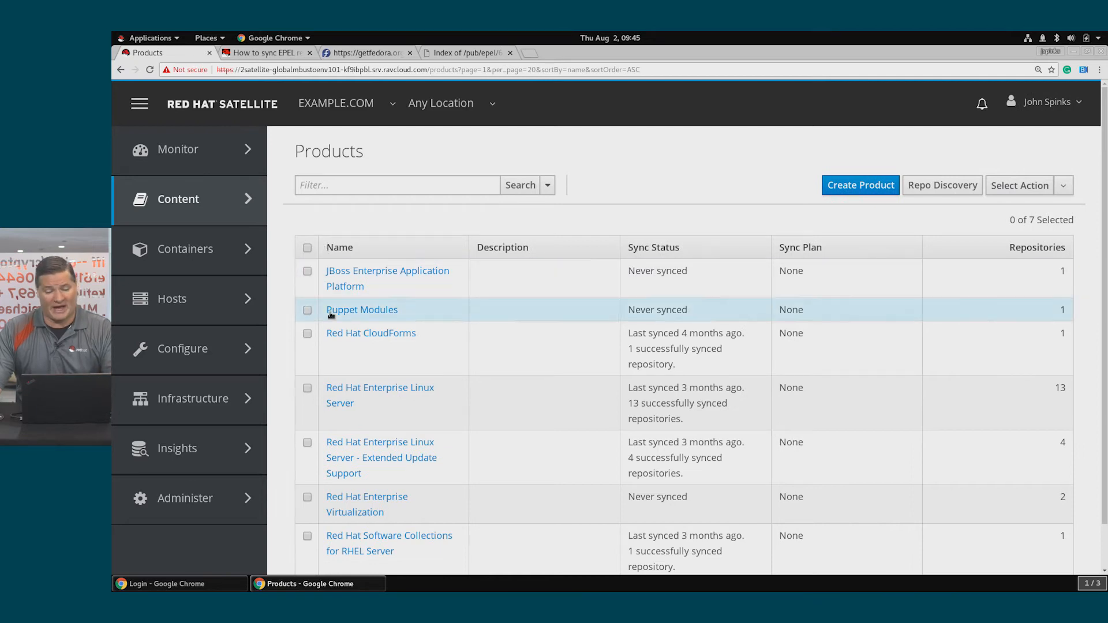
pyautogui.moveTo(469, 334)
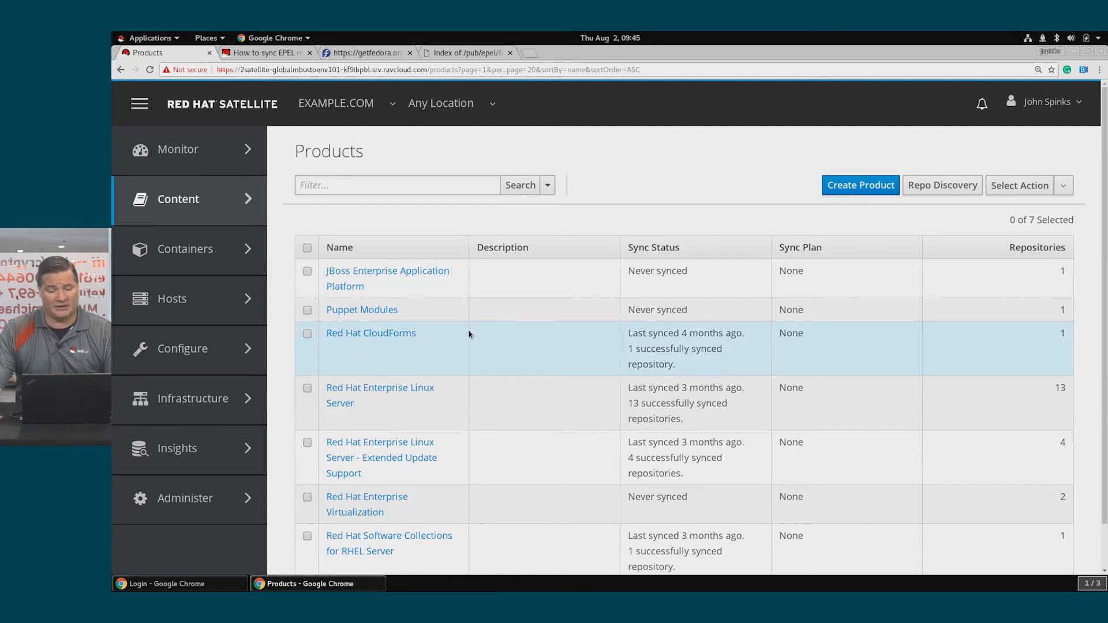
pyautogui.moveTo(859, 185)
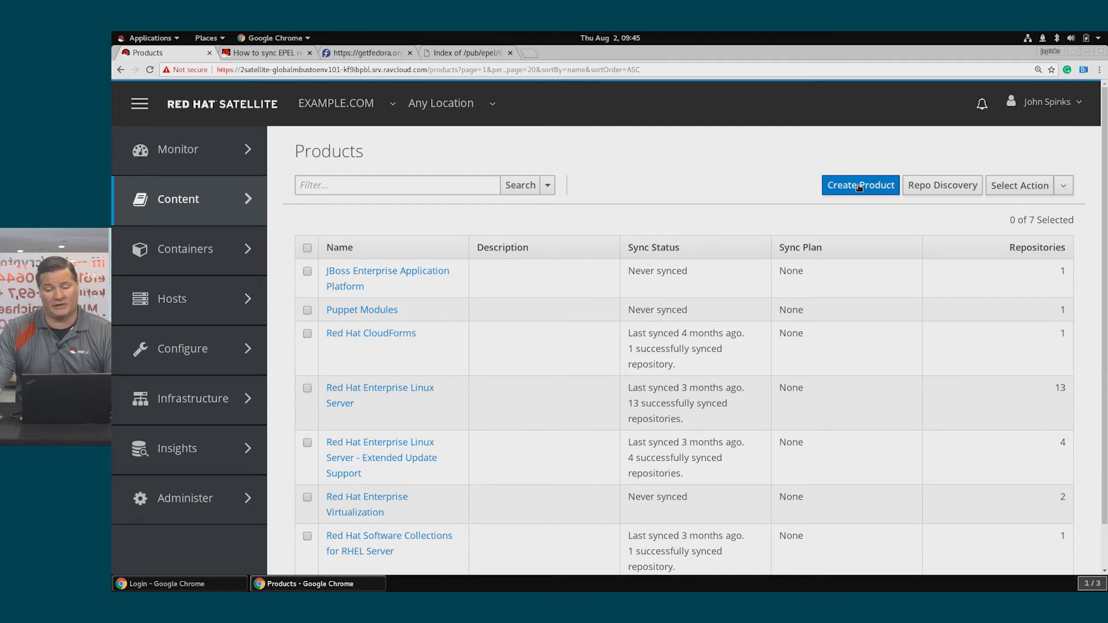
pyautogui.click(860, 185)
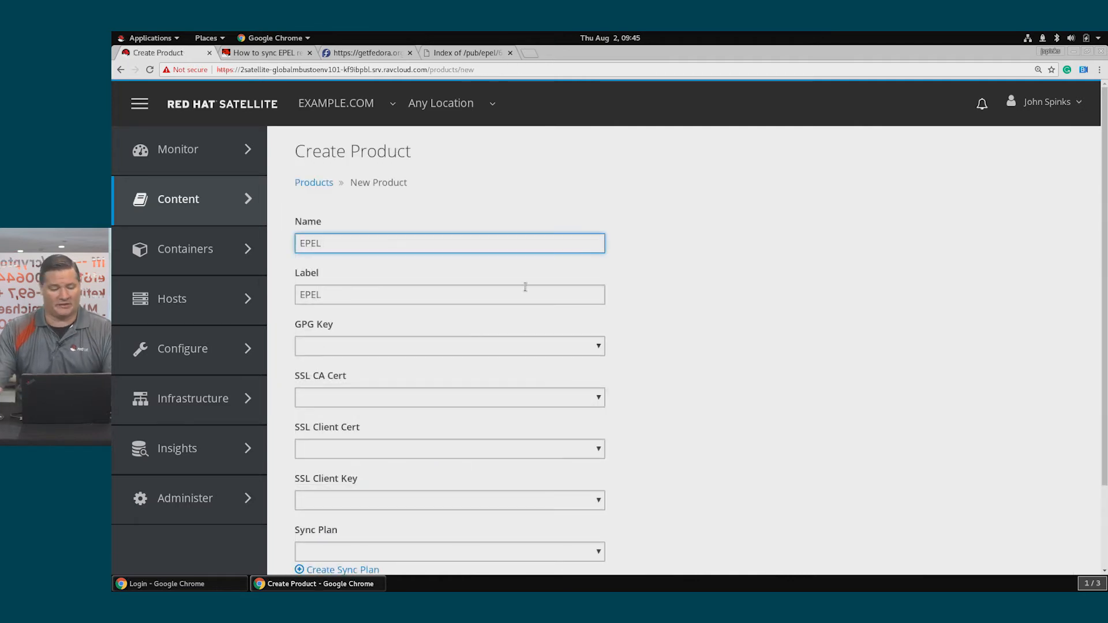
pyautogui.click(450, 346)
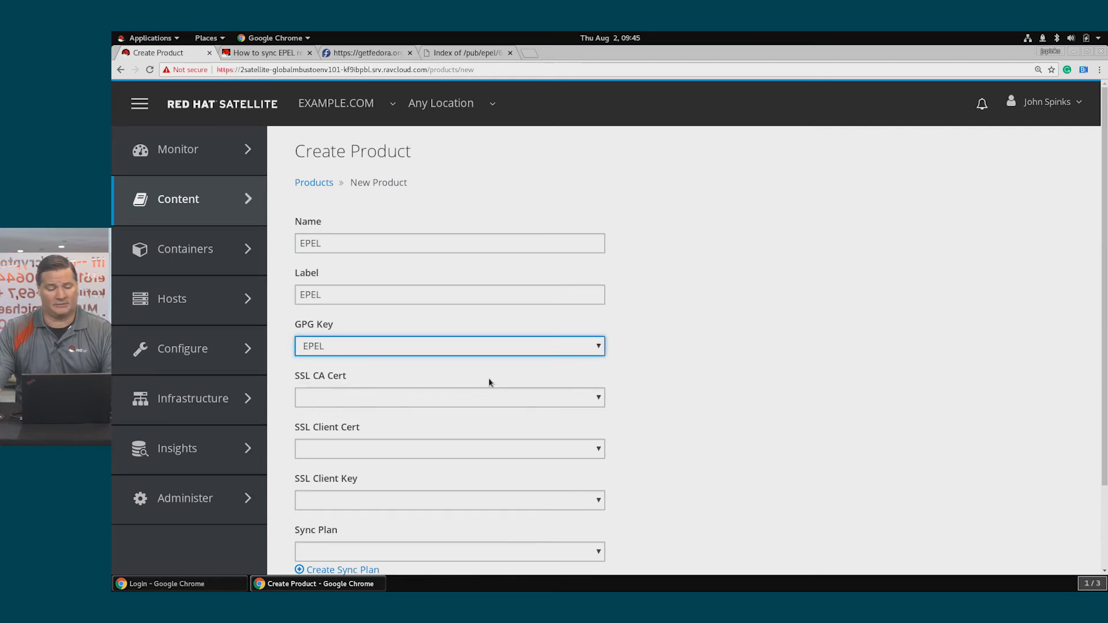
pyautogui.scroll(-3)
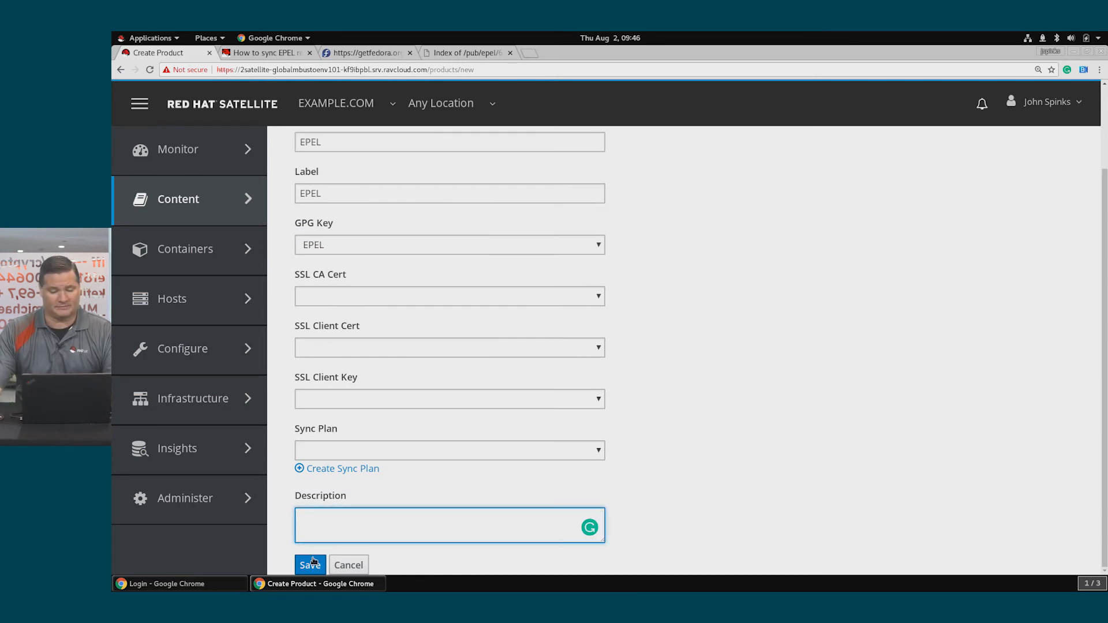
pyautogui.click(309, 564)
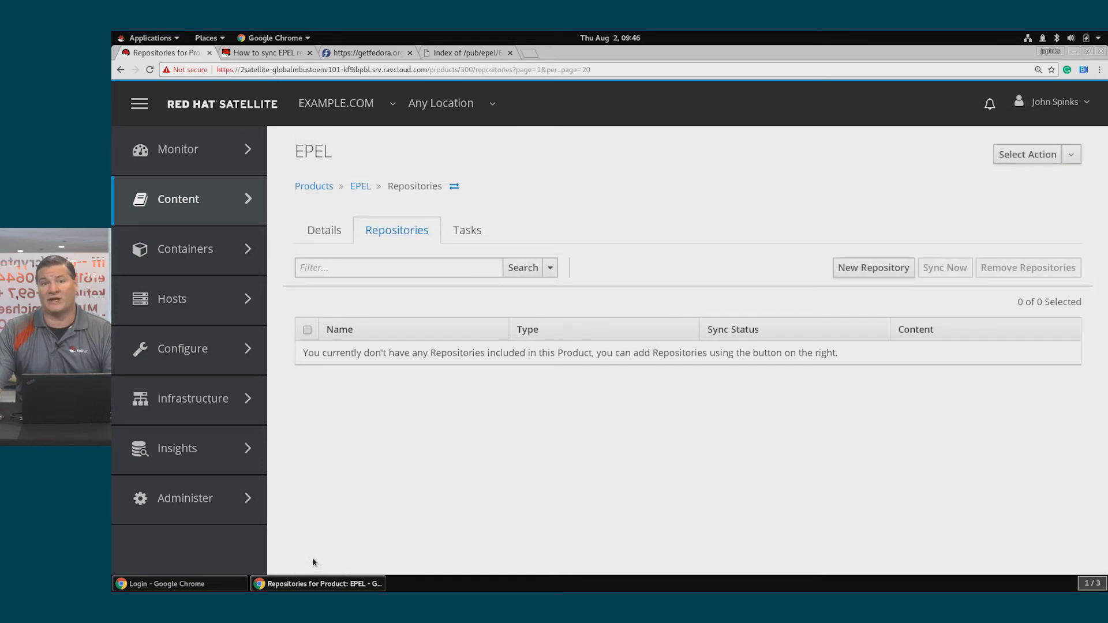
pyautogui.moveTo(840, 291)
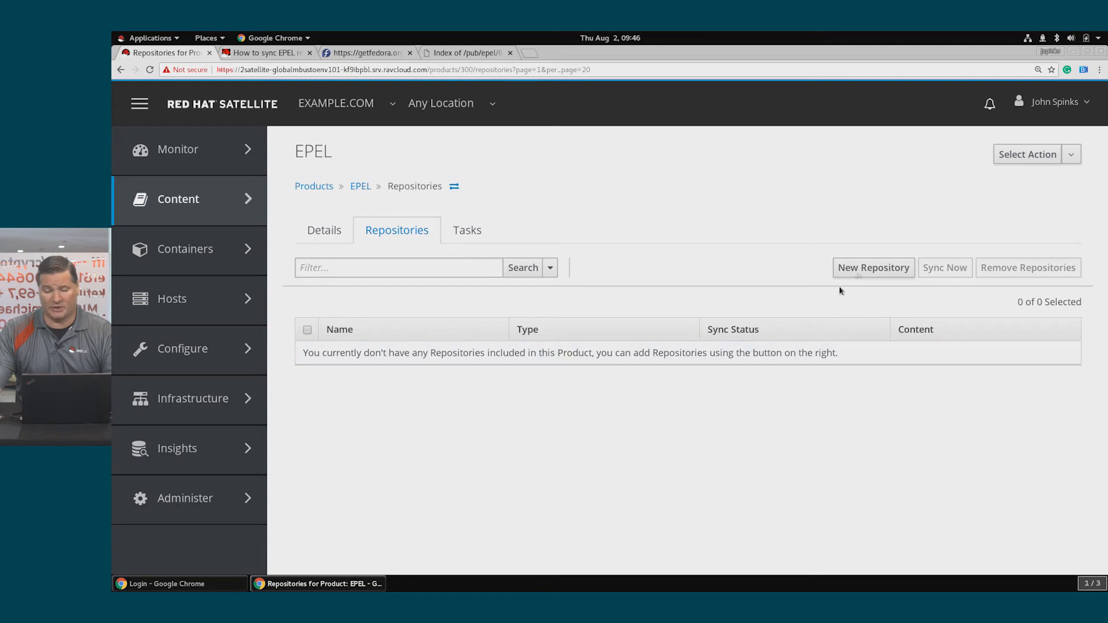
pyautogui.moveTo(857, 276)
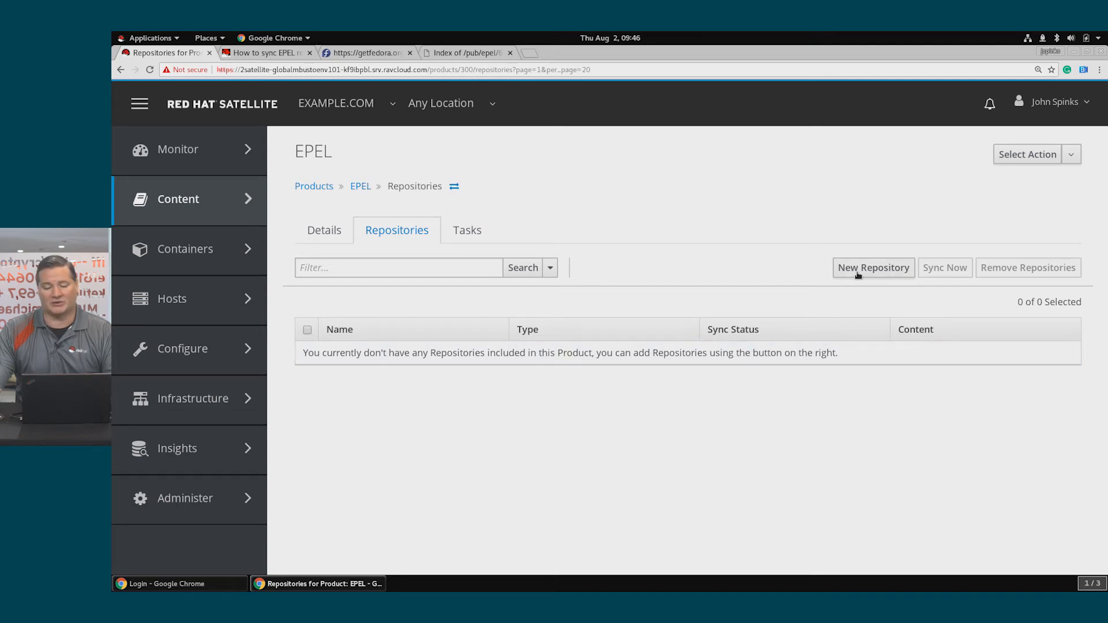
# - Name the new repository EPEL_REPO, with type yum and architecture x86_64
pyautogui.click(873, 267)
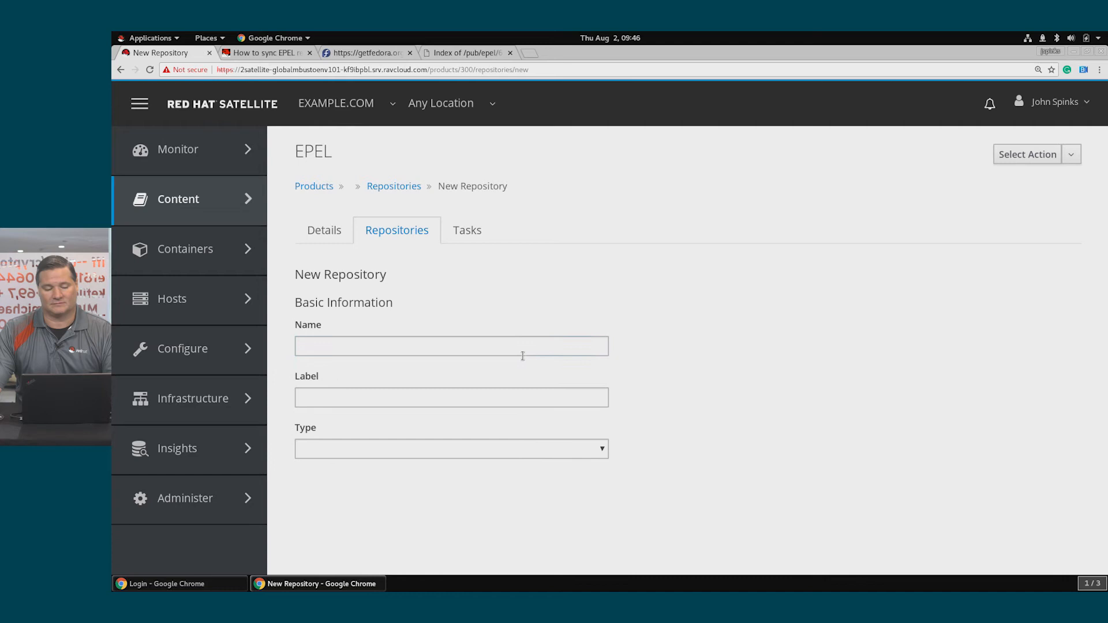
pyautogui.write('P')
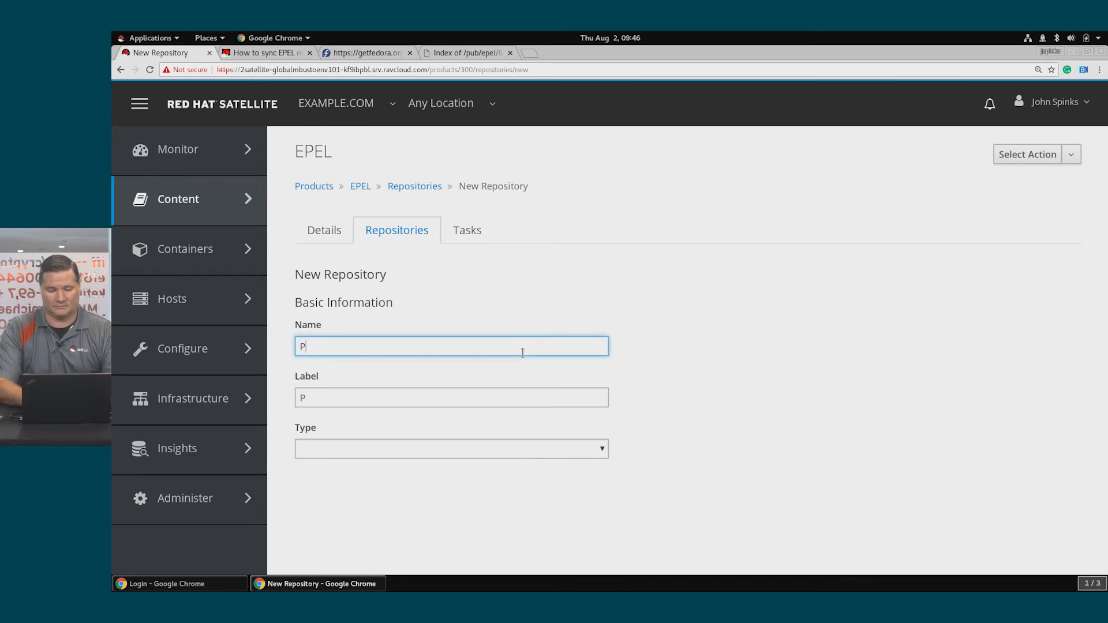
pyautogui.write('EPEL_REP')
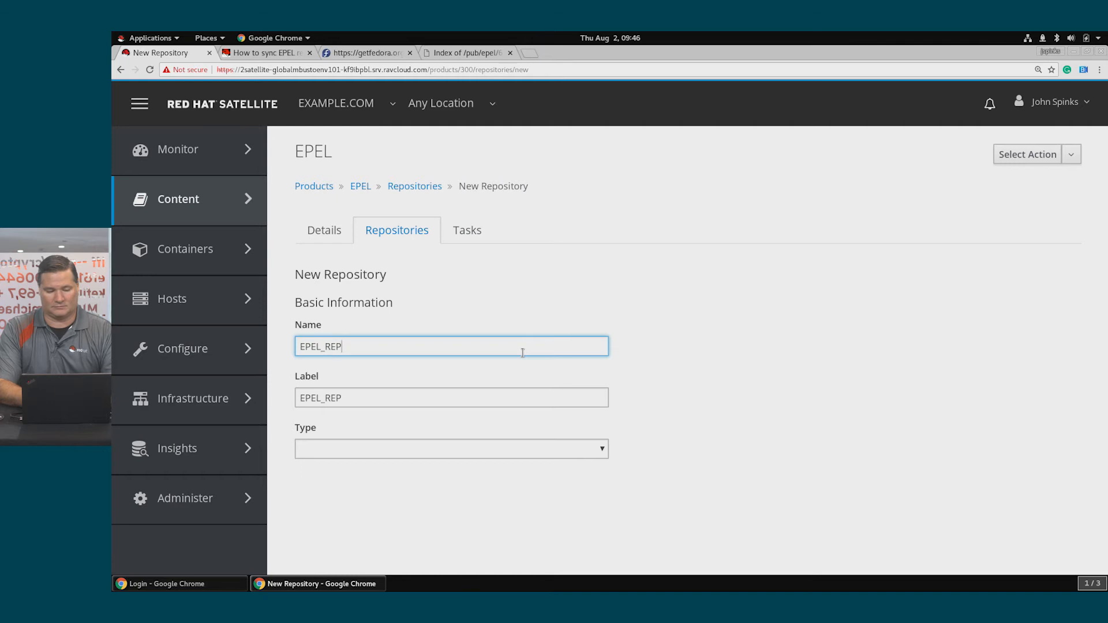
pyautogui.write('O')
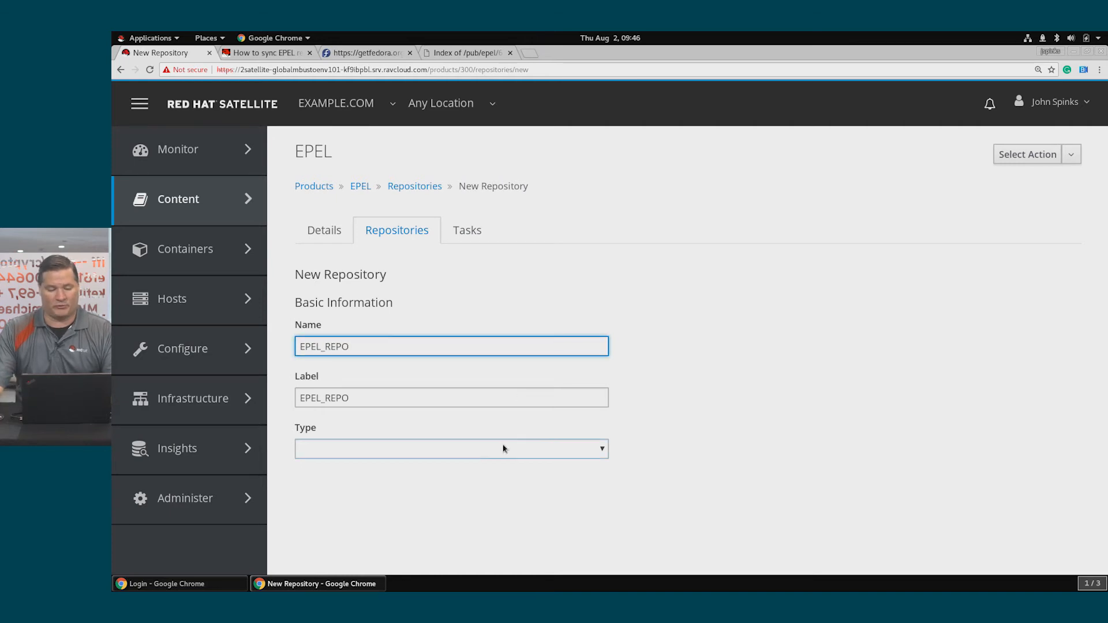
pyautogui.click(451, 448)
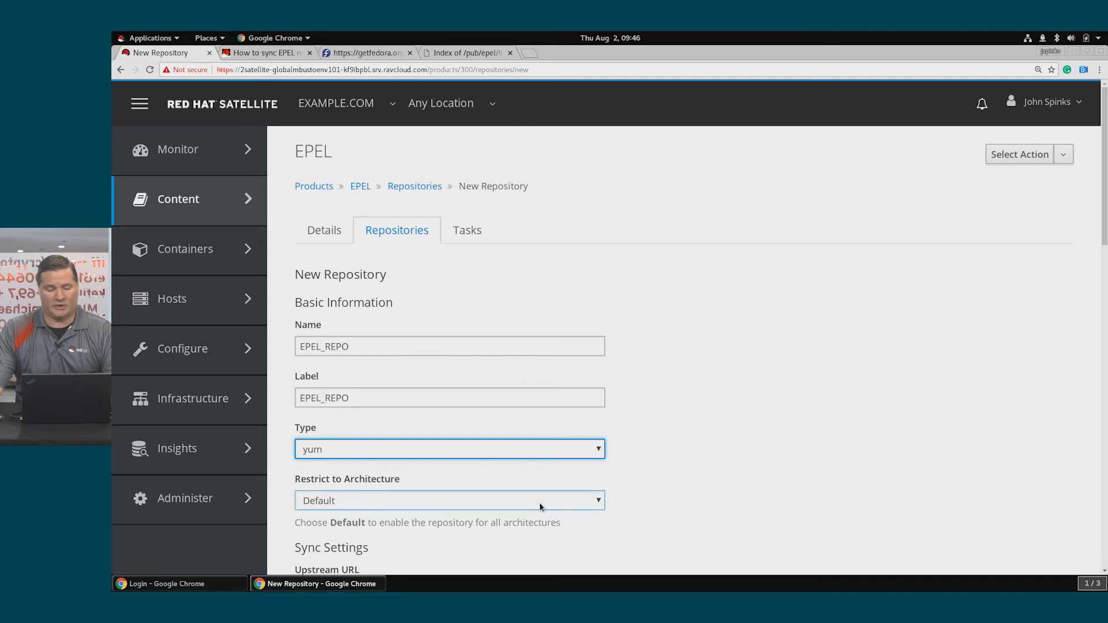
pyautogui.click(450, 500)
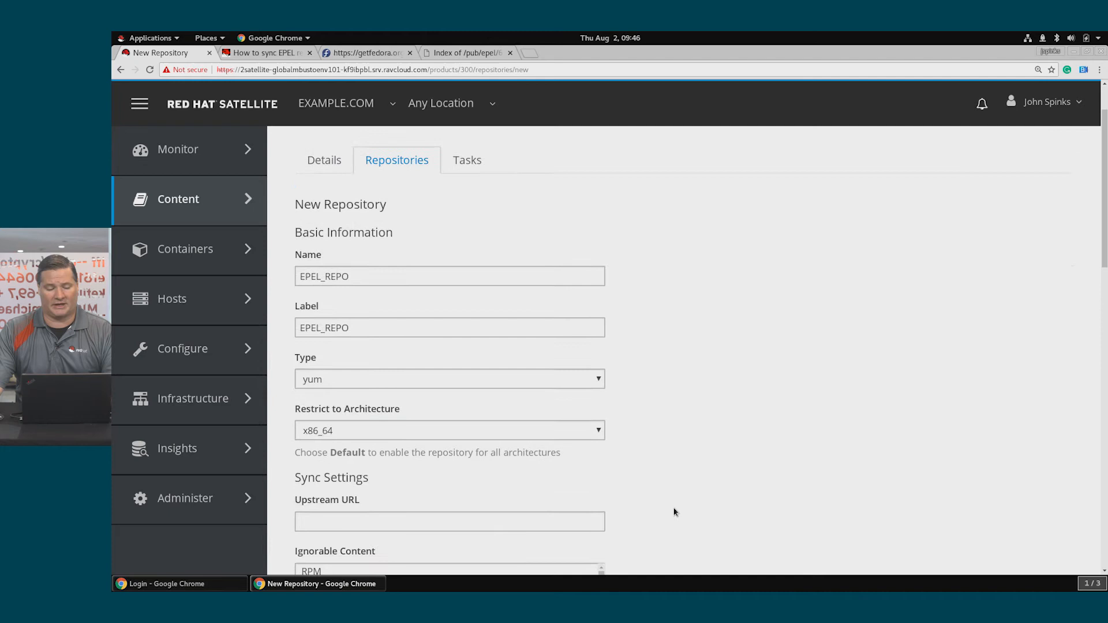
pyautogui.scroll(-3)
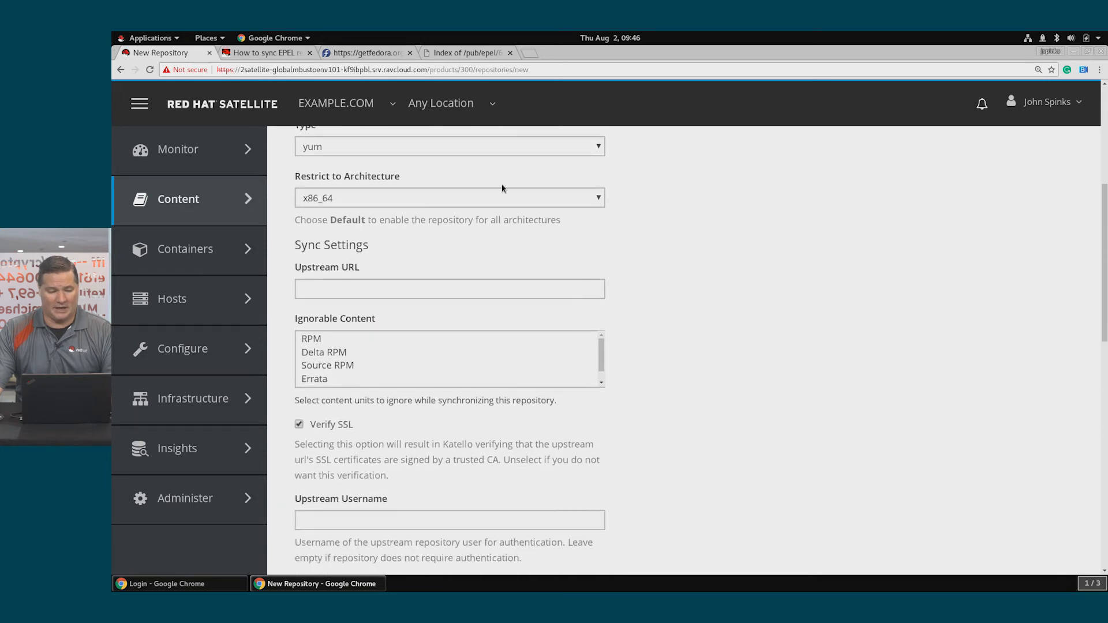
pyautogui.click(466, 52)
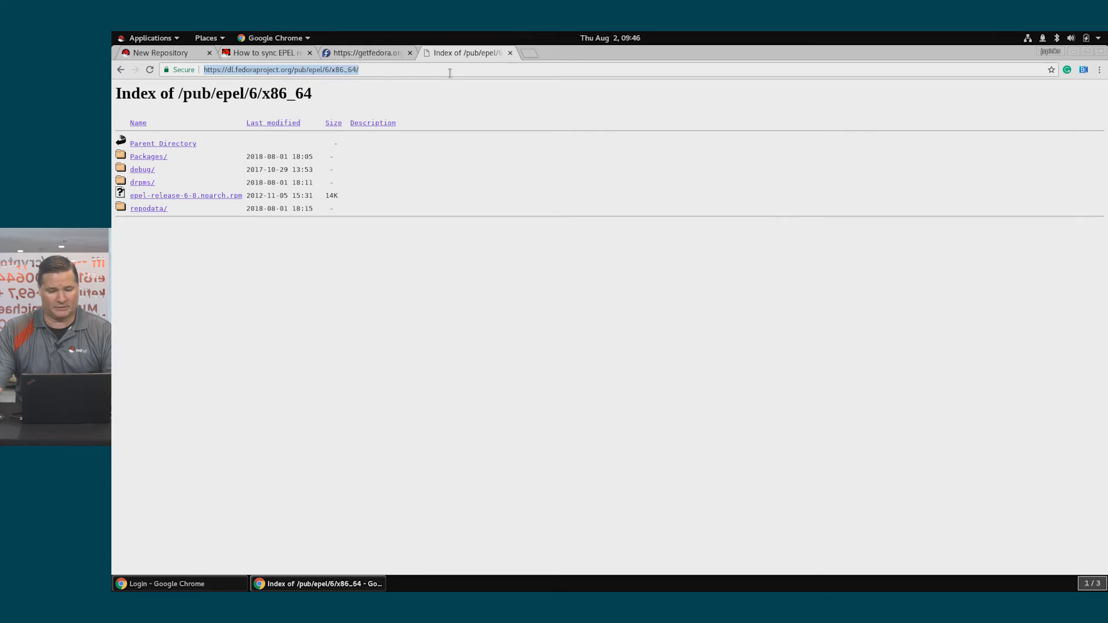
pyautogui.click(160, 52)
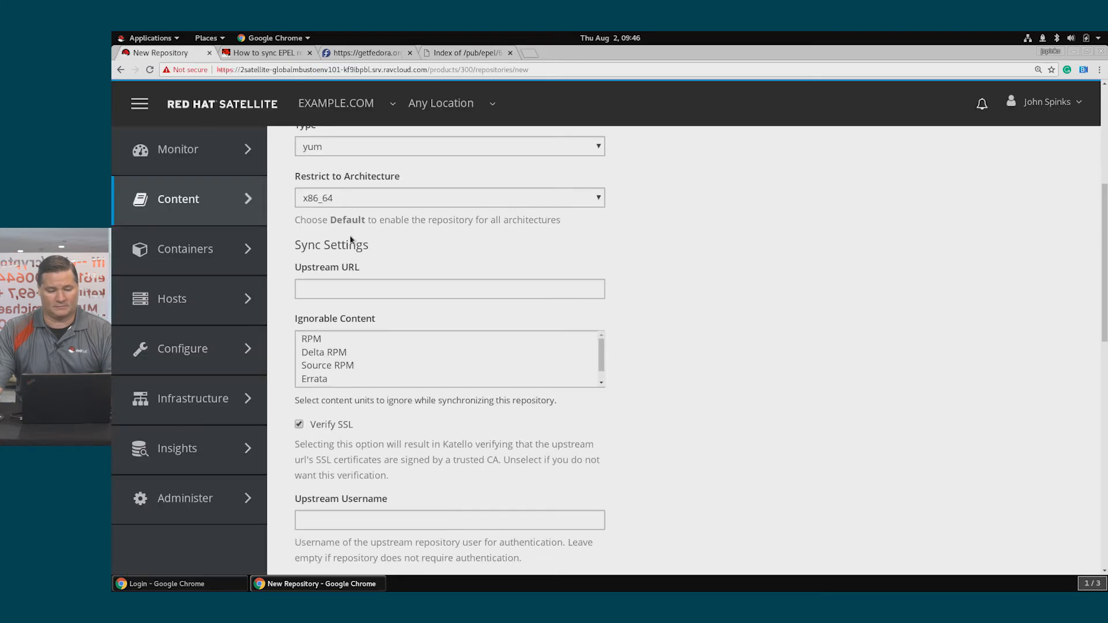
pyautogui.write('https://dl.fedoraproject.org/pub/epel/6/x86_64/')
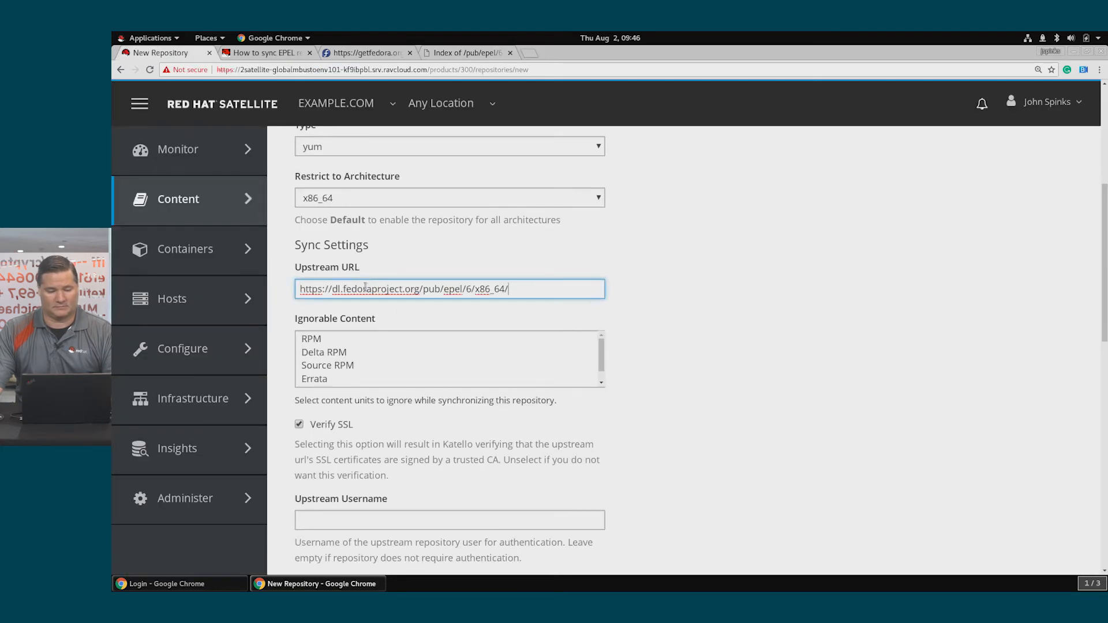
pyautogui.scroll(-3)
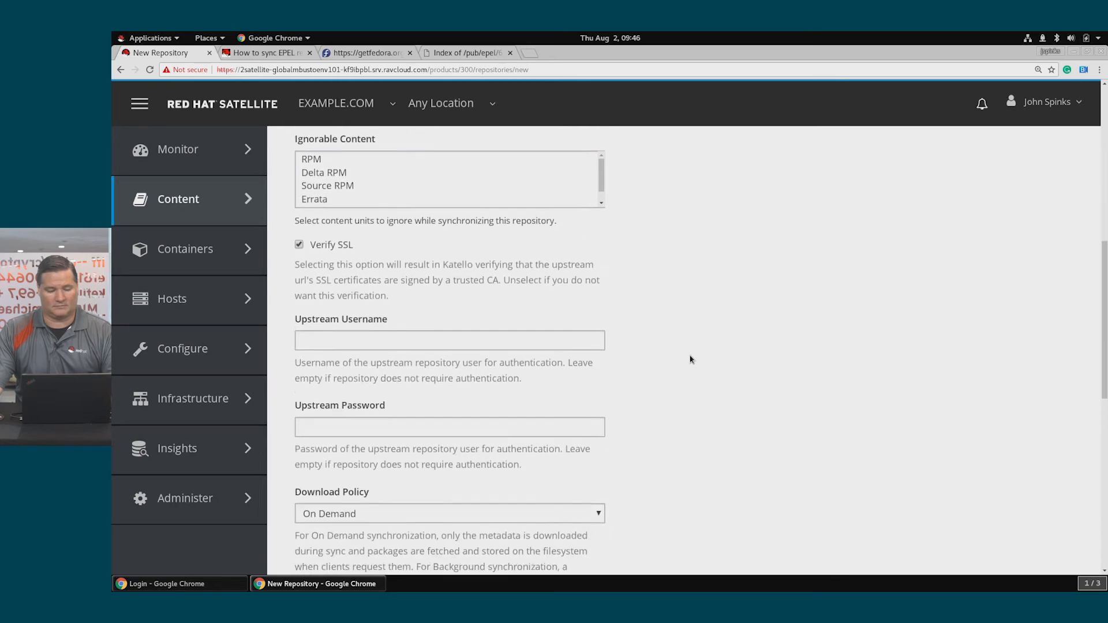
pyautogui.scroll(-3)
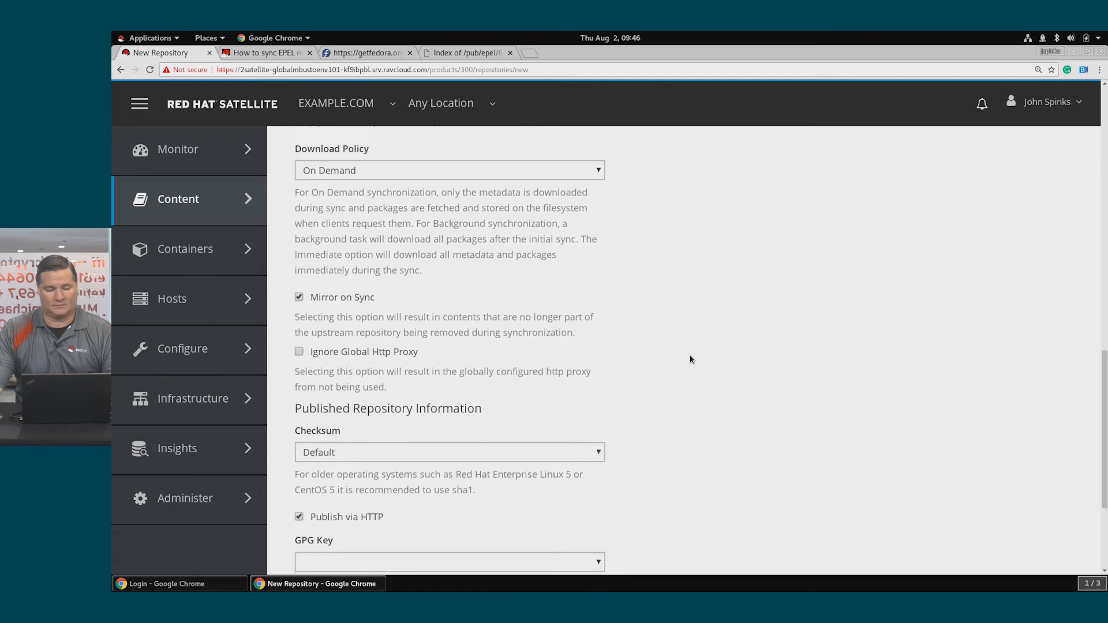
pyautogui.scroll(-3)
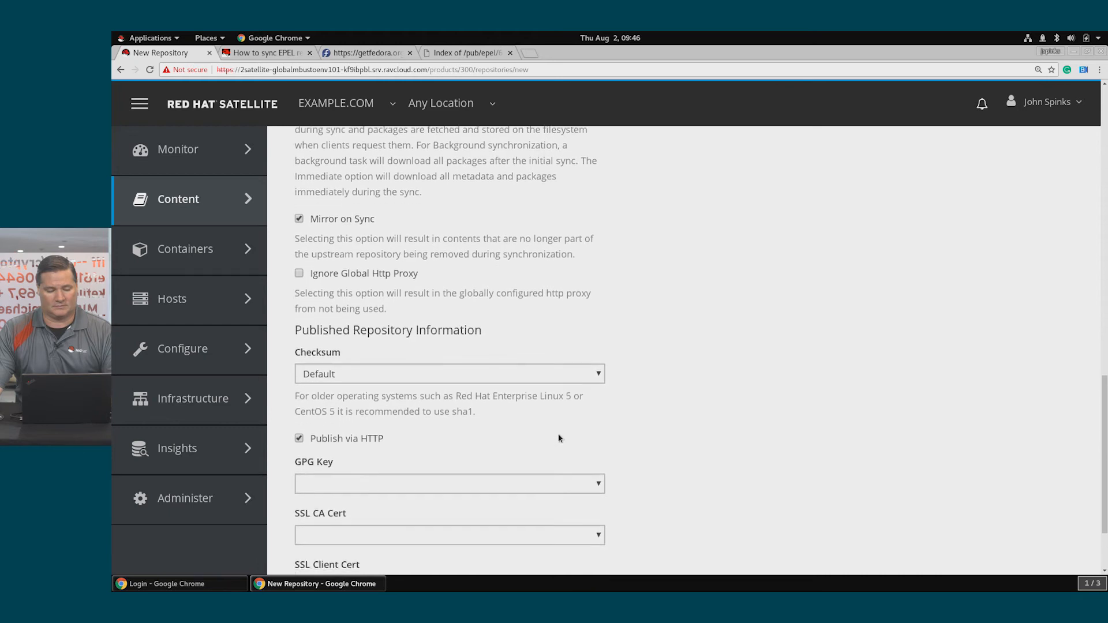
pyautogui.click(449, 483)
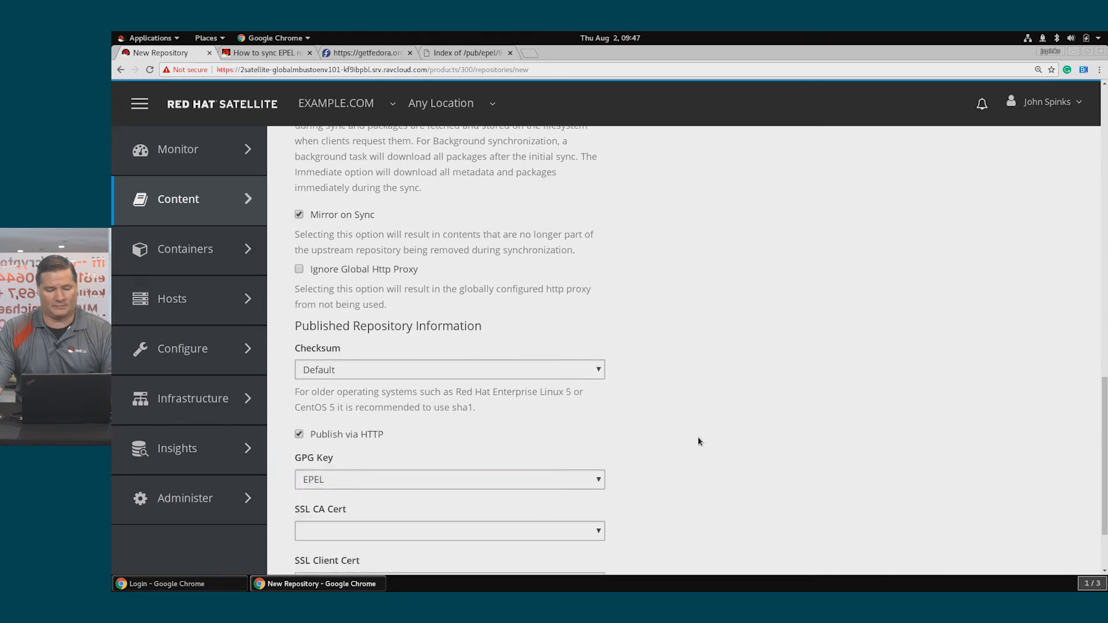
# - Turn off SSL verification and save the EPEL_REPO repository
pyautogui.scroll(3)
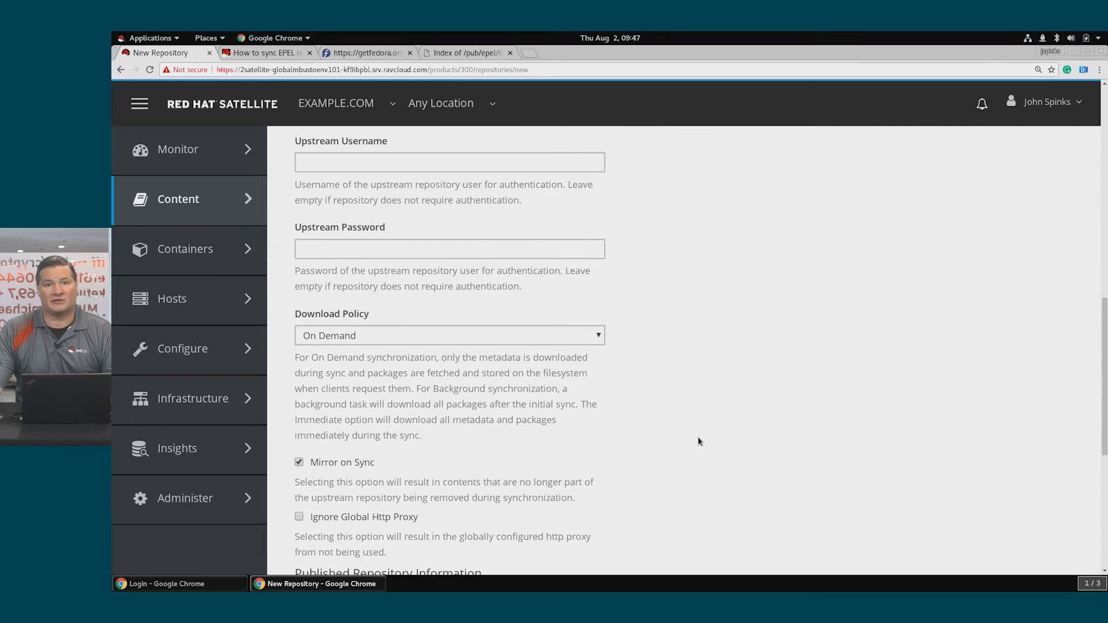
pyautogui.scroll(3)
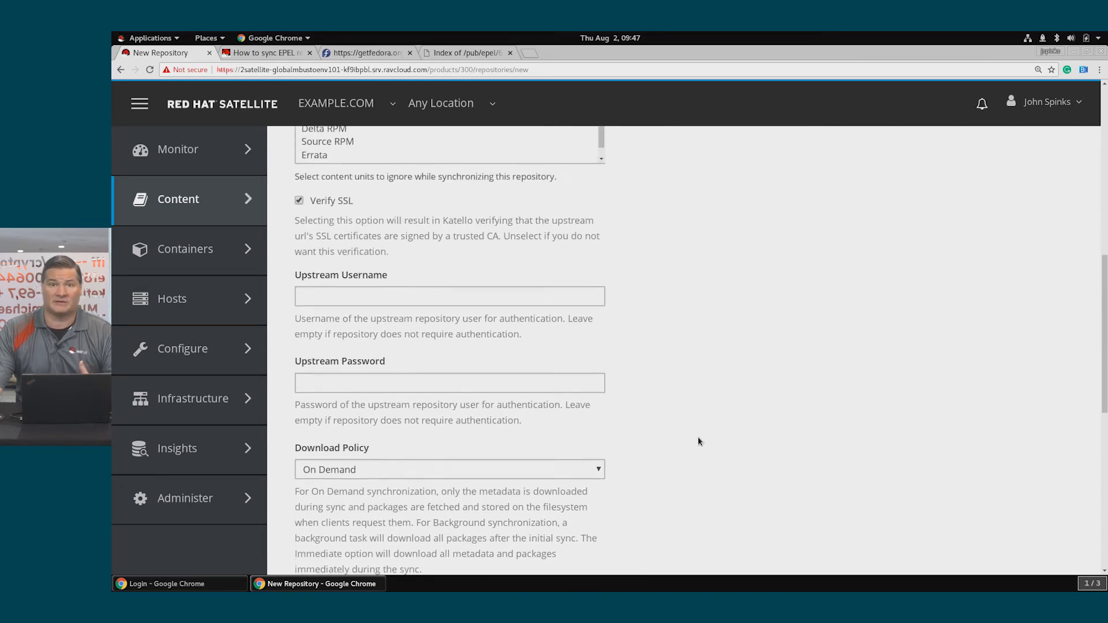
pyautogui.scroll(3)
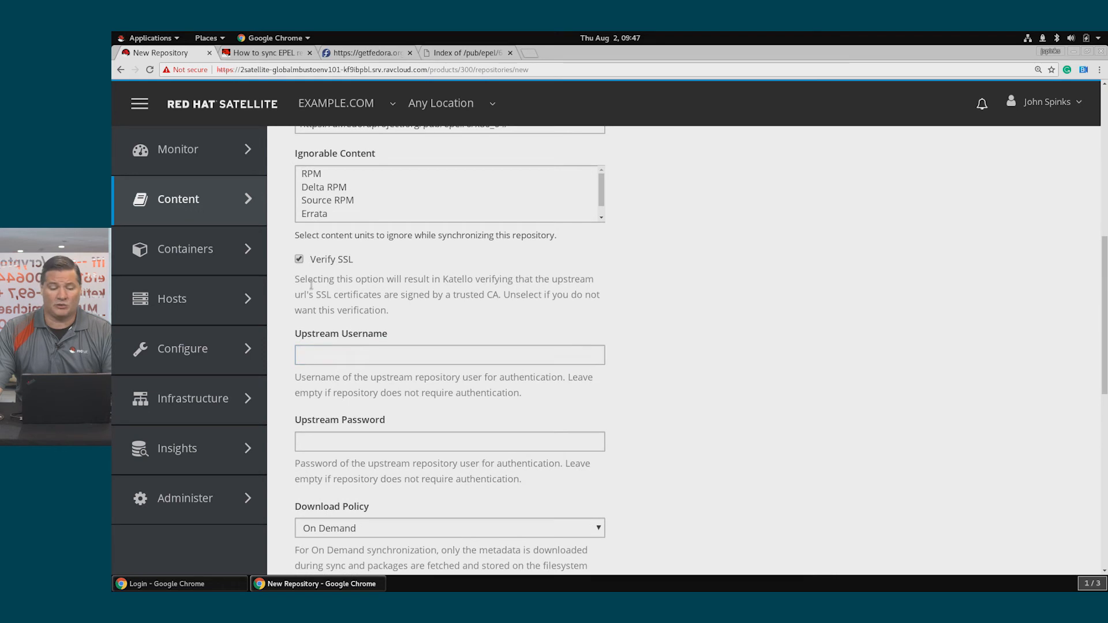
pyautogui.click(299, 259)
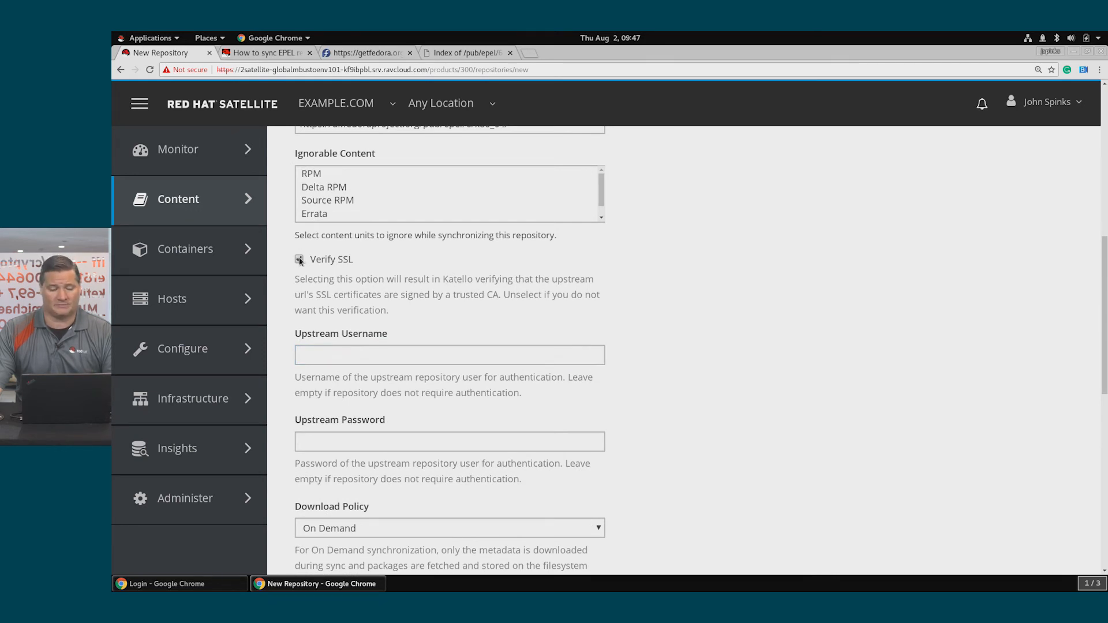
pyautogui.click(299, 259)
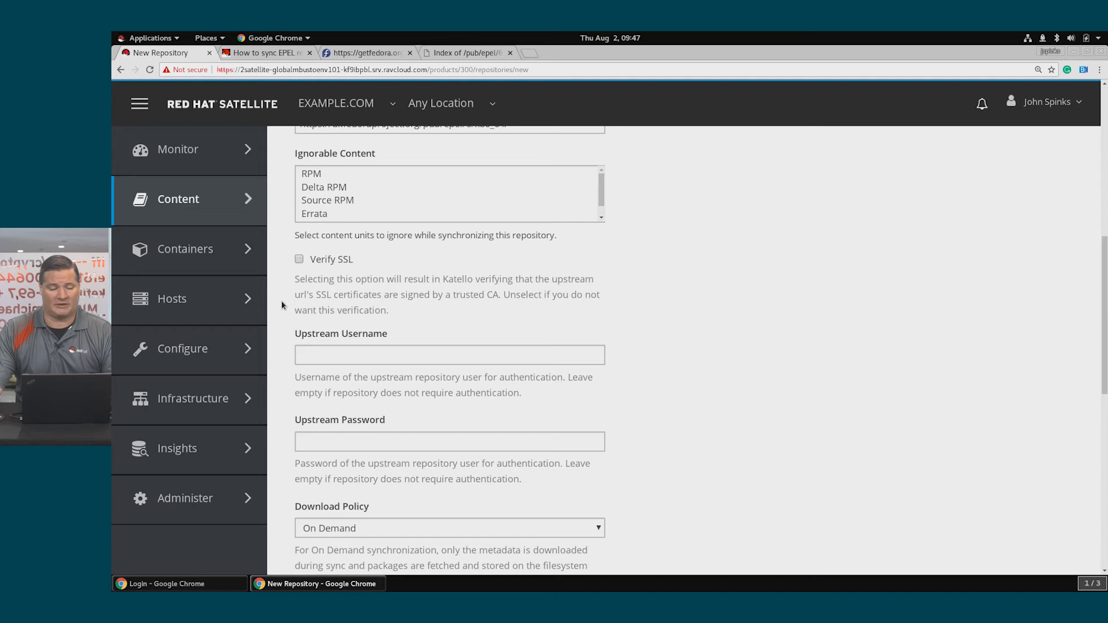
pyautogui.scroll(-3)
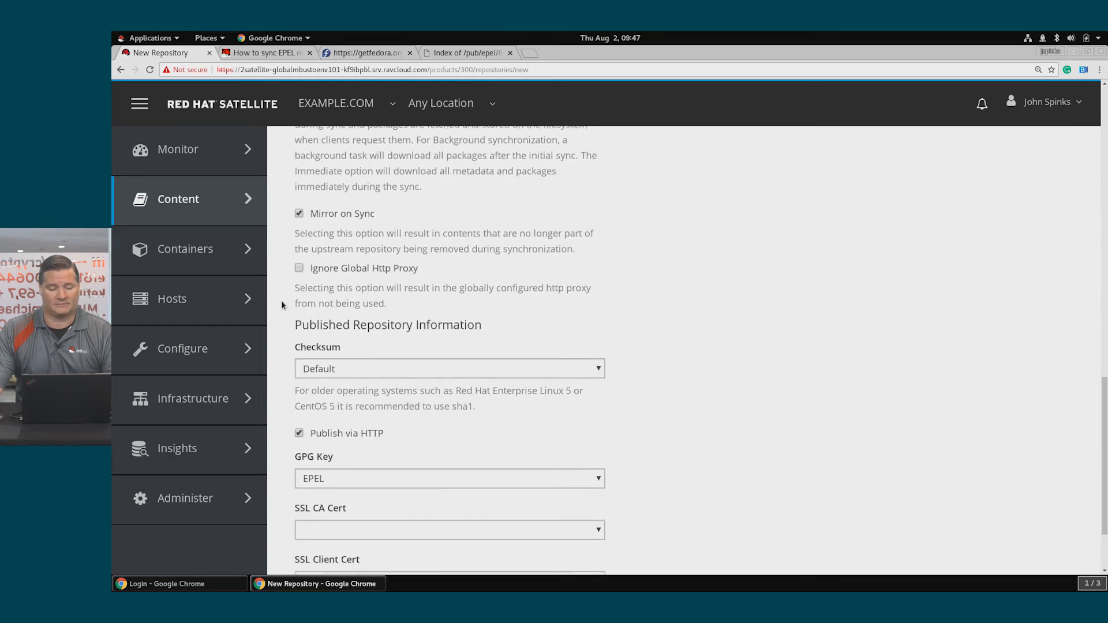
pyautogui.scroll(-3)
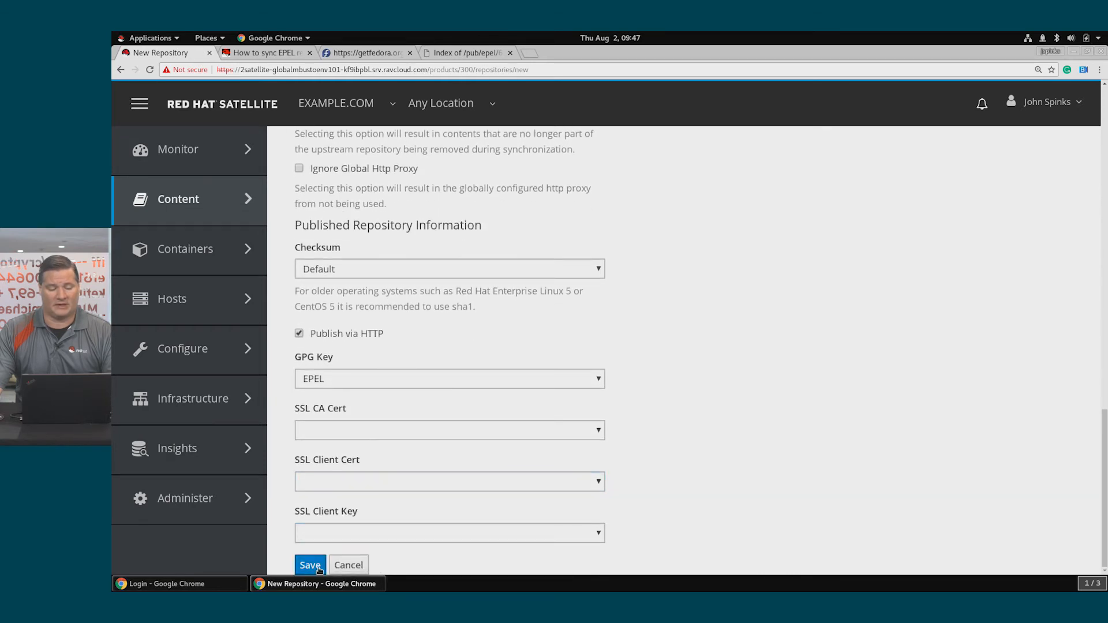
pyautogui.click(309, 564)
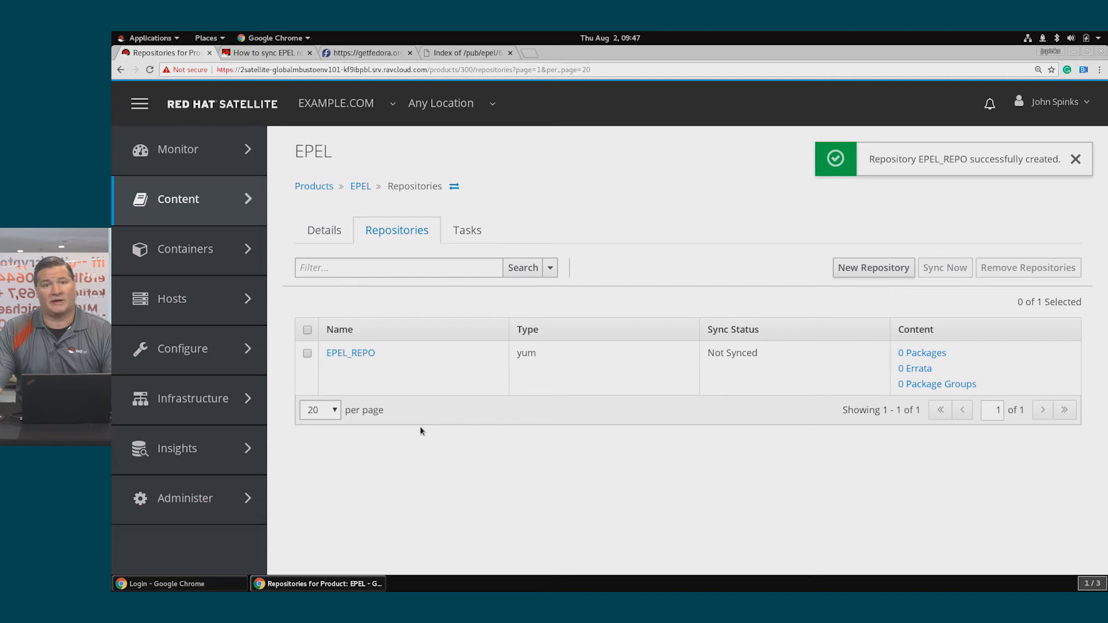
pyautogui.moveTo(414, 415)
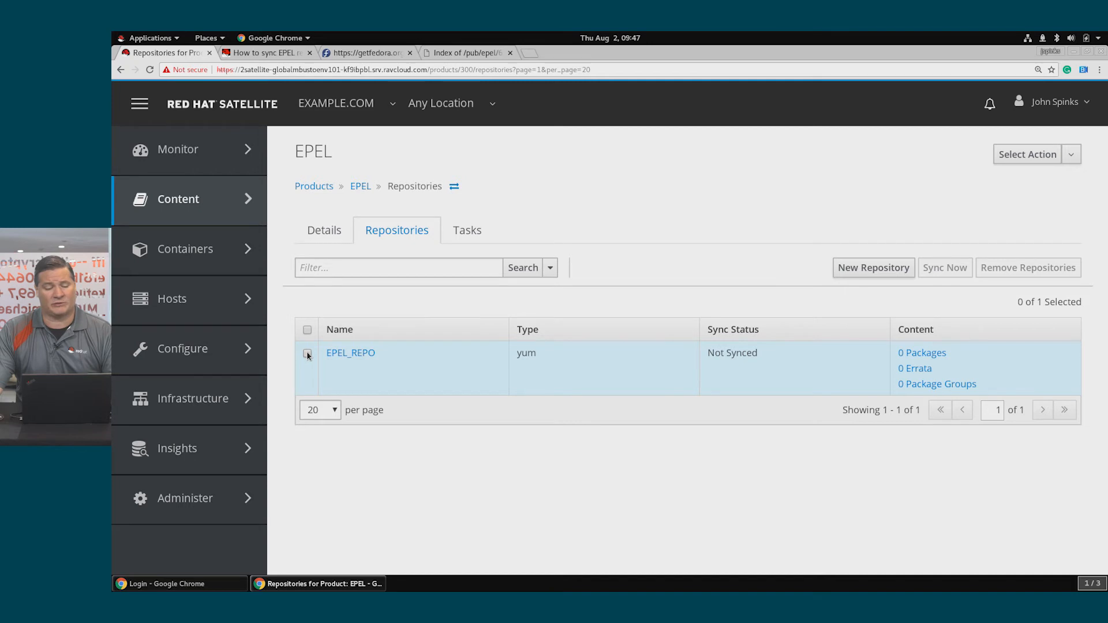
# - Select EPEL_REPO in the EPEL product and start its synchronization
pyautogui.click(306, 352)
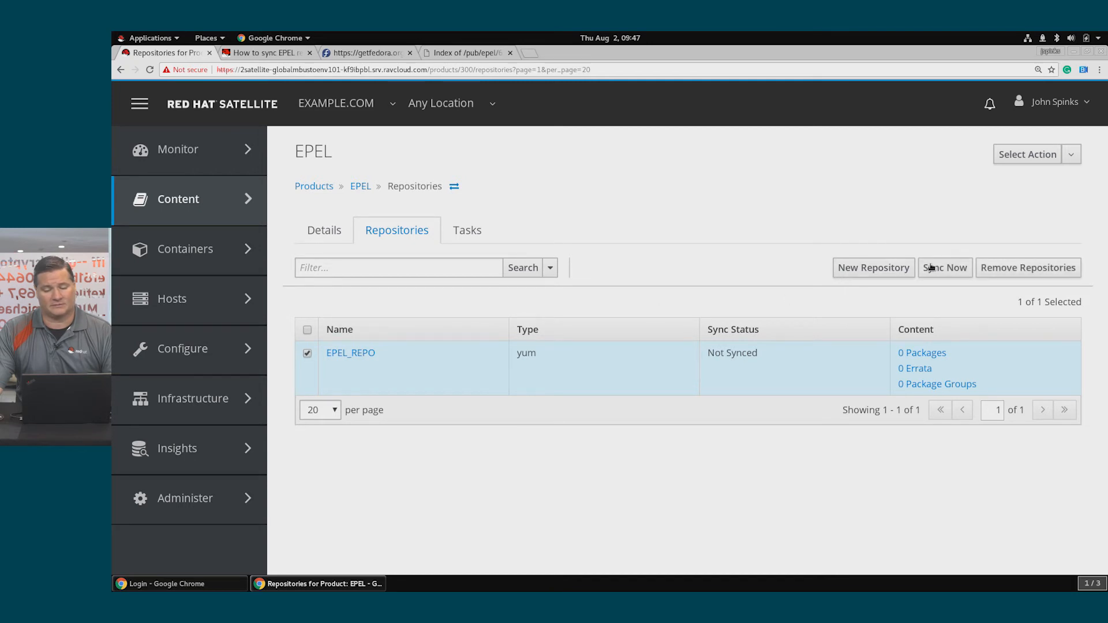
pyautogui.moveTo(944, 274)
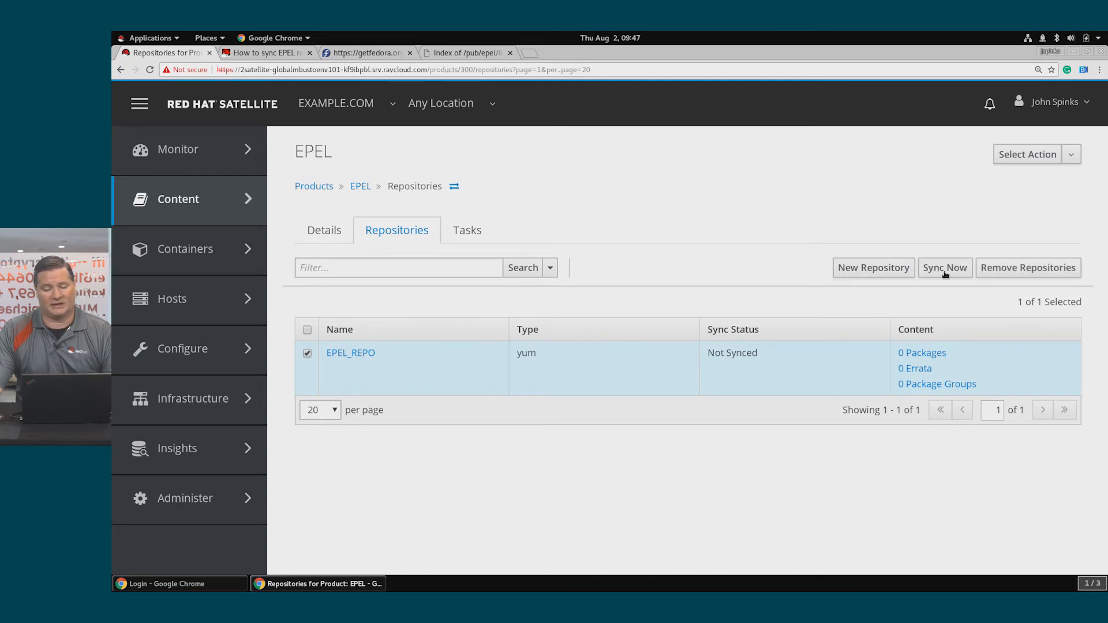
pyautogui.click(944, 267)
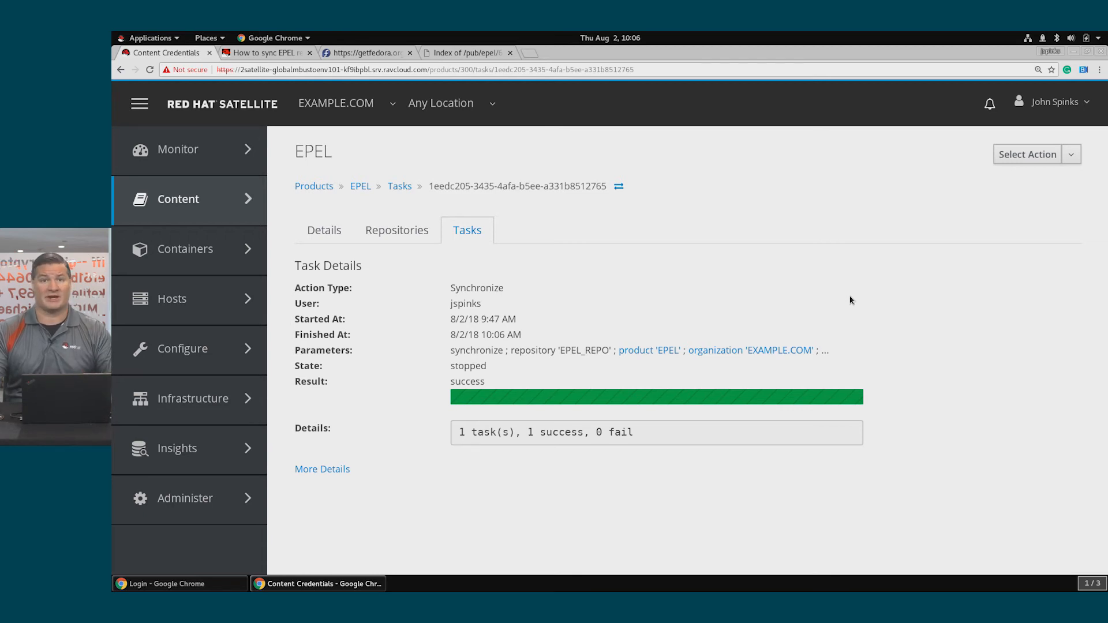
pyautogui.moveTo(696, 262)
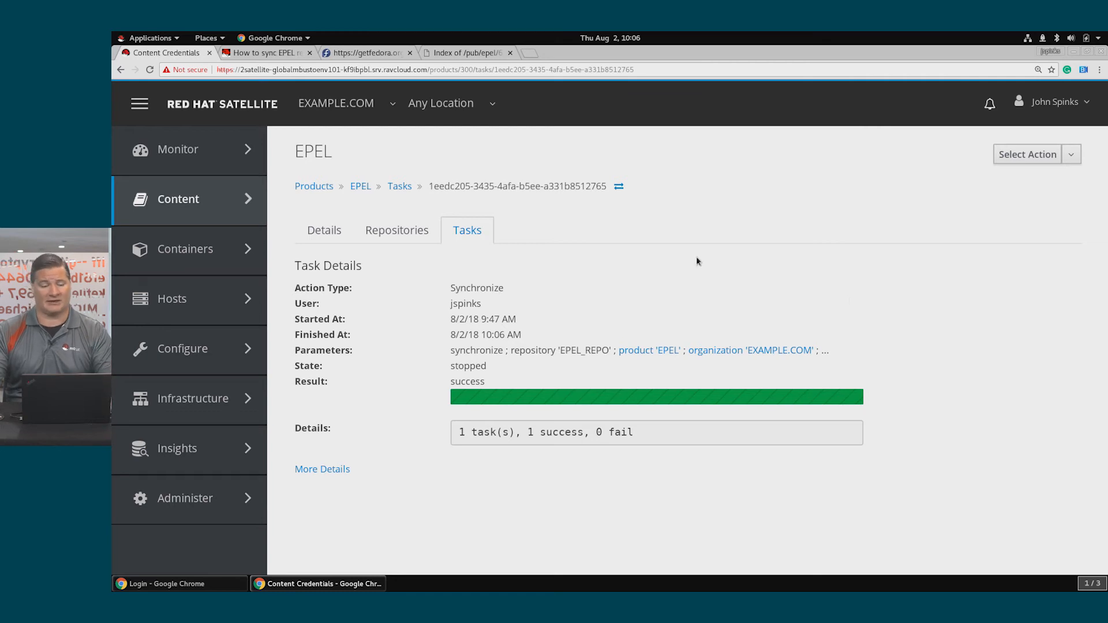
# - View the EPEL product's repositories, showing EPEL_REPO with 12516 packages and 4156 errata
pyautogui.click(396, 229)
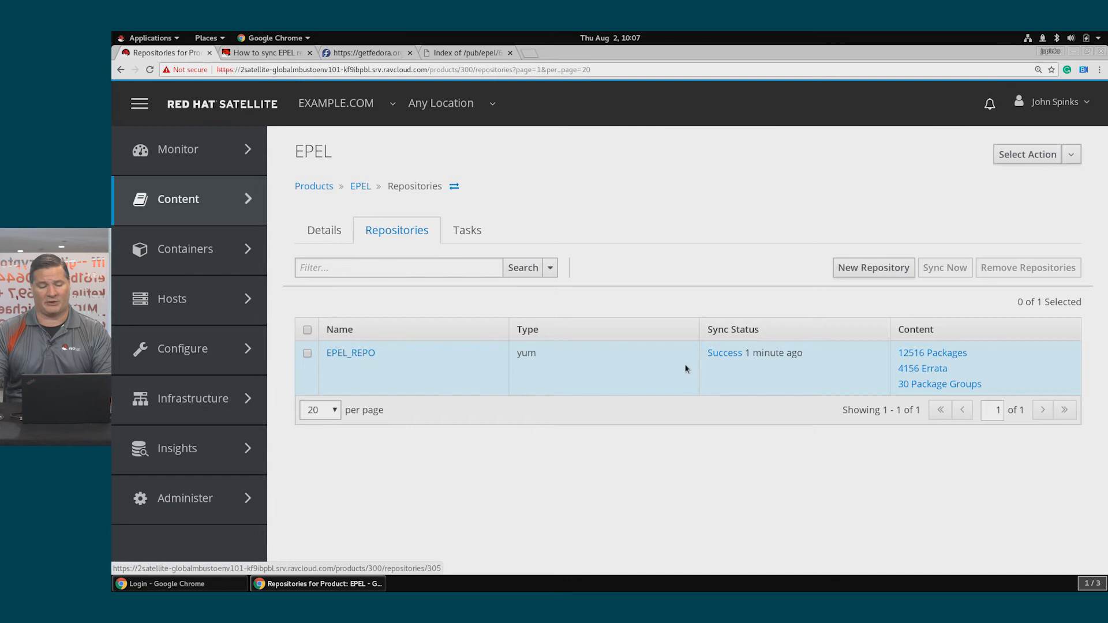
pyautogui.moveTo(989, 365)
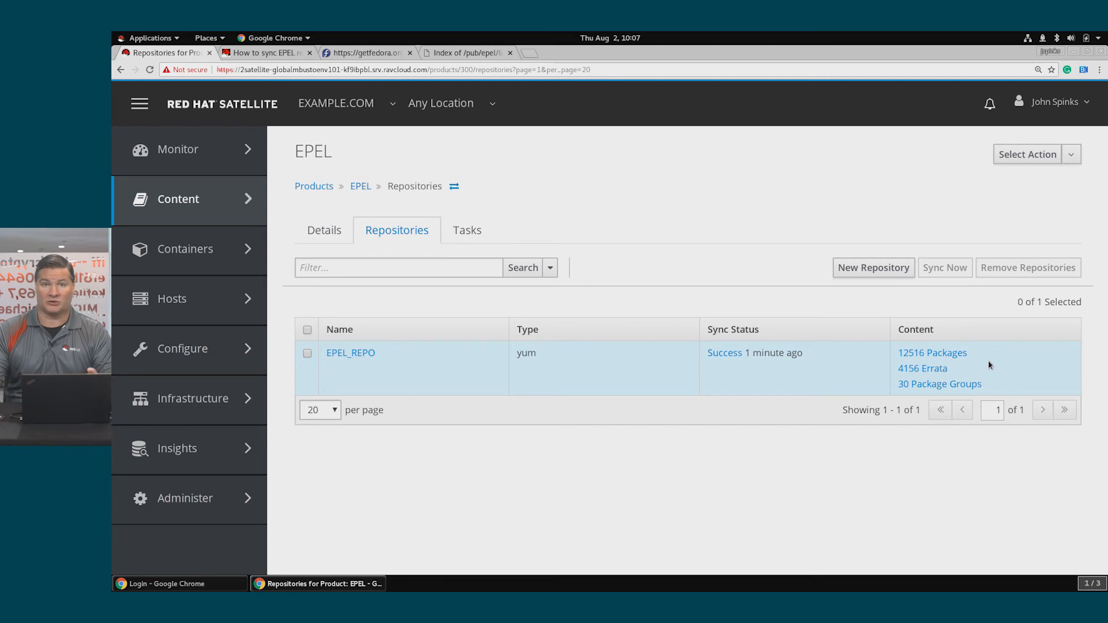
pyautogui.moveTo(696, 253)
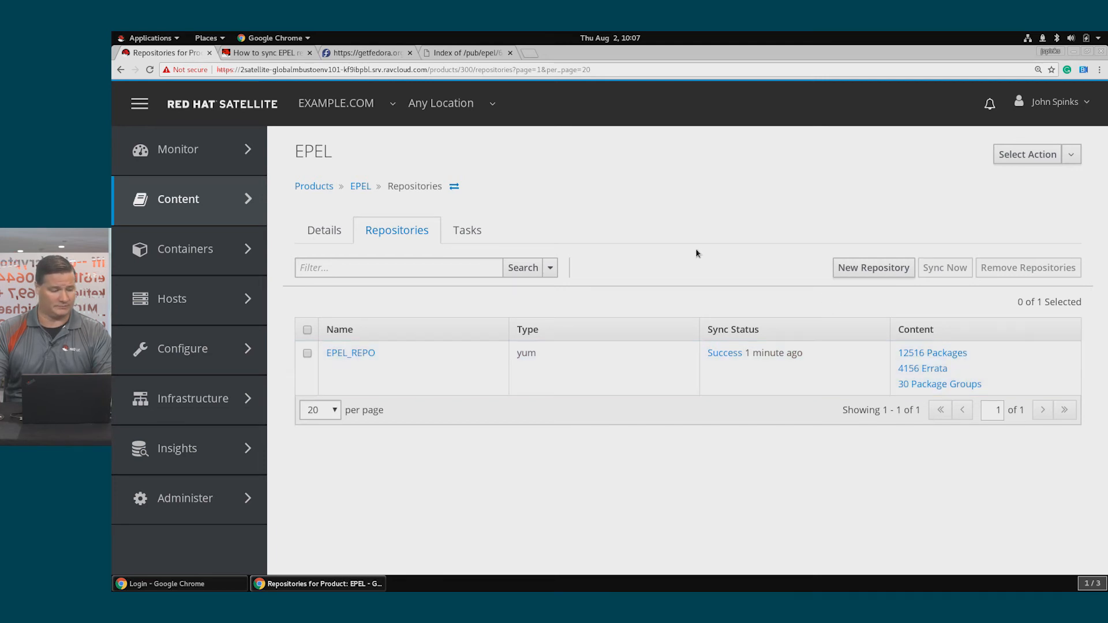
# - Create and save a new content view named EPEL under Content > Content Views
pyautogui.click(179, 198)
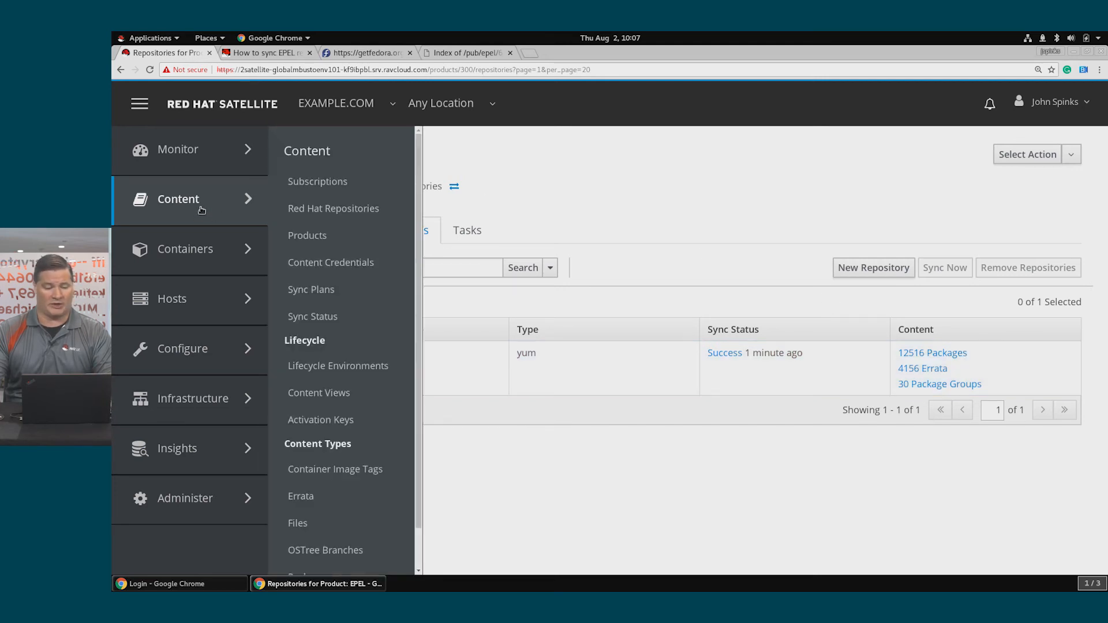
pyautogui.moveTo(319, 393)
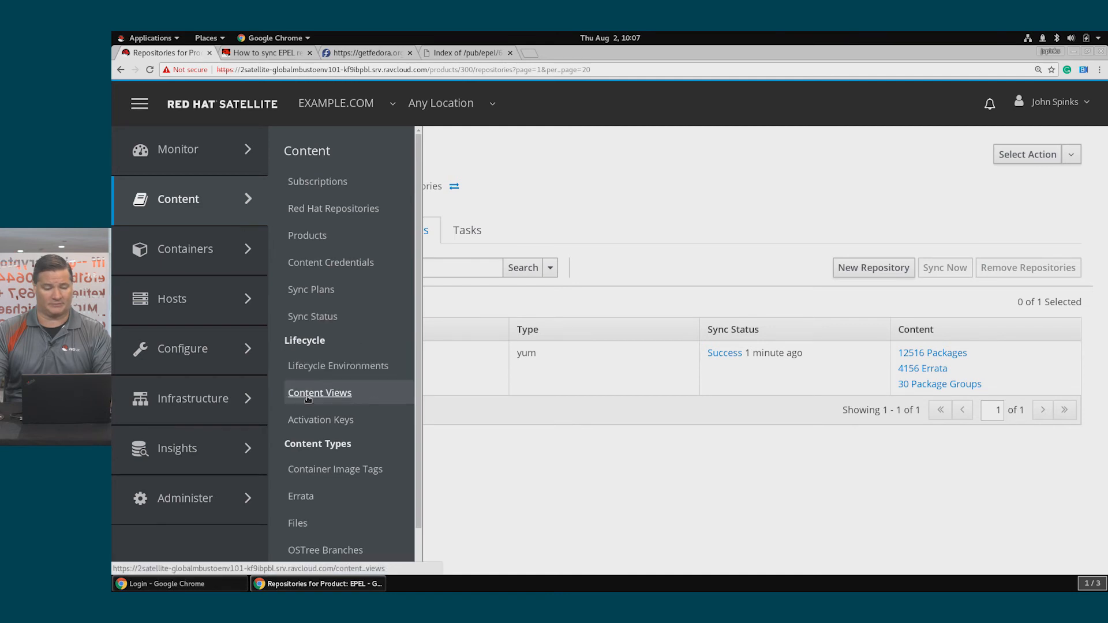
pyautogui.click(318, 392)
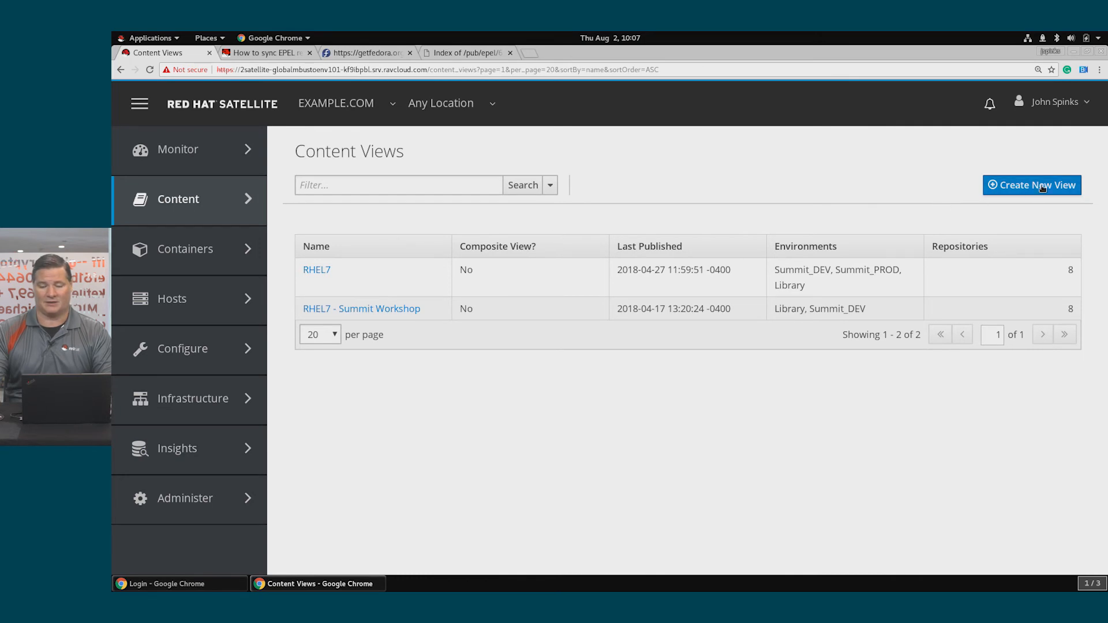
pyautogui.moveTo(1031, 185)
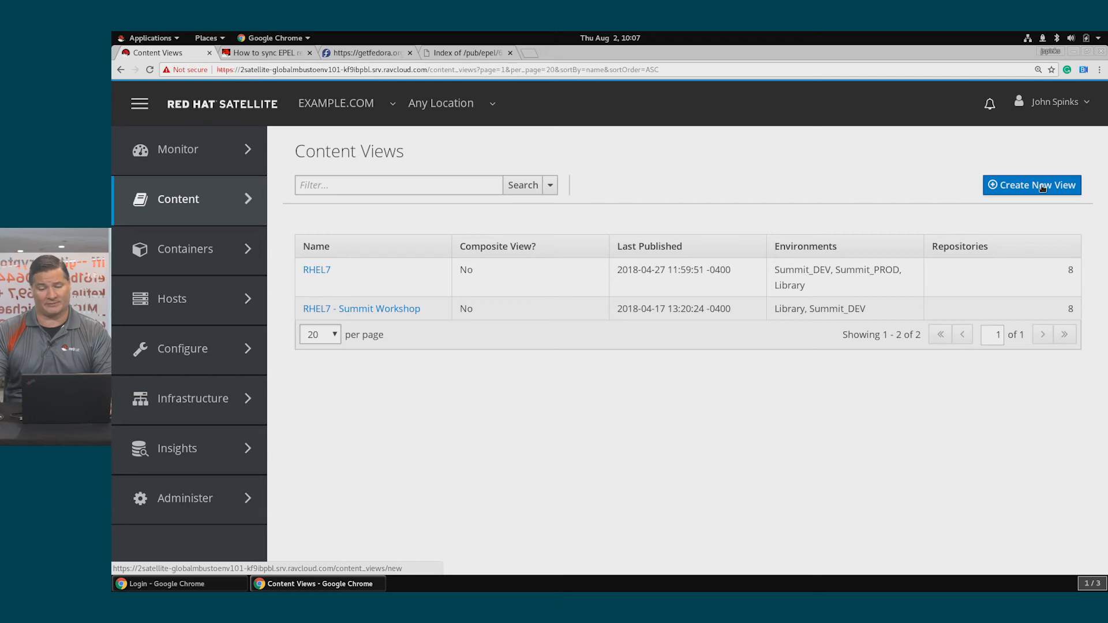
pyautogui.click(1031, 185)
pyautogui.write('EPEL')
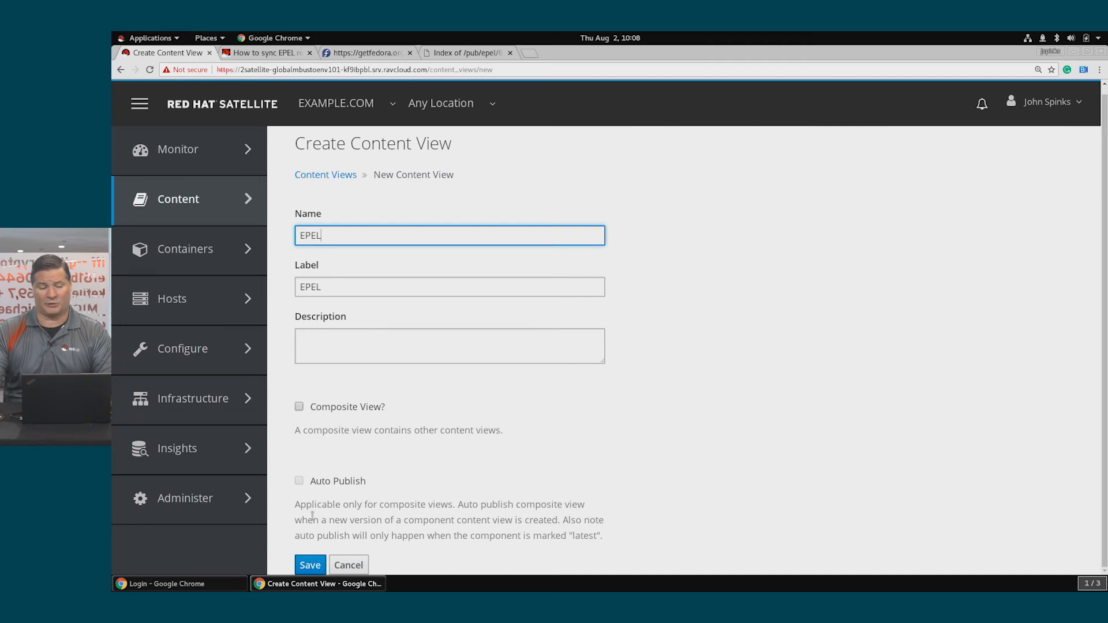
pyautogui.click(309, 564)
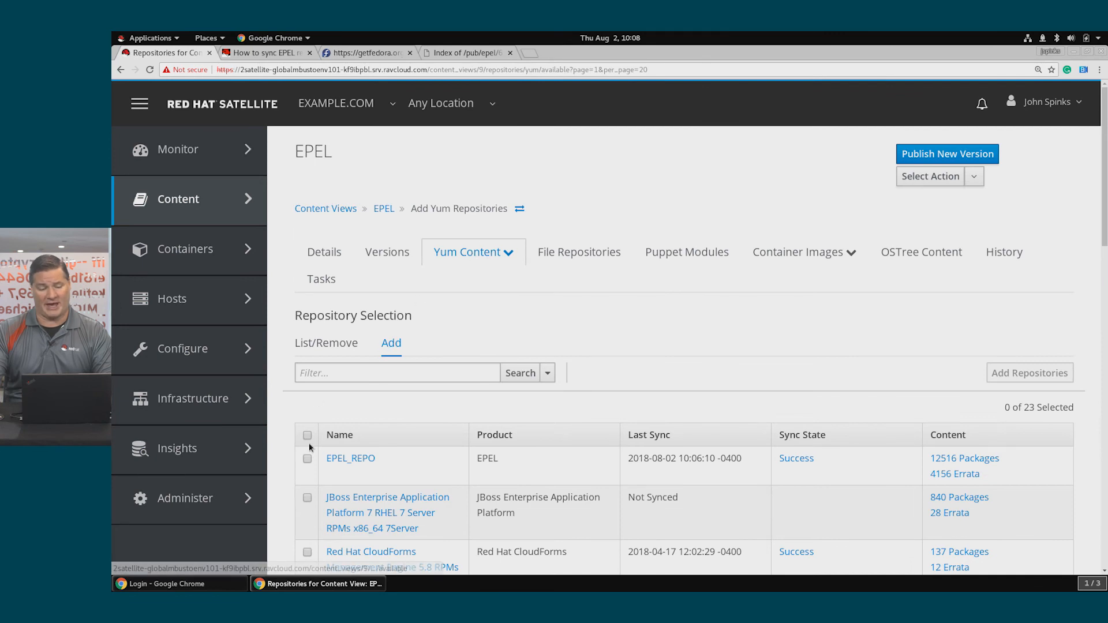
# - Add EPEL_REPO to the EPEL view, confirm it under List/Remove, and return to Content Views
pyautogui.click(307, 457)
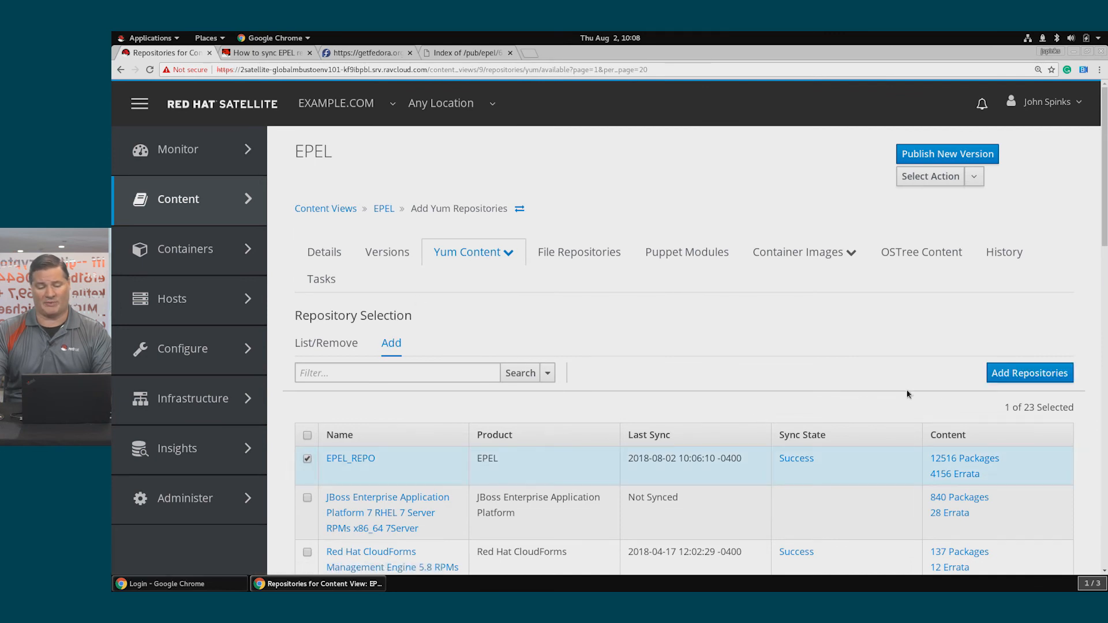
pyautogui.click(1029, 373)
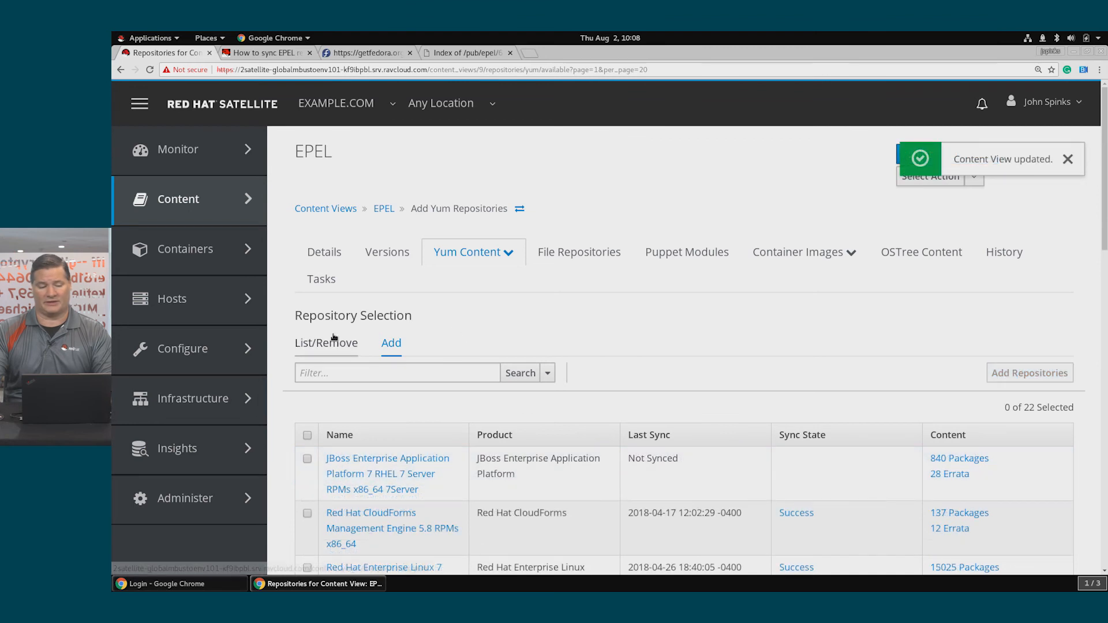
pyautogui.click(325, 343)
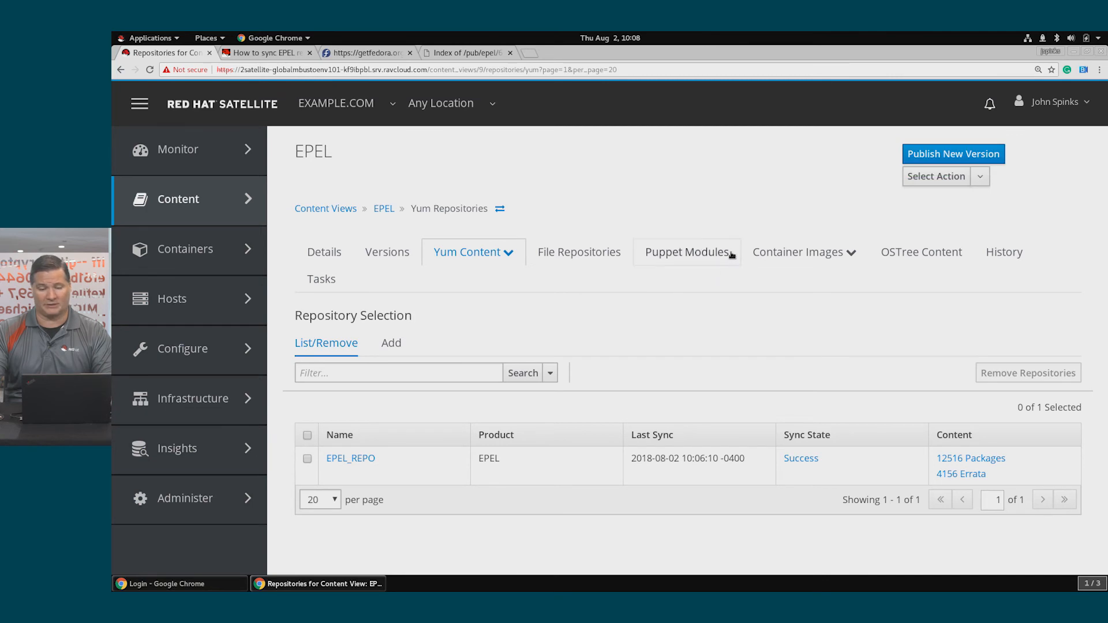
pyautogui.moveTo(953, 154)
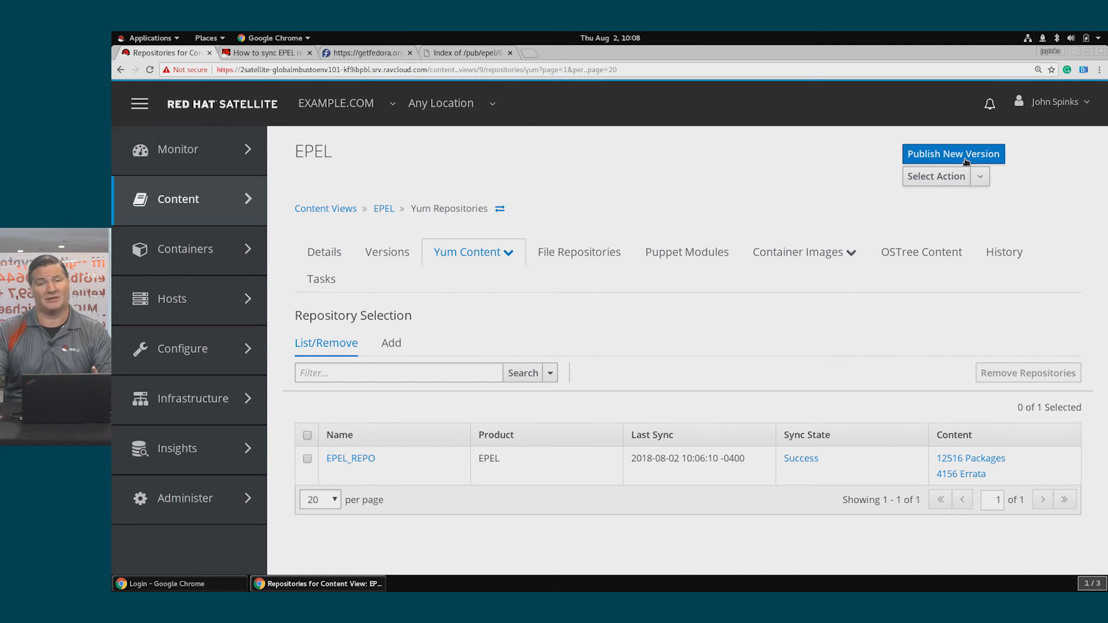
pyautogui.moveTo(535, 229)
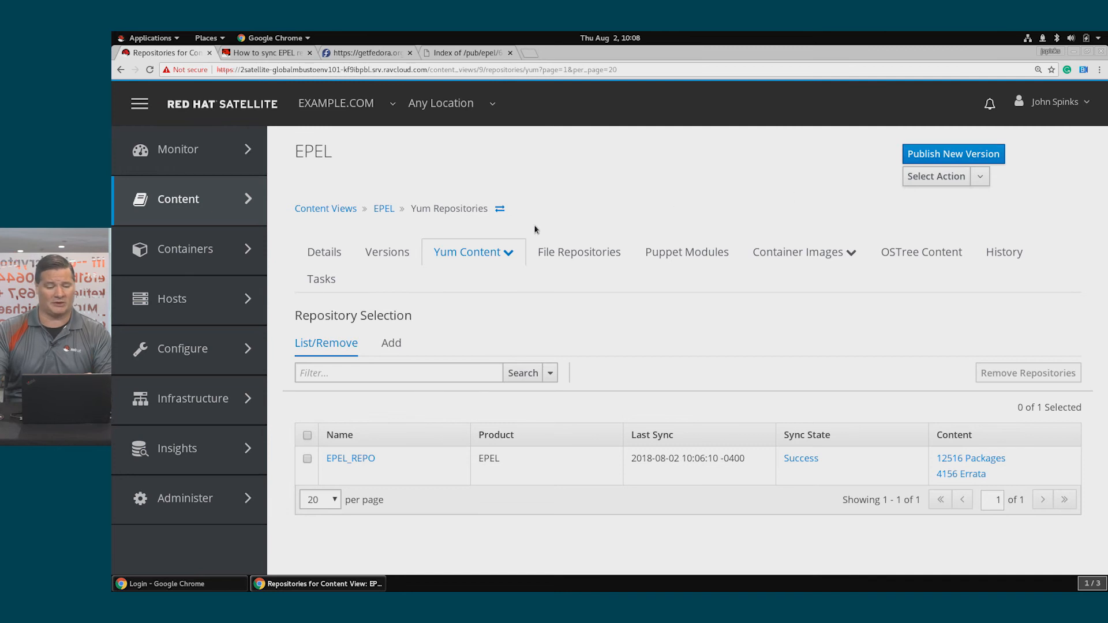
pyautogui.moveTo(360, 211)
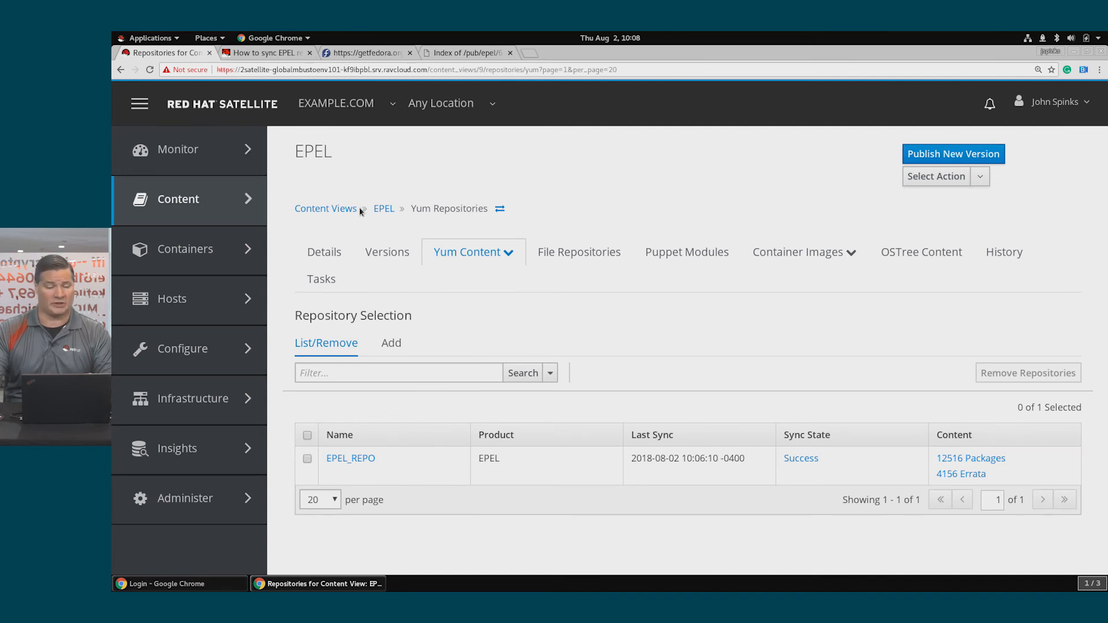
pyautogui.click(325, 208)
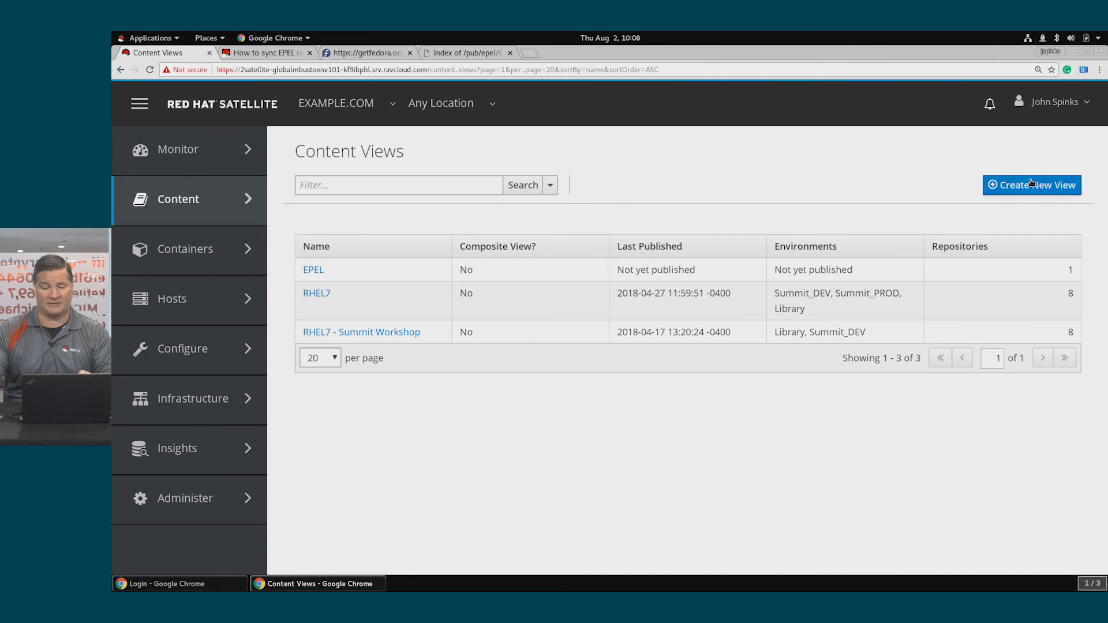
# - Create content view 'RHEL+EPEL' with Composite View and Auto Publish enabled
pyautogui.click(1031, 185)
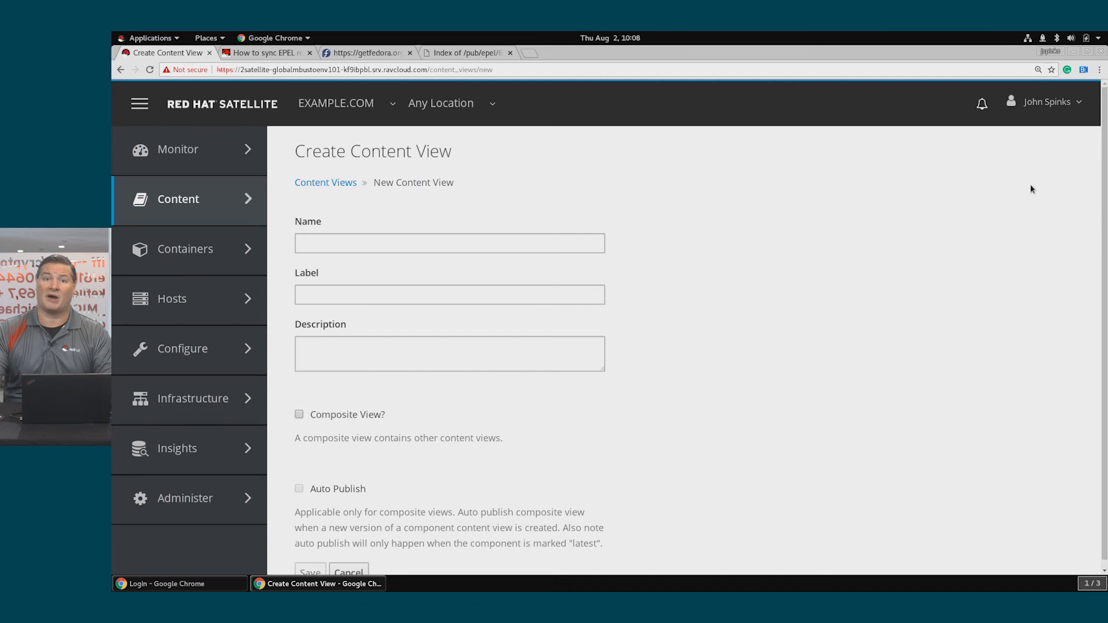
pyautogui.write('RHEL+EPEL')
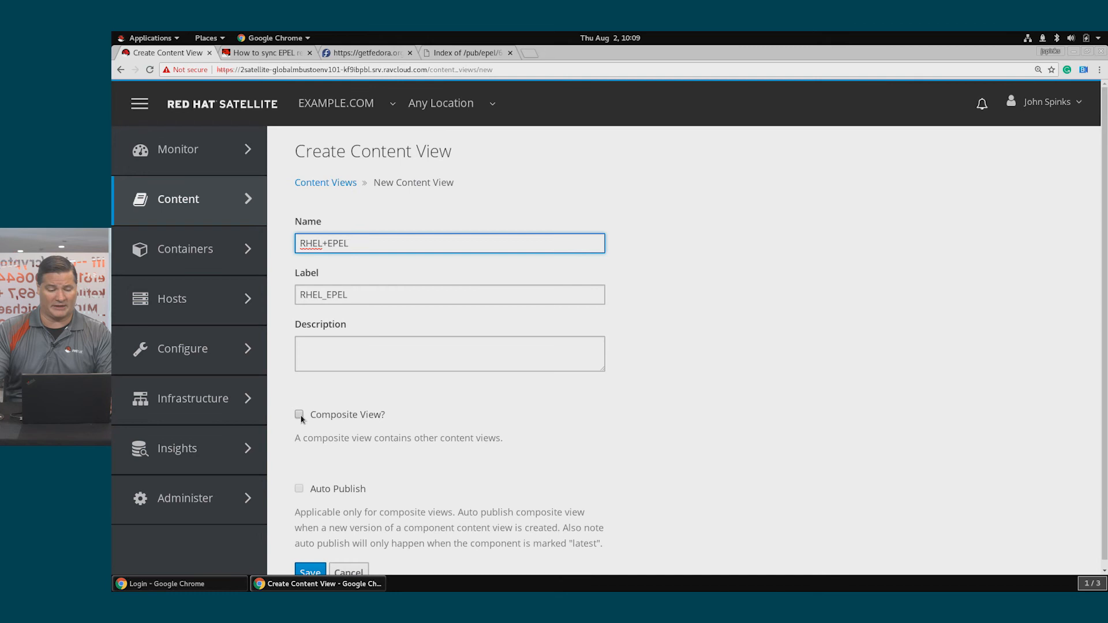
pyautogui.click(299, 415)
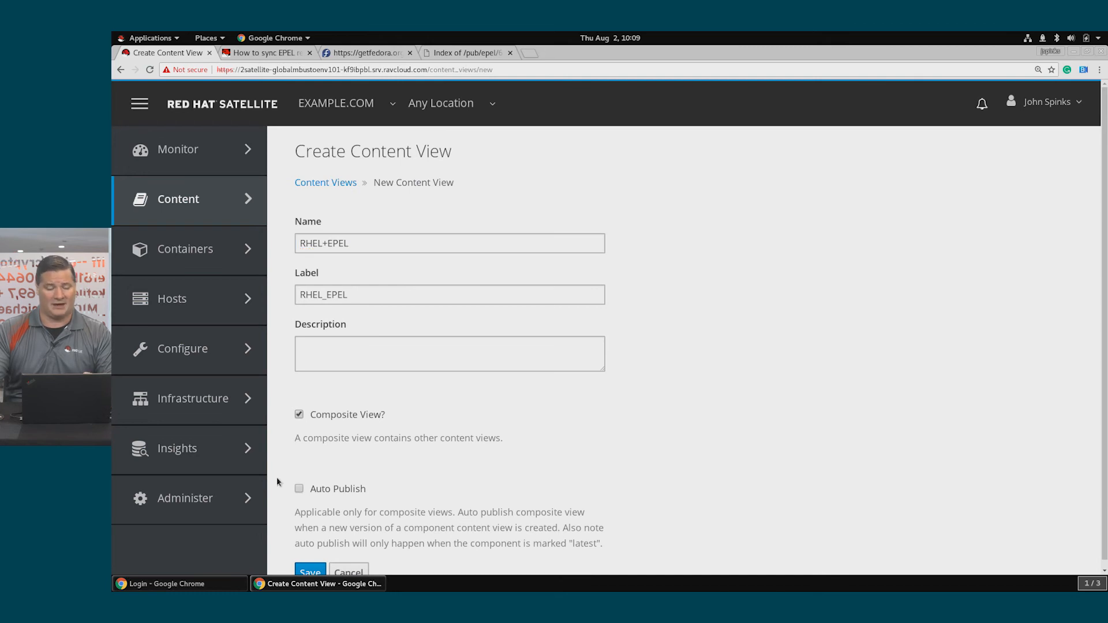
pyautogui.click(299, 488)
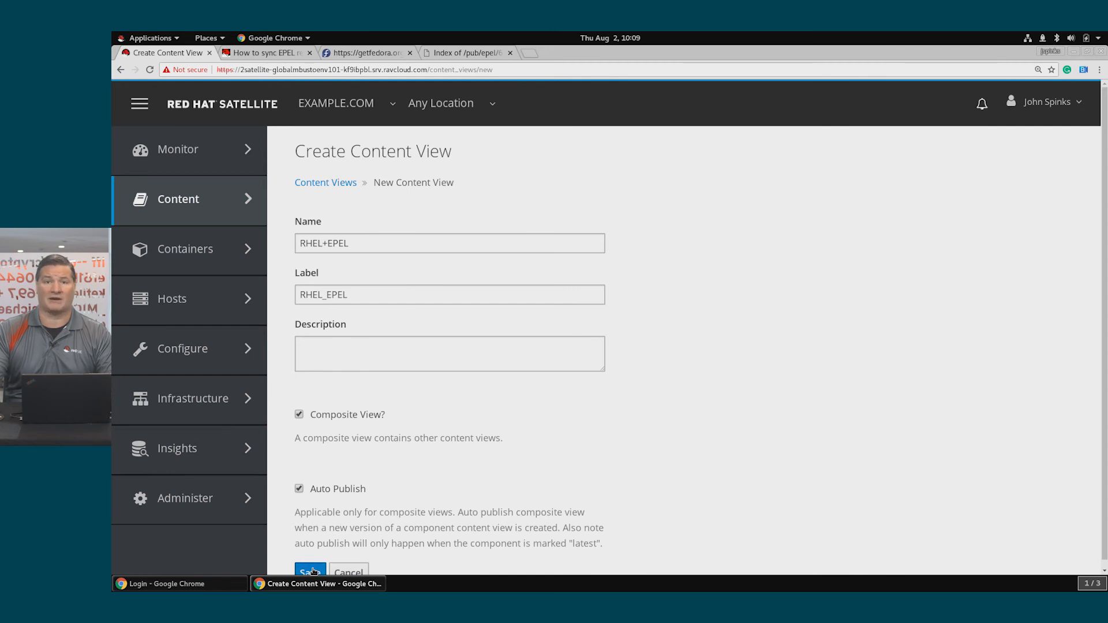
pyautogui.click(309, 570)
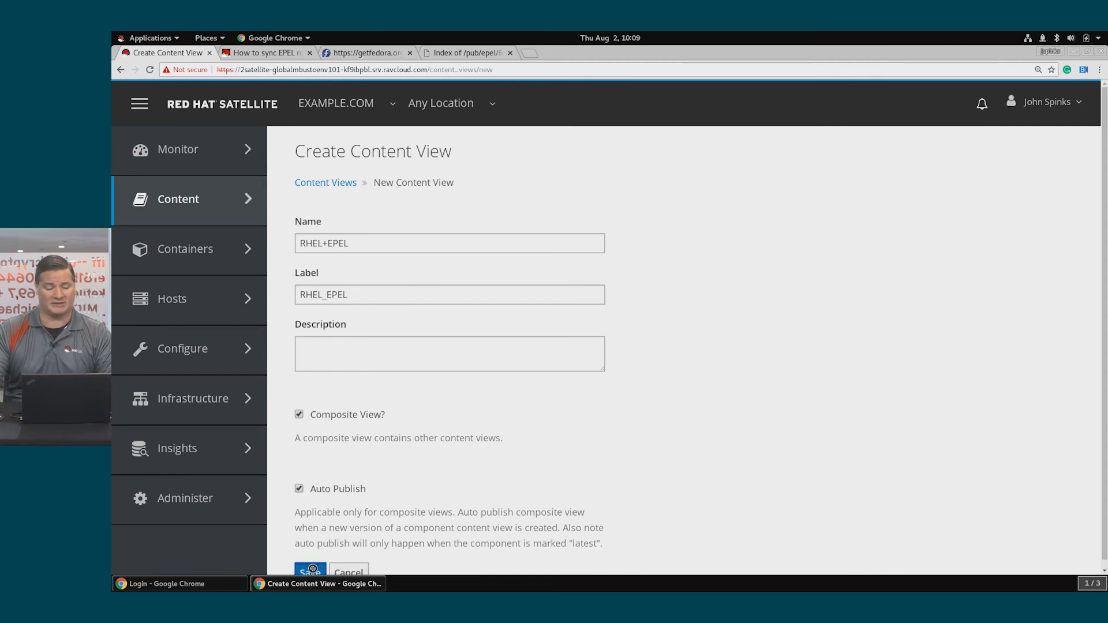
pyautogui.click(309, 572)
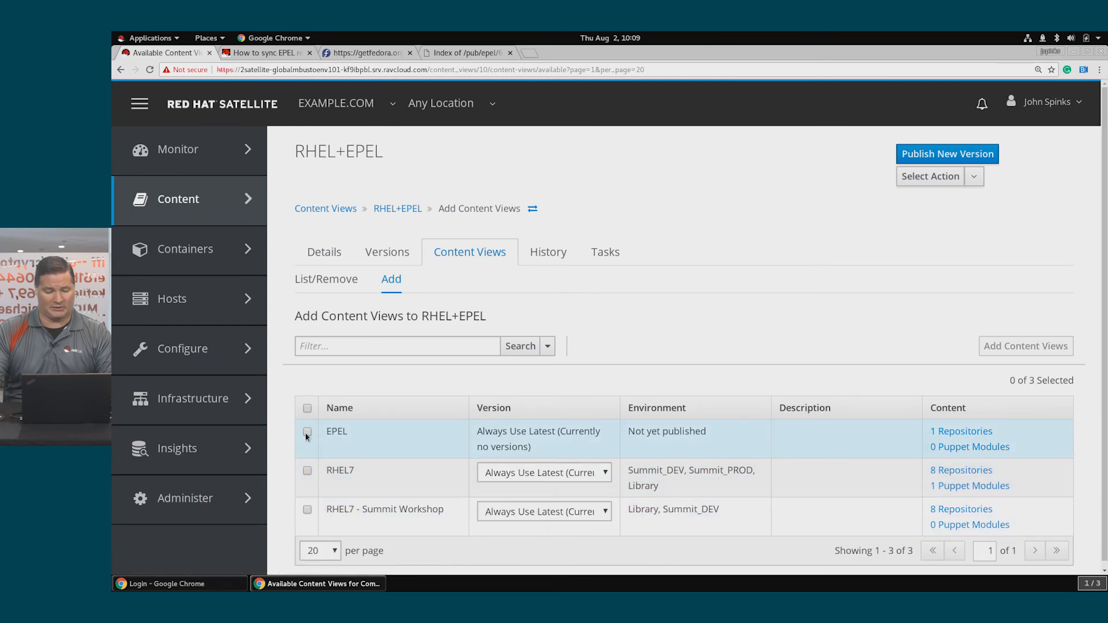
# - Add the EPEL and RHEL7 content views to the RHEL+EPEL composite
pyautogui.click(307, 432)
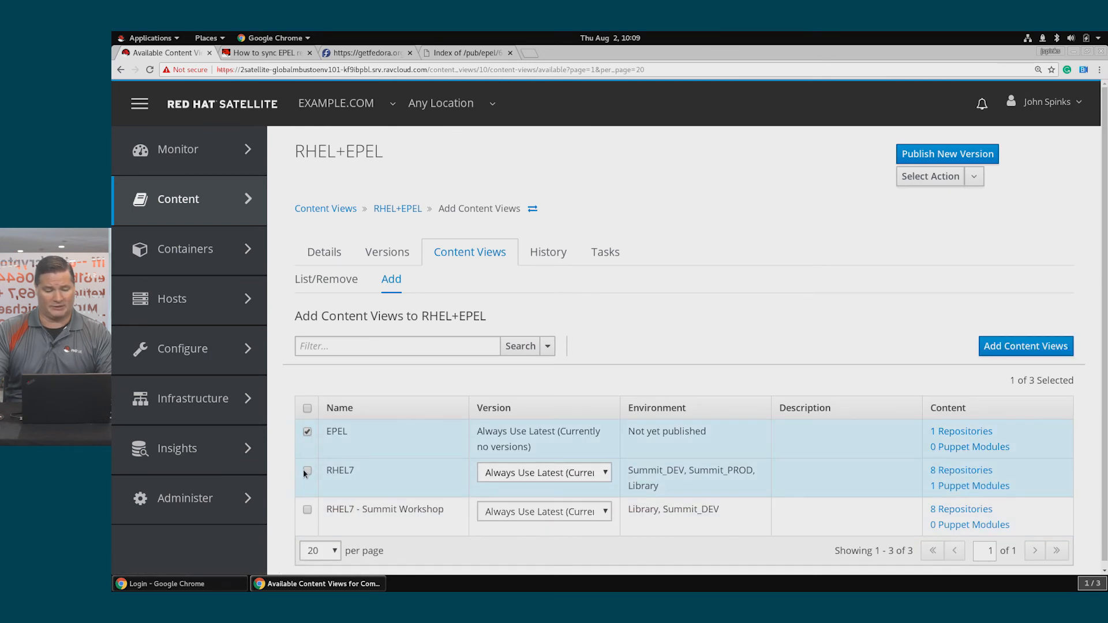
pyautogui.click(306, 473)
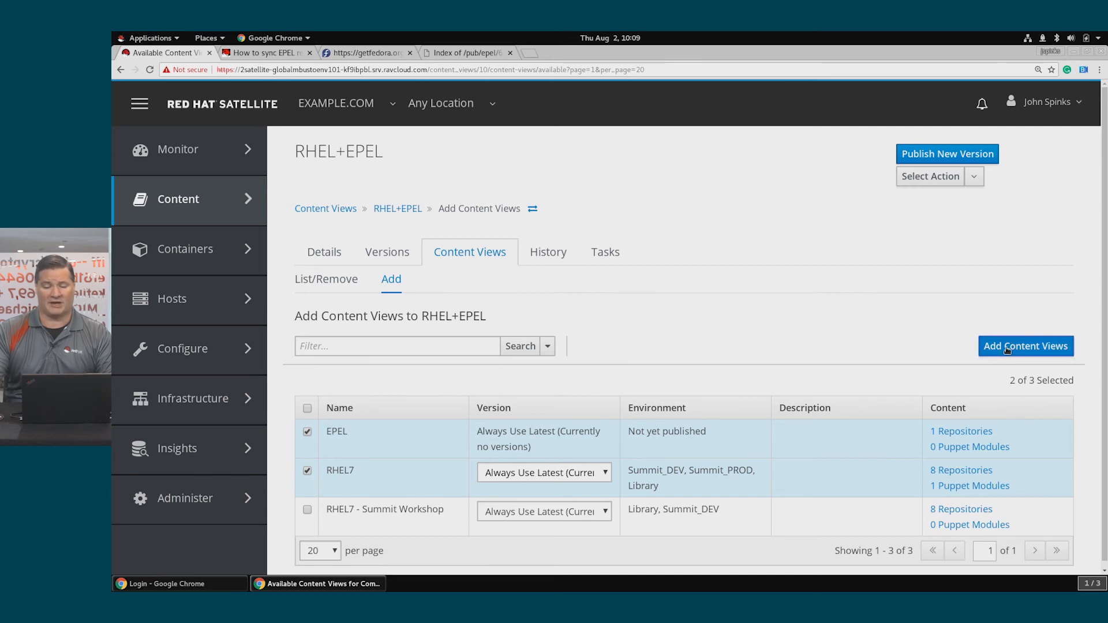
pyautogui.click(1025, 346)
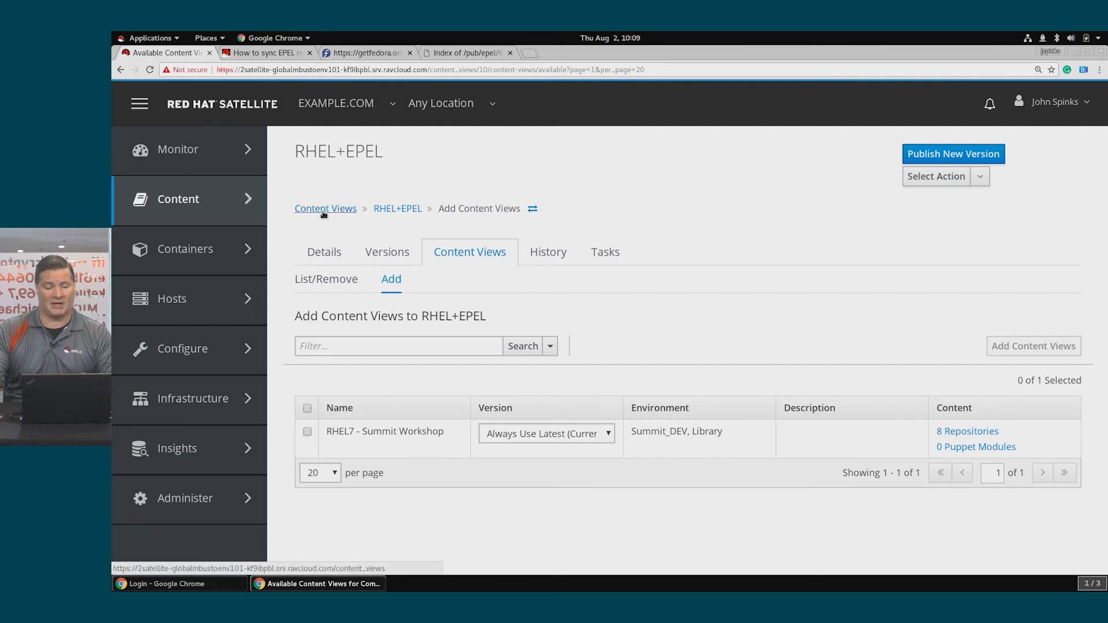
# - Return to the Content Views list and open the EPEL content view
pyautogui.click(324, 207)
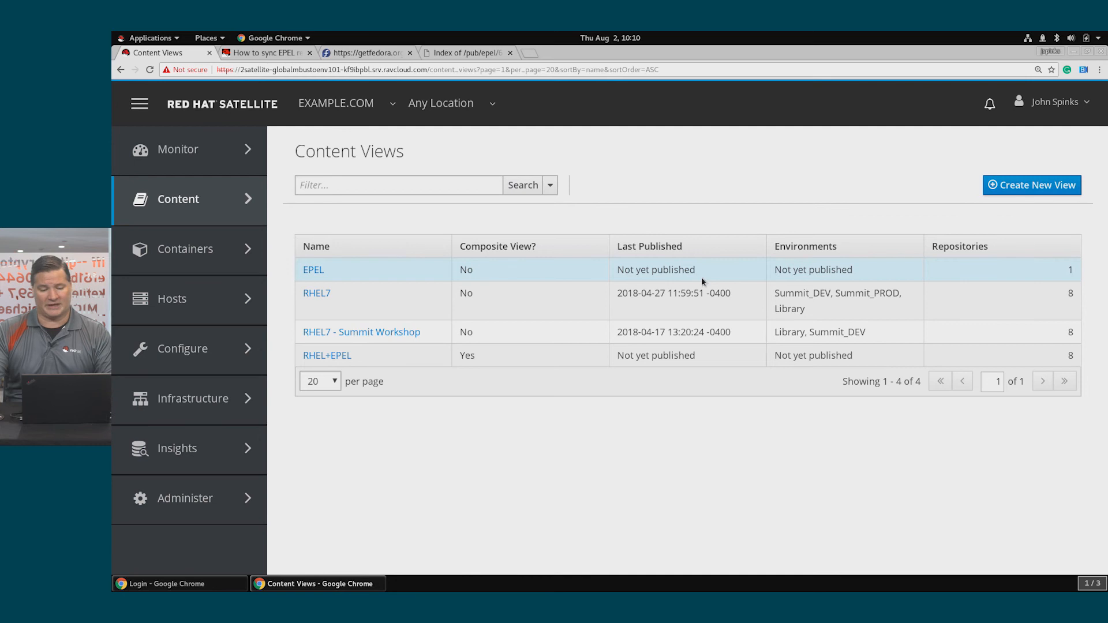
pyautogui.moveTo(409, 355)
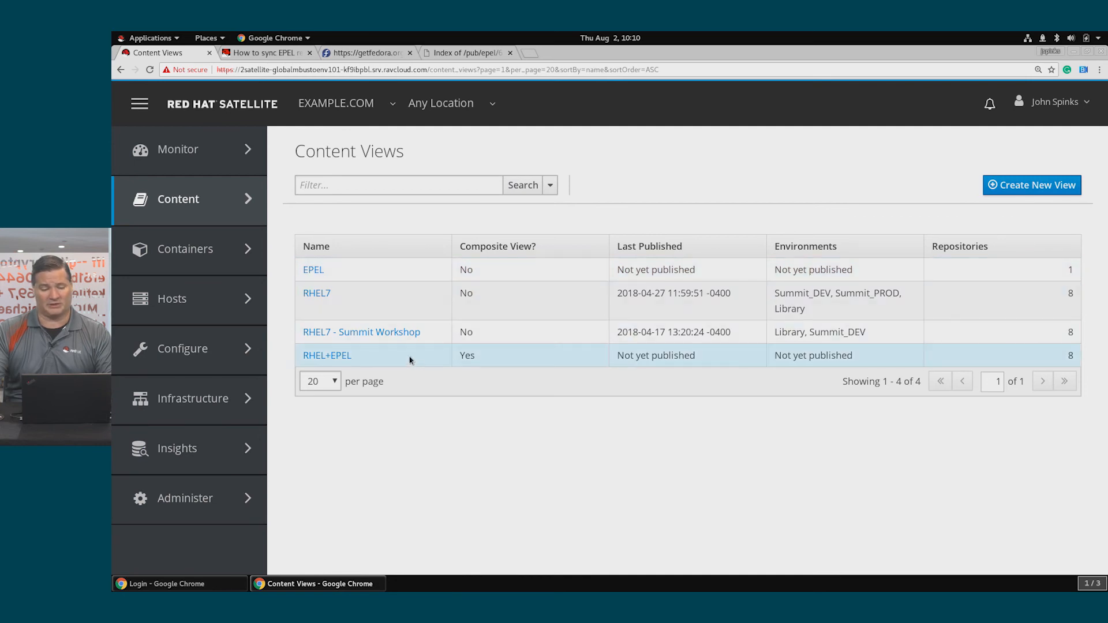
pyautogui.moveTo(774, 358)
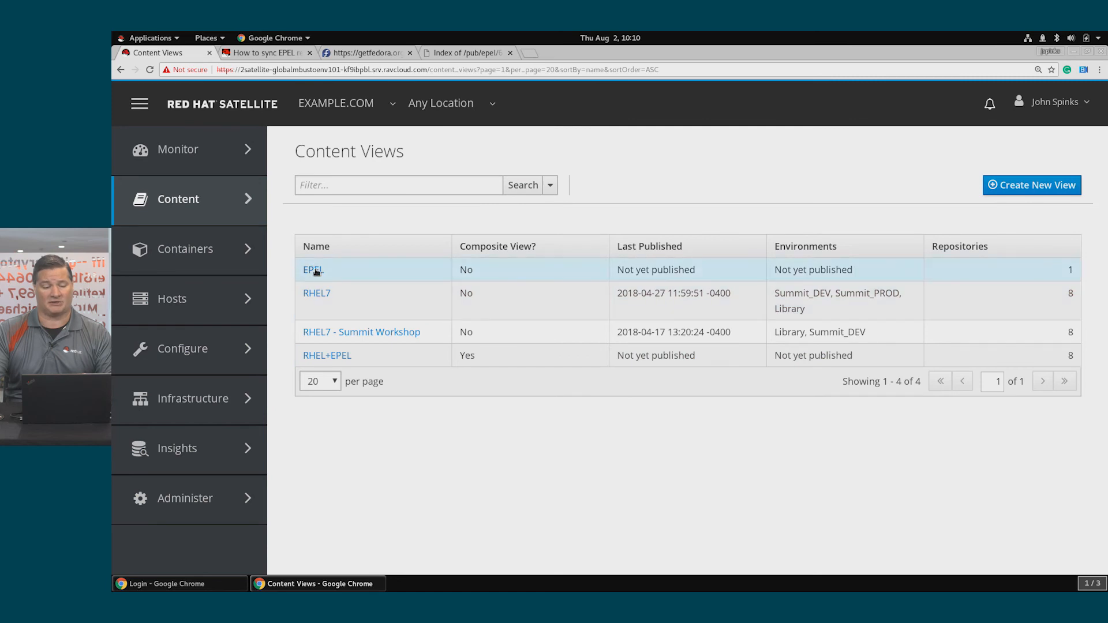
pyautogui.click(311, 269)
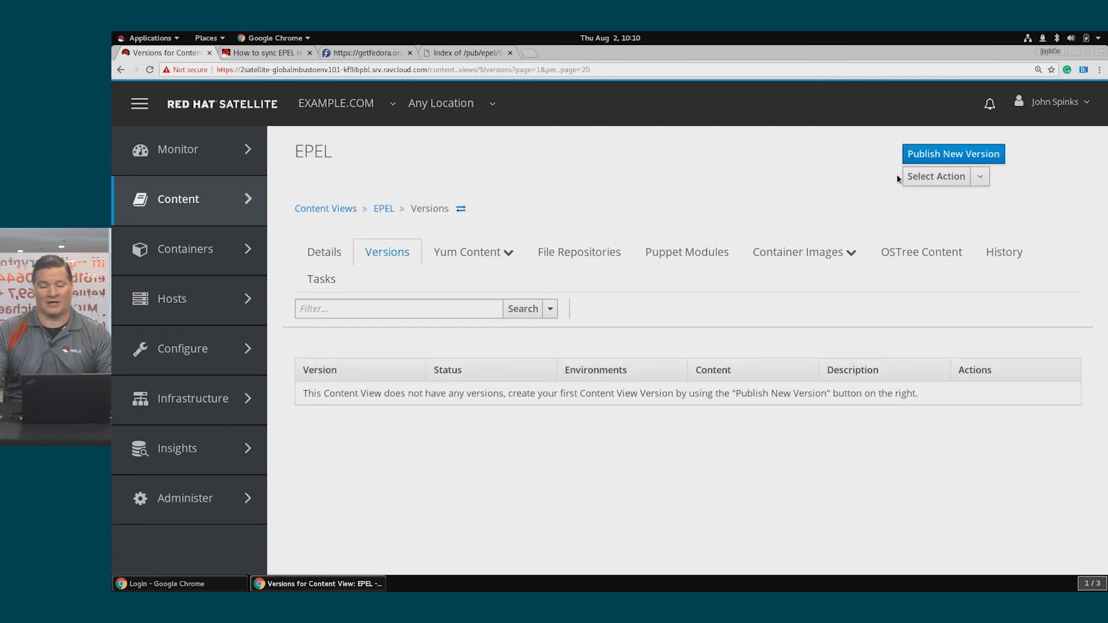
# - Publish EPEL content view Version 1.0 to the Library environment
pyautogui.click(953, 154)
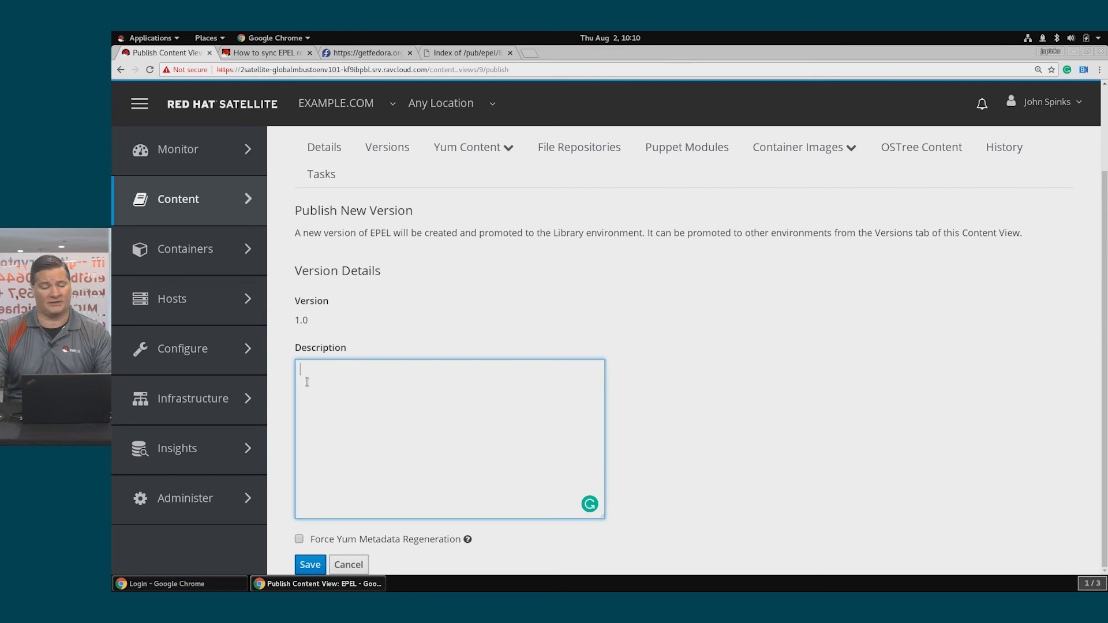
pyautogui.click(309, 564)
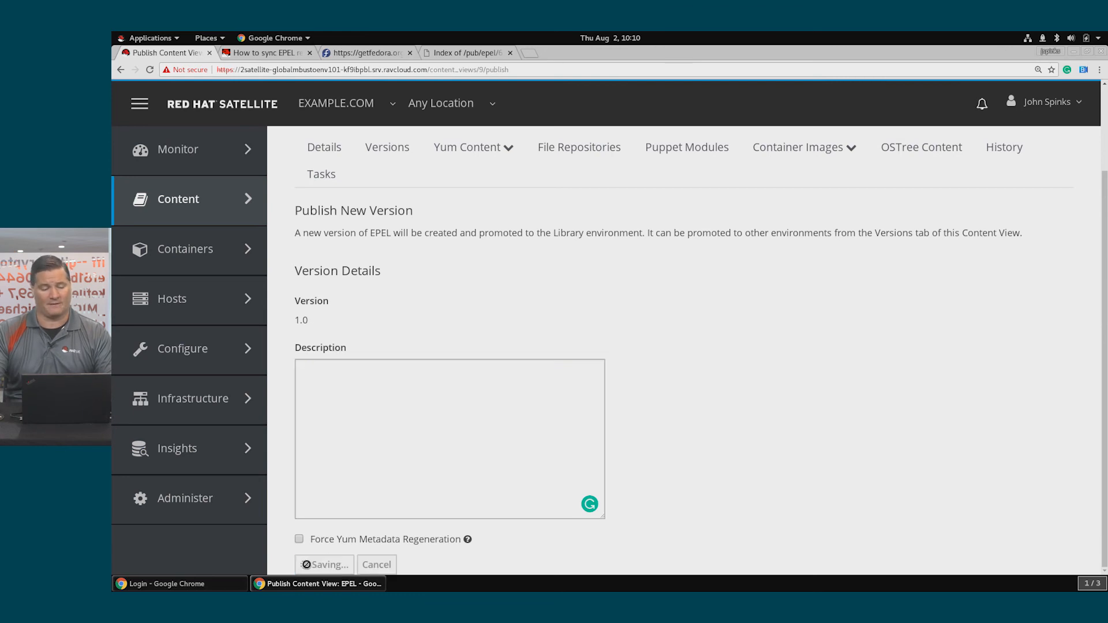
pyautogui.click(449, 438)
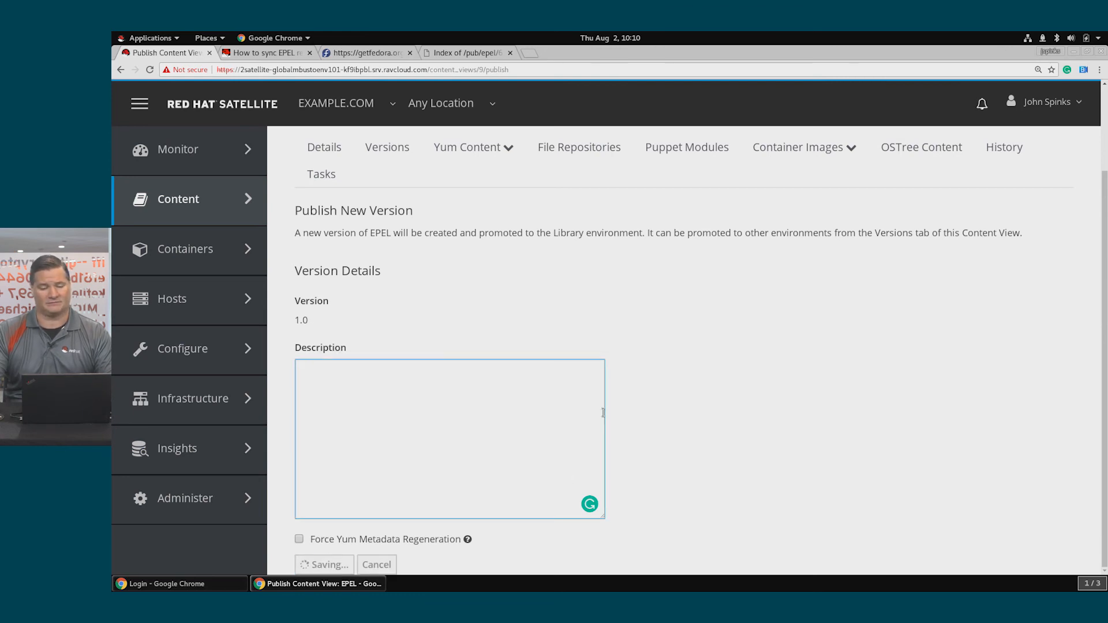
pyautogui.click(325, 565)
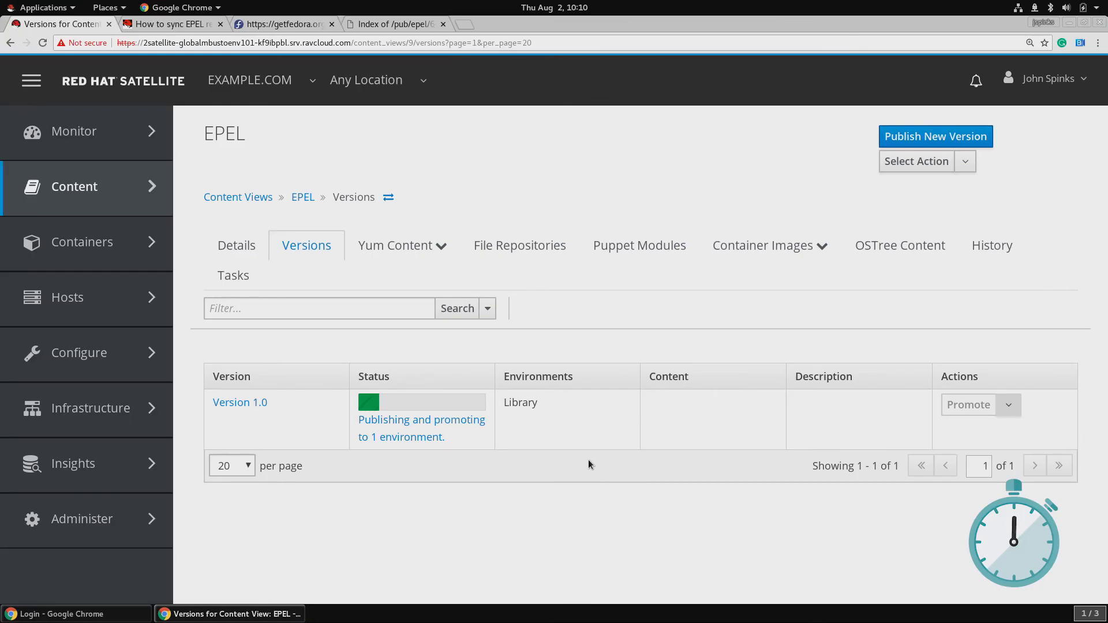
pyautogui.moveTo(616, 494)
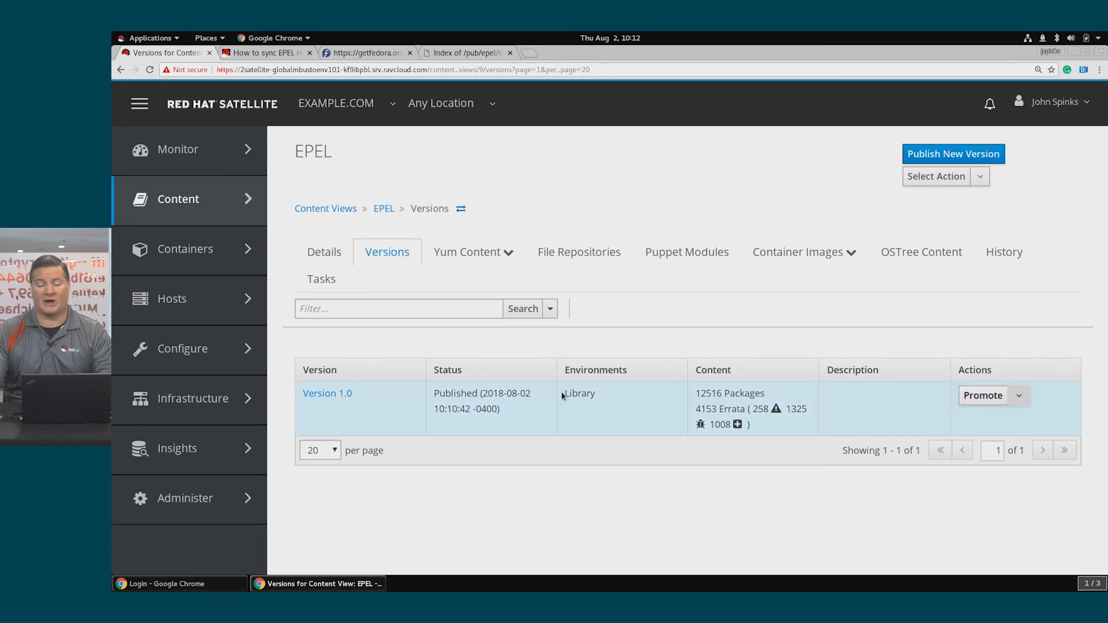
pyautogui.moveTo(578, 396)
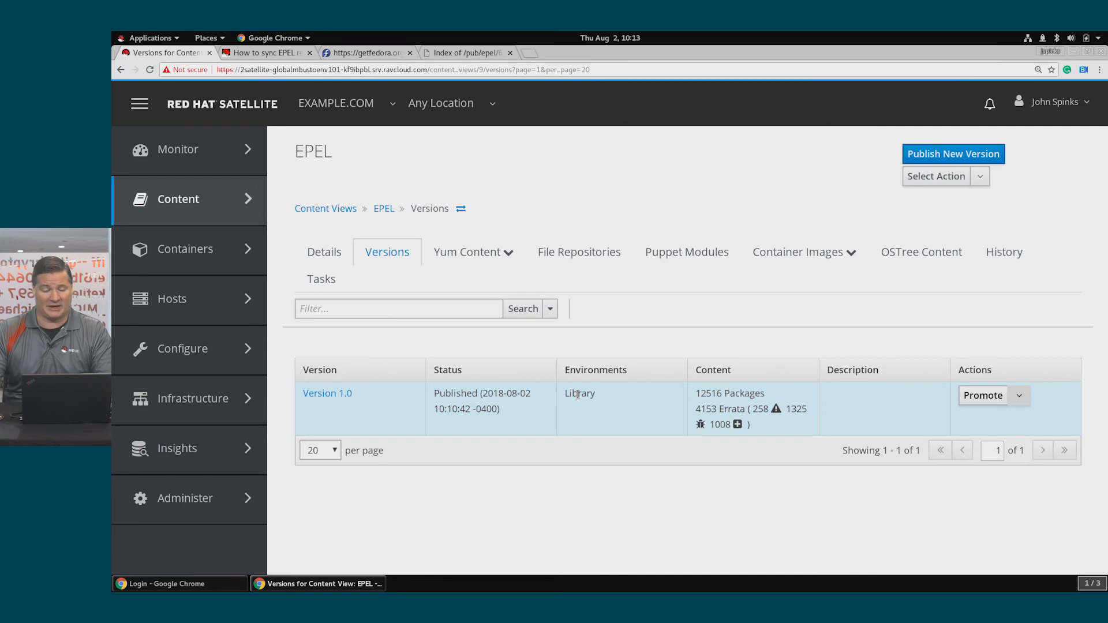
pyautogui.moveTo(325, 208)
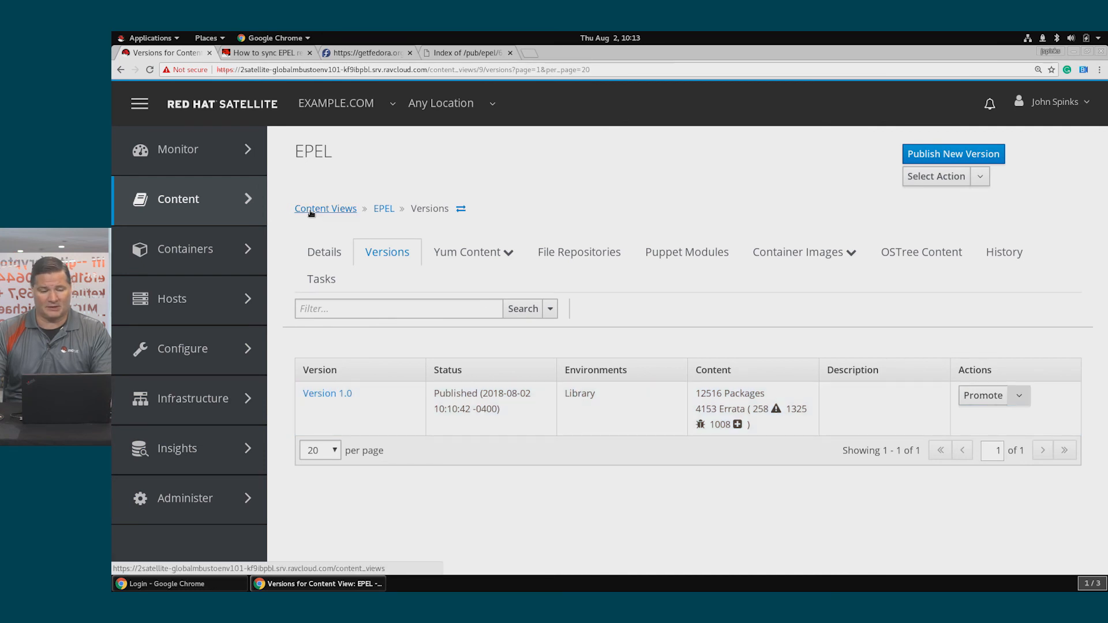
# - Return to Content Views to see EPEL and RHEL+EPEL published to Library
pyautogui.click(325, 208)
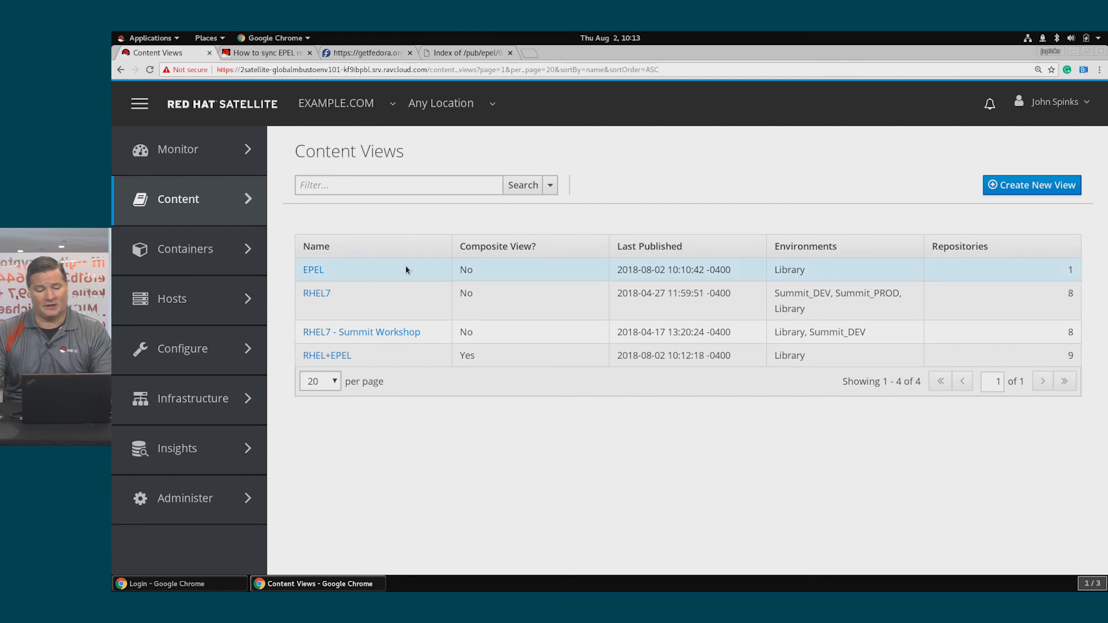
pyautogui.moveTo(818, 268)
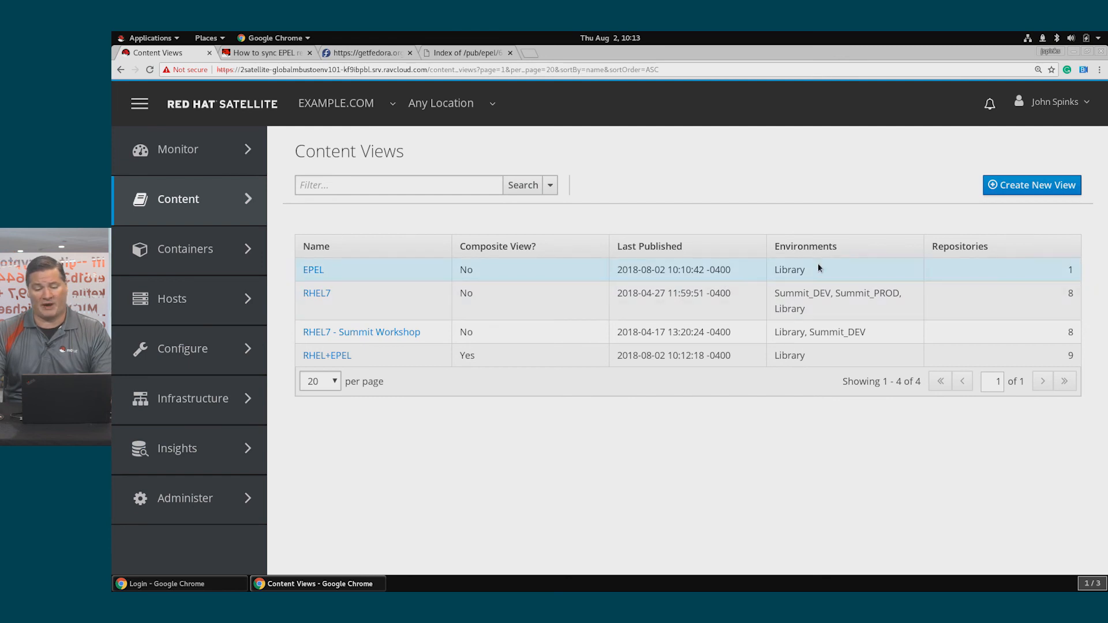
pyautogui.moveTo(328, 355)
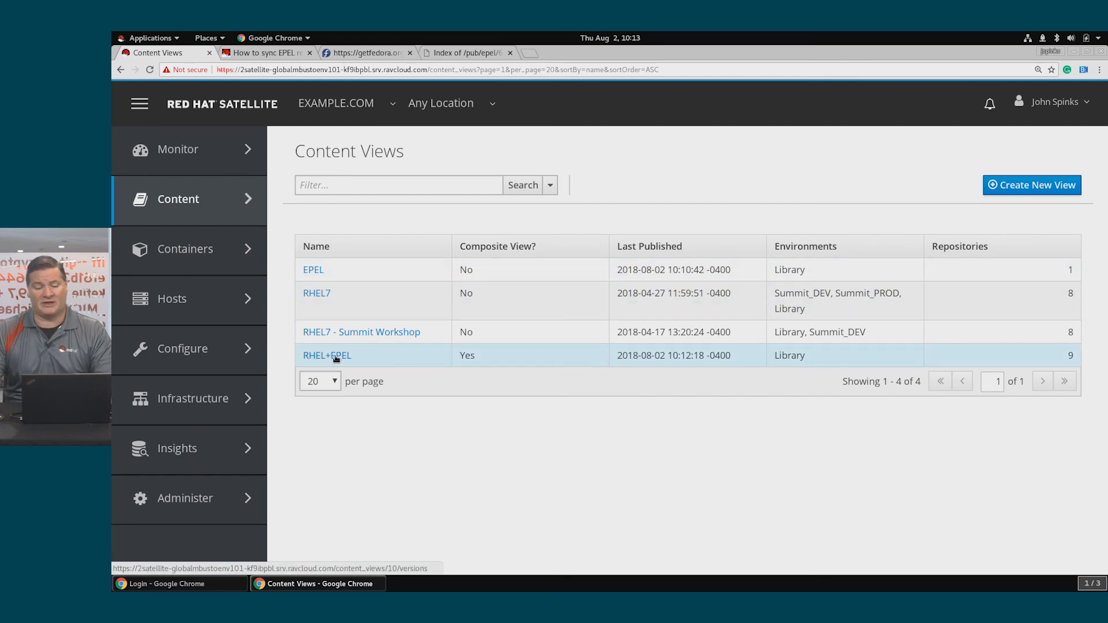
pyautogui.moveTo(816, 362)
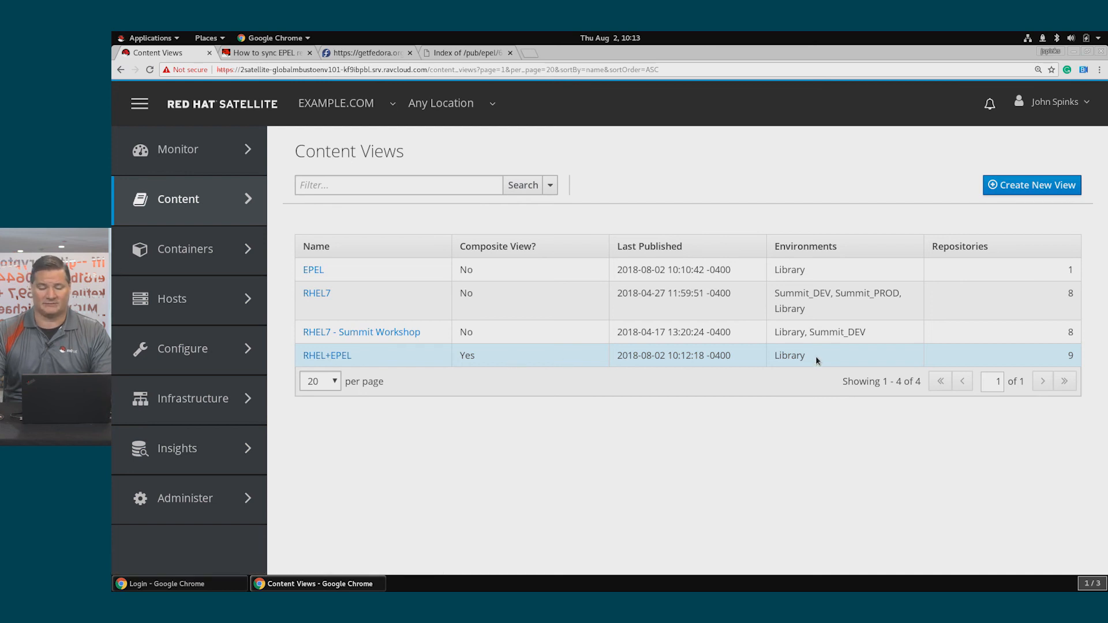
pyautogui.moveTo(327, 356)
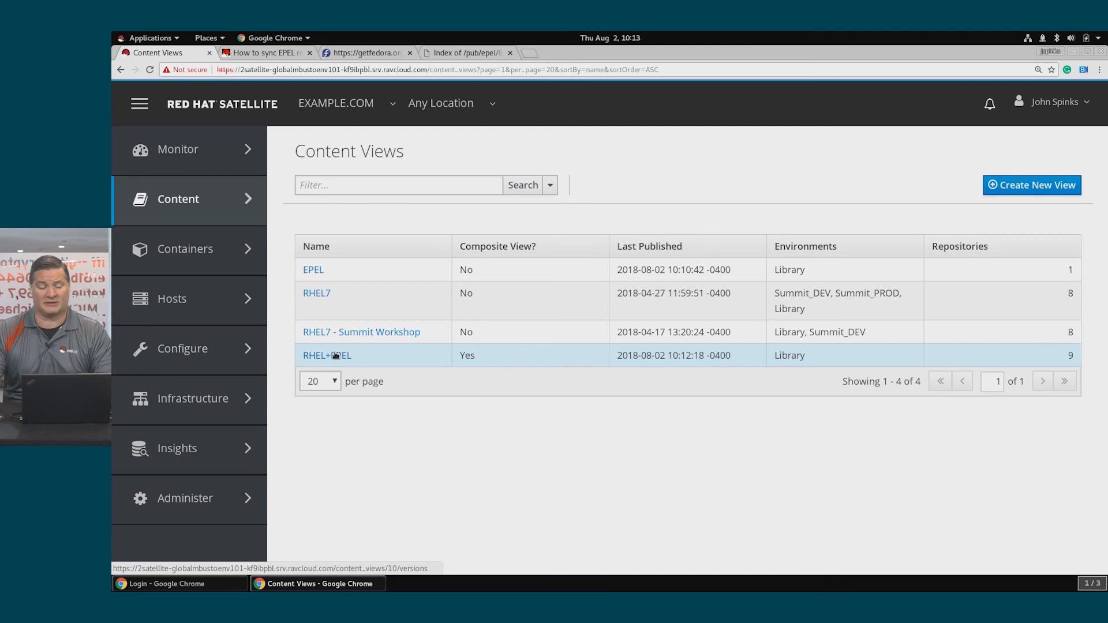
pyautogui.moveTo(601, 355)
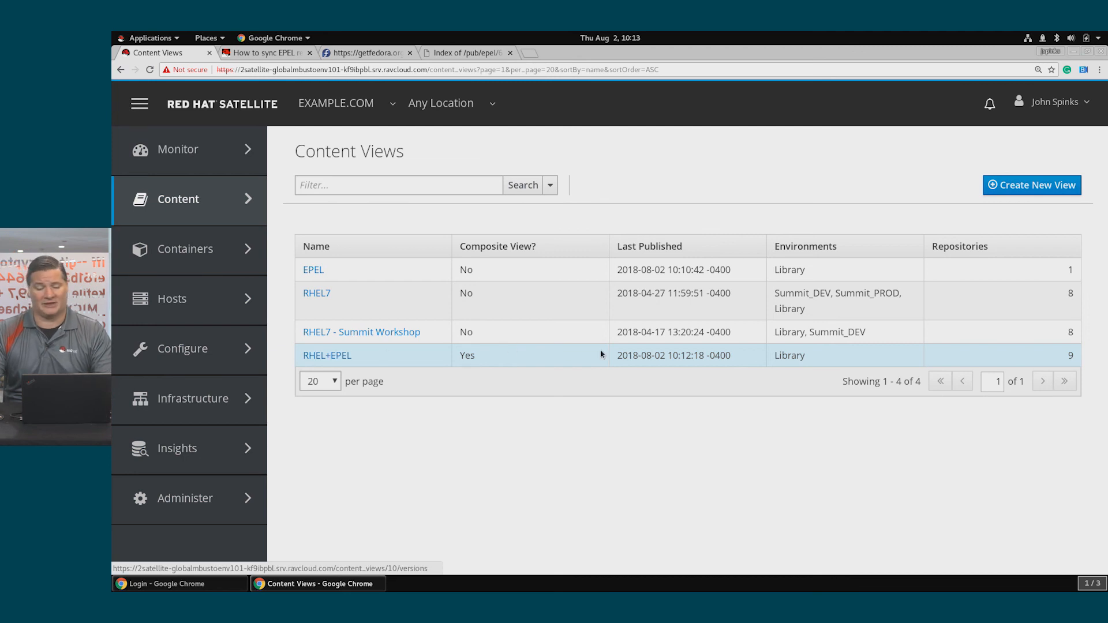
pyautogui.moveTo(819, 356)
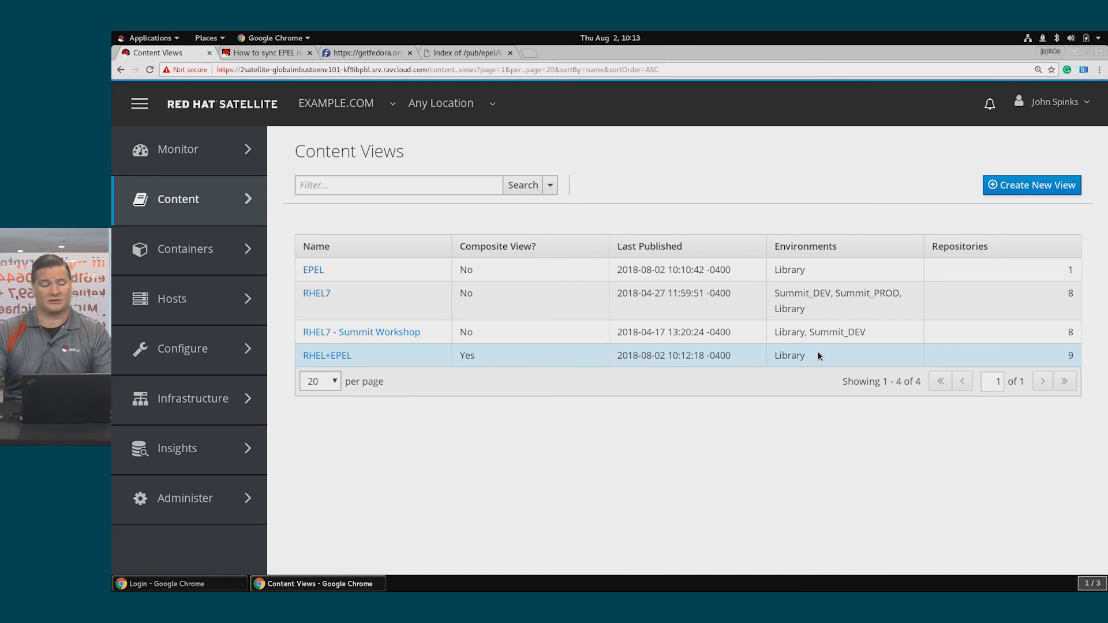
pyautogui.moveTo(218, 298)
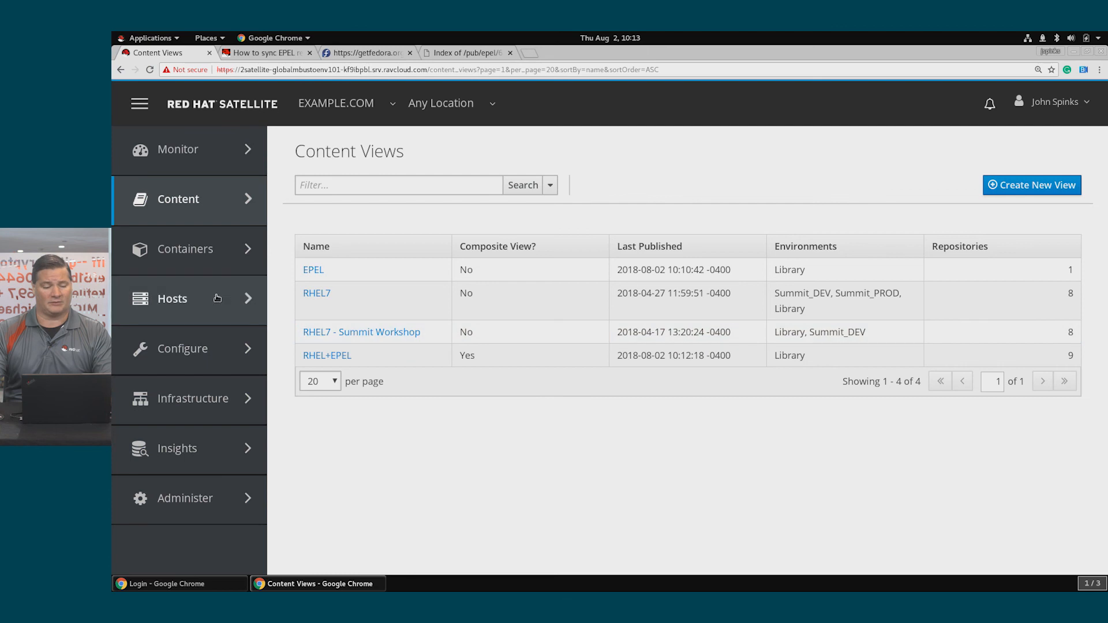
# - Open content host ic1.example.com from Hosts > Content Hosts
pyautogui.click(172, 298)
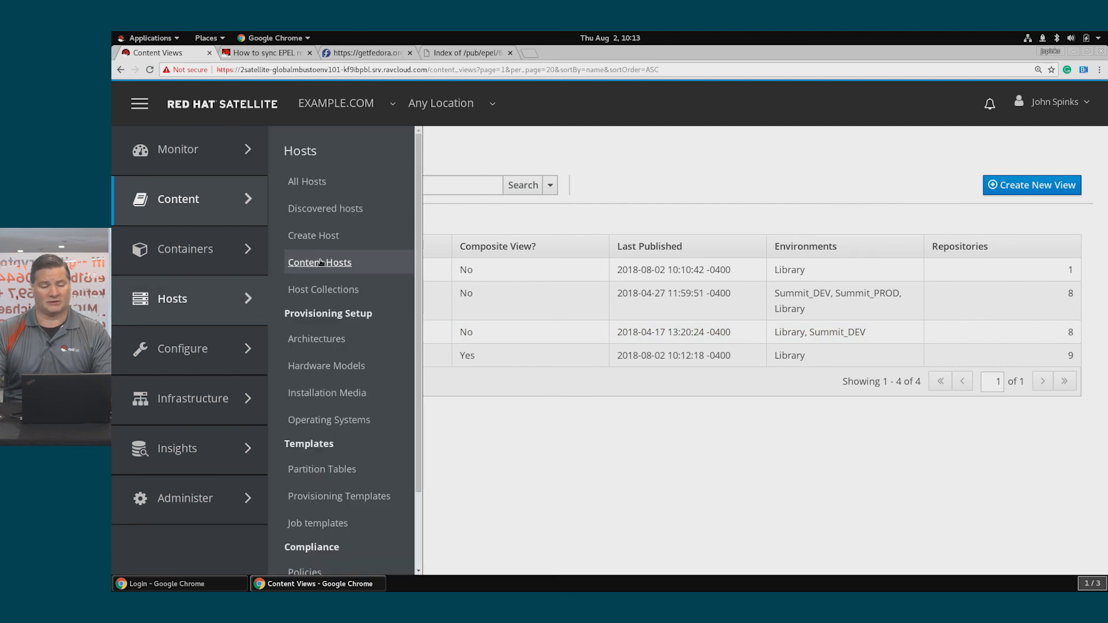
pyautogui.click(319, 262)
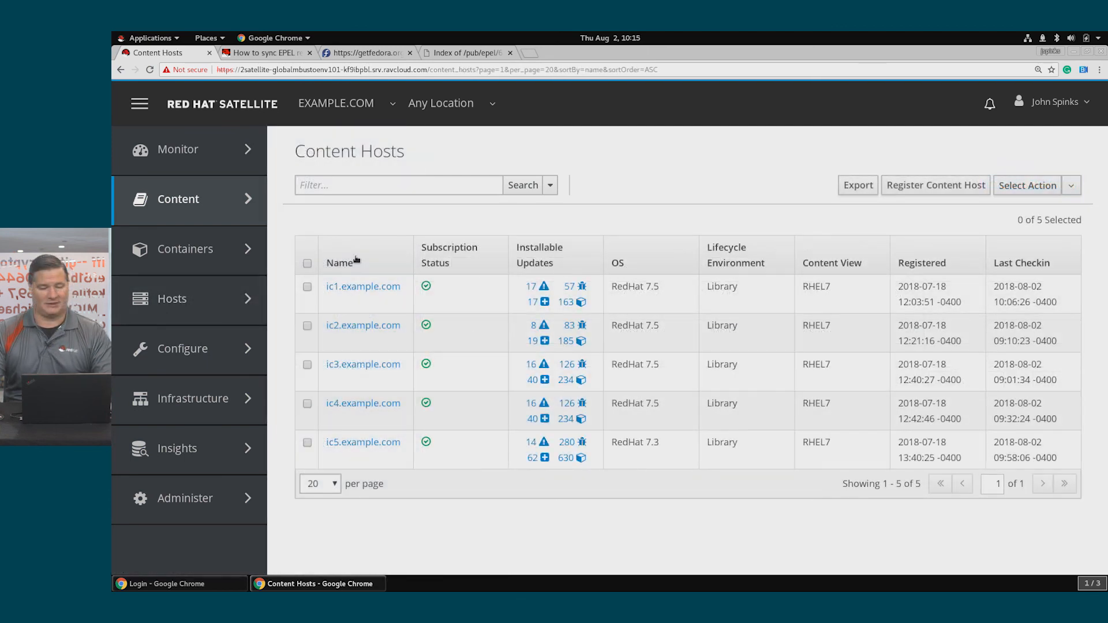
pyautogui.click(362, 286)
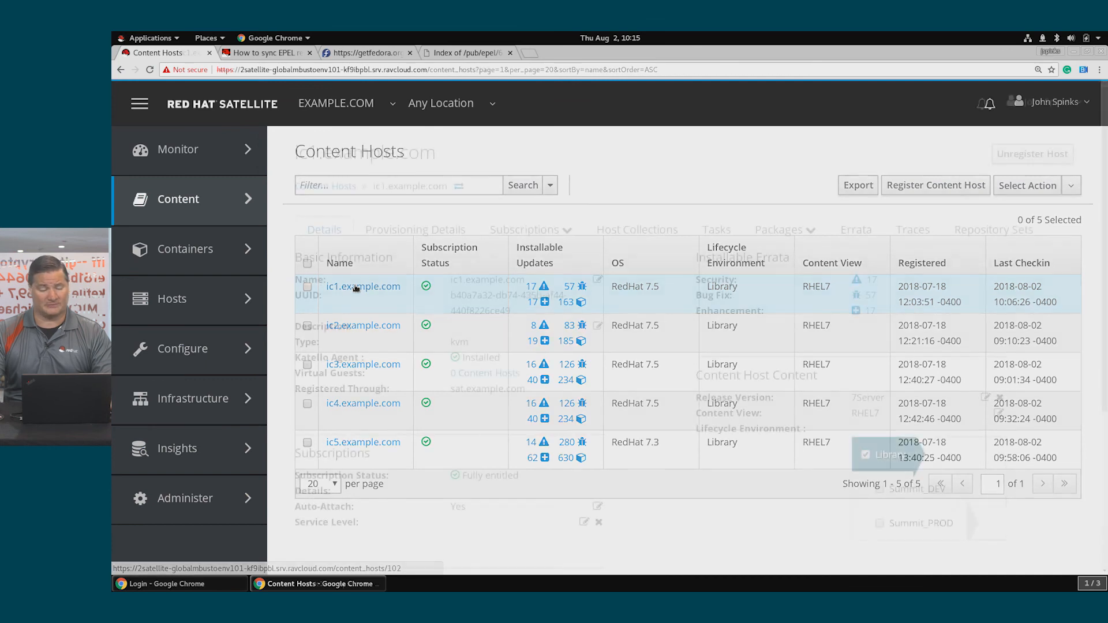
pyautogui.click(362, 286)
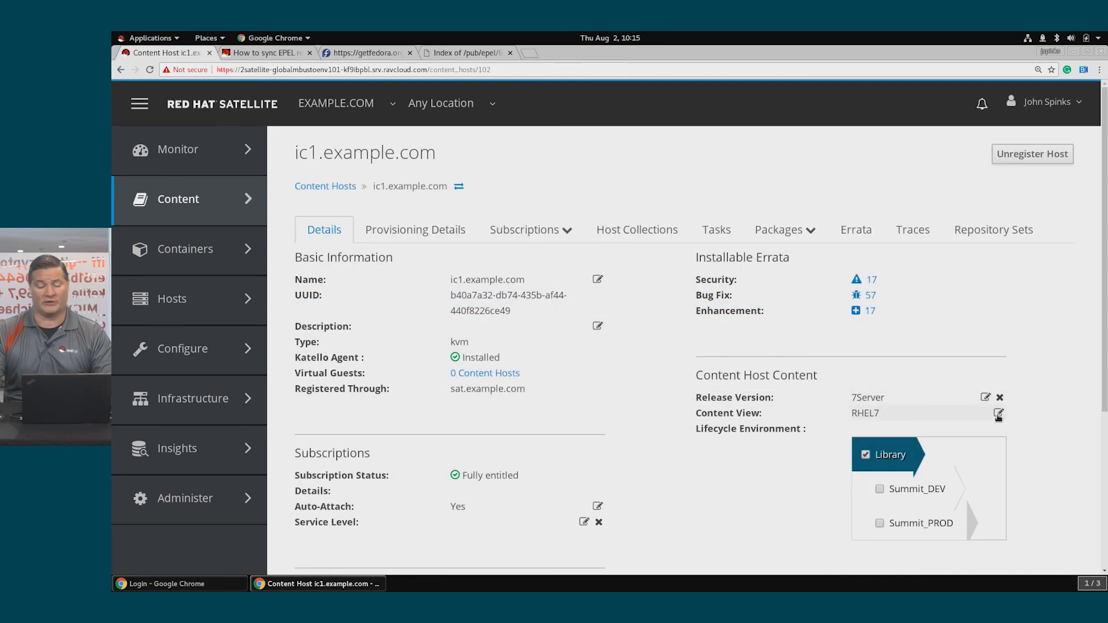
# - Change ic1.example.com's content view to RHEL+EPEL and save
pyautogui.click(998, 413)
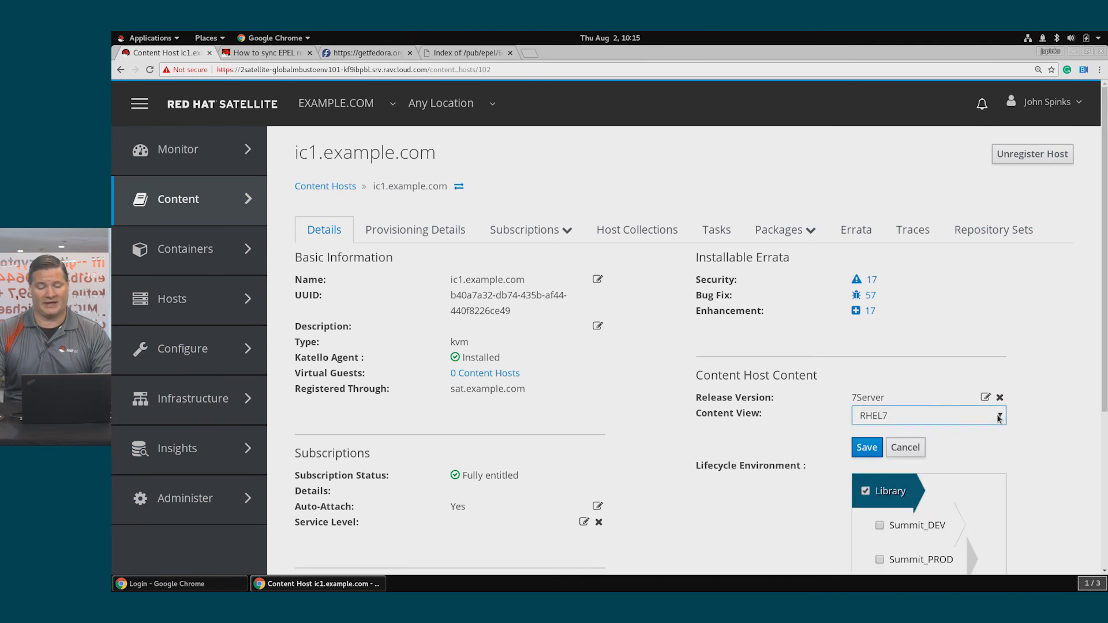
pyautogui.click(996, 416)
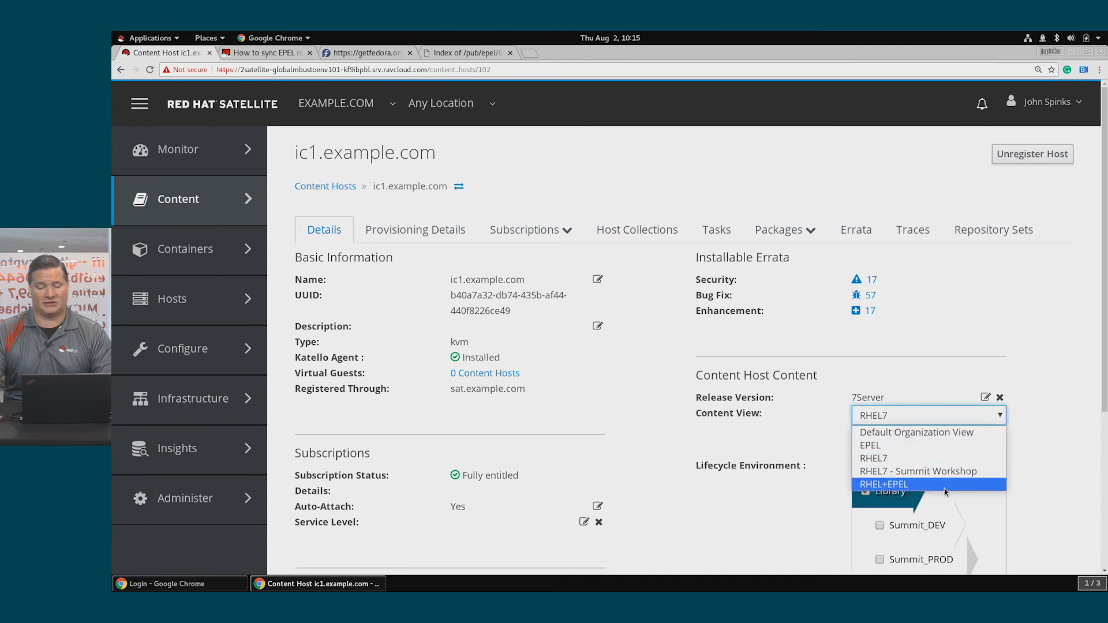
pyautogui.click(882, 484)
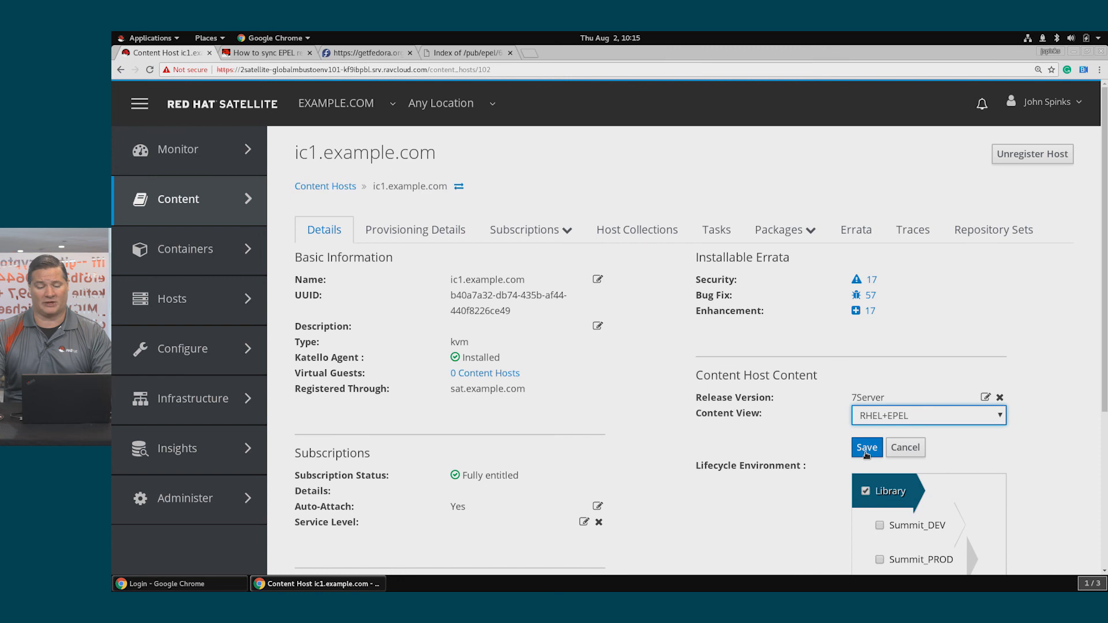
pyautogui.click(866, 446)
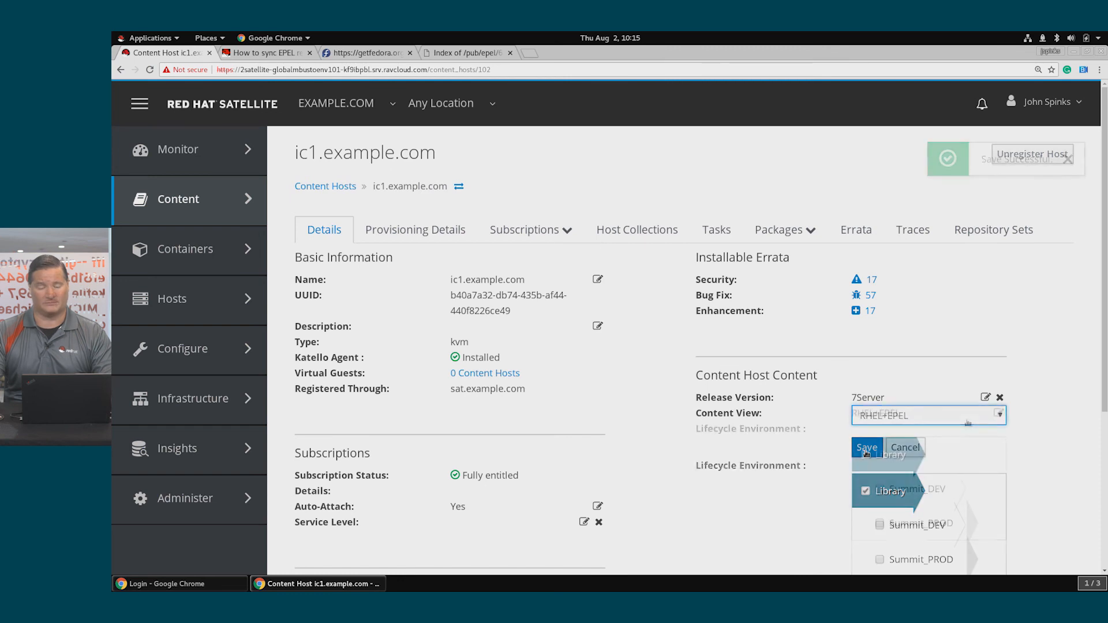
pyautogui.click(864, 447)
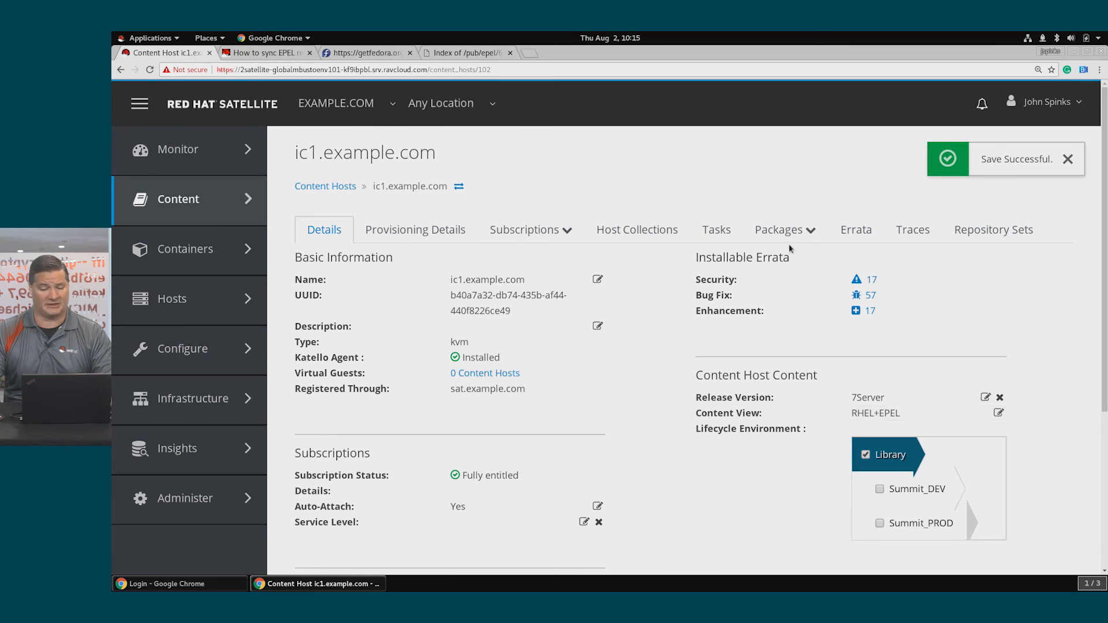
pyautogui.click(781, 229)
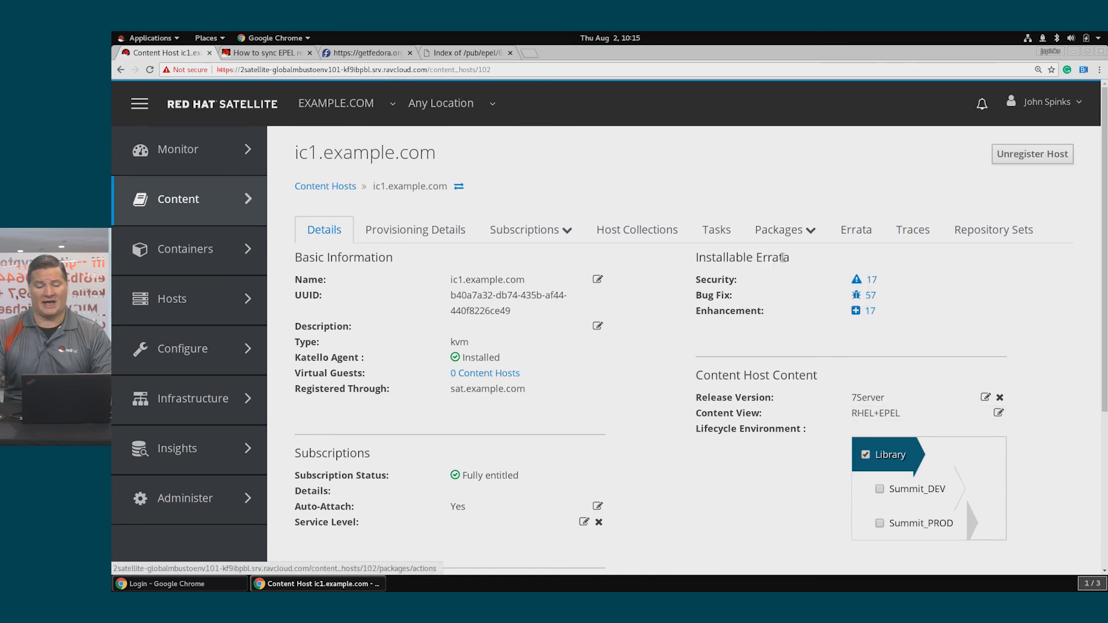
# - Update all packages on ic1.example.com from the host's package actions page
pyautogui.click(777, 229)
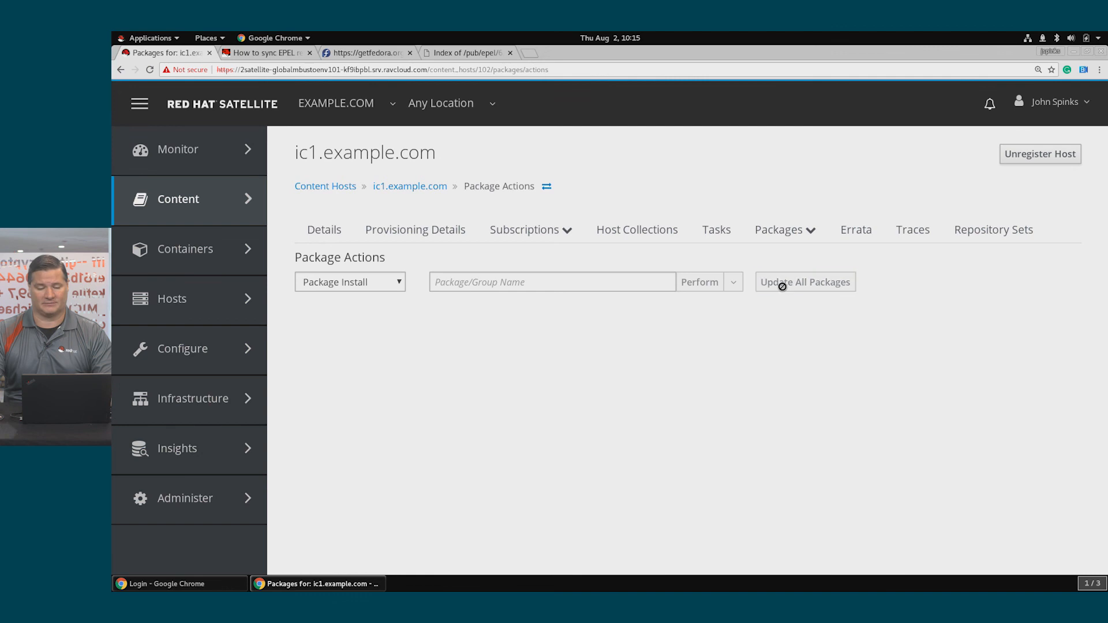
pyautogui.click(803, 282)
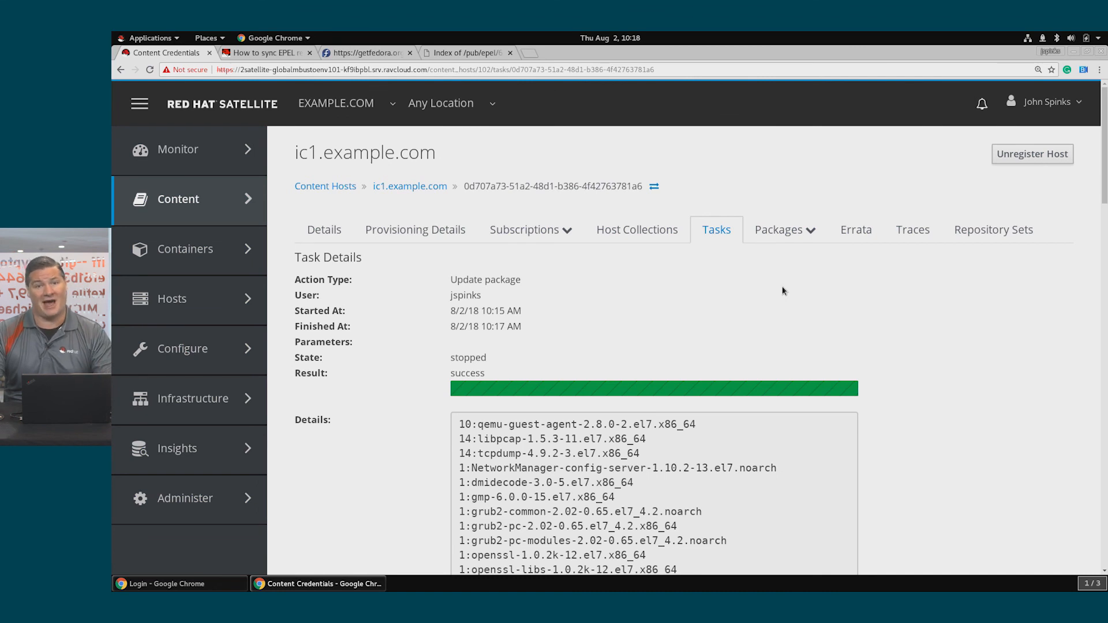
pyautogui.moveTo(837, 380)
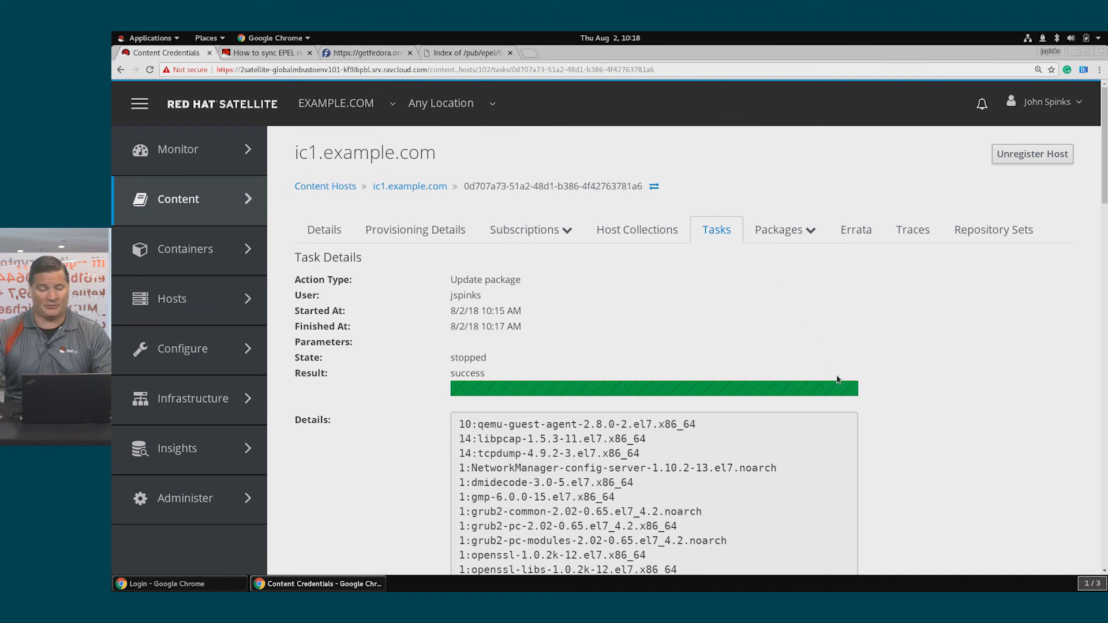
pyautogui.scroll(-3)
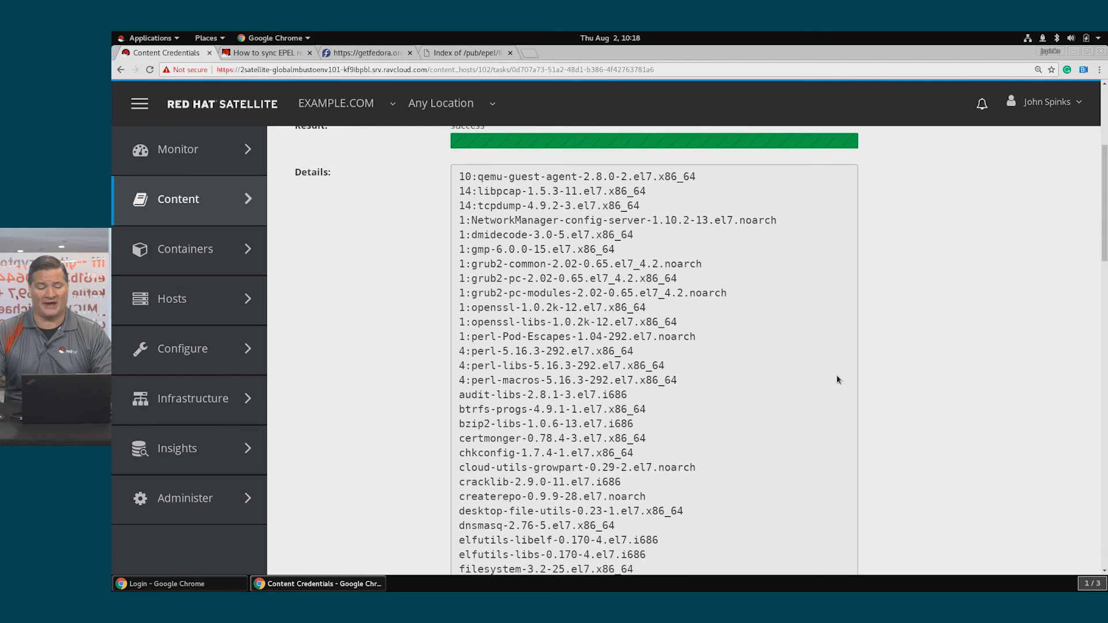
pyautogui.scroll(-3)
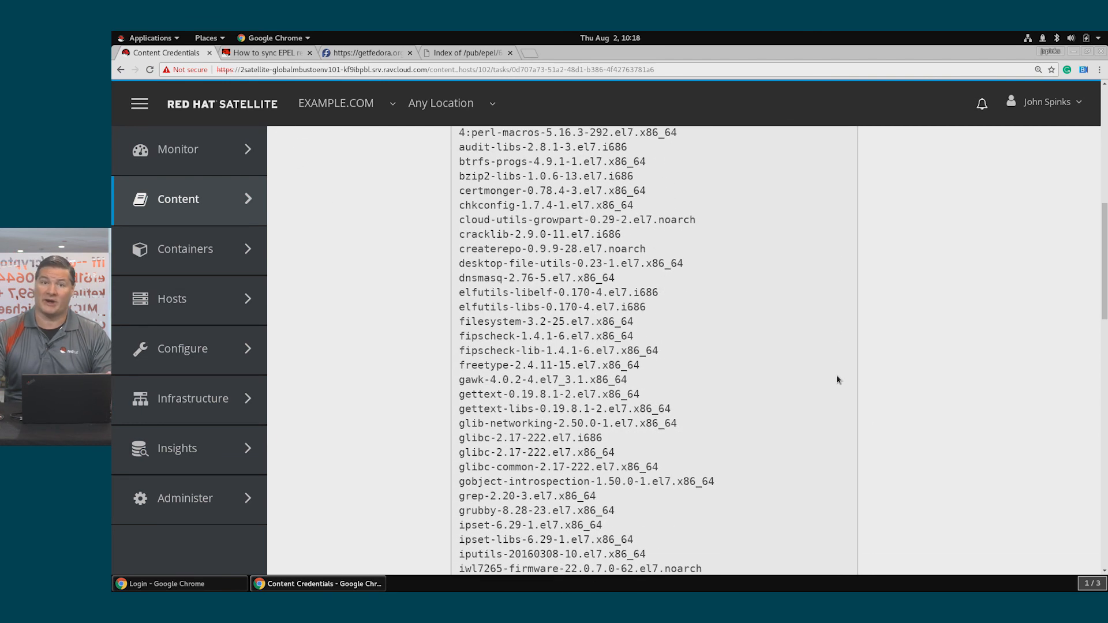